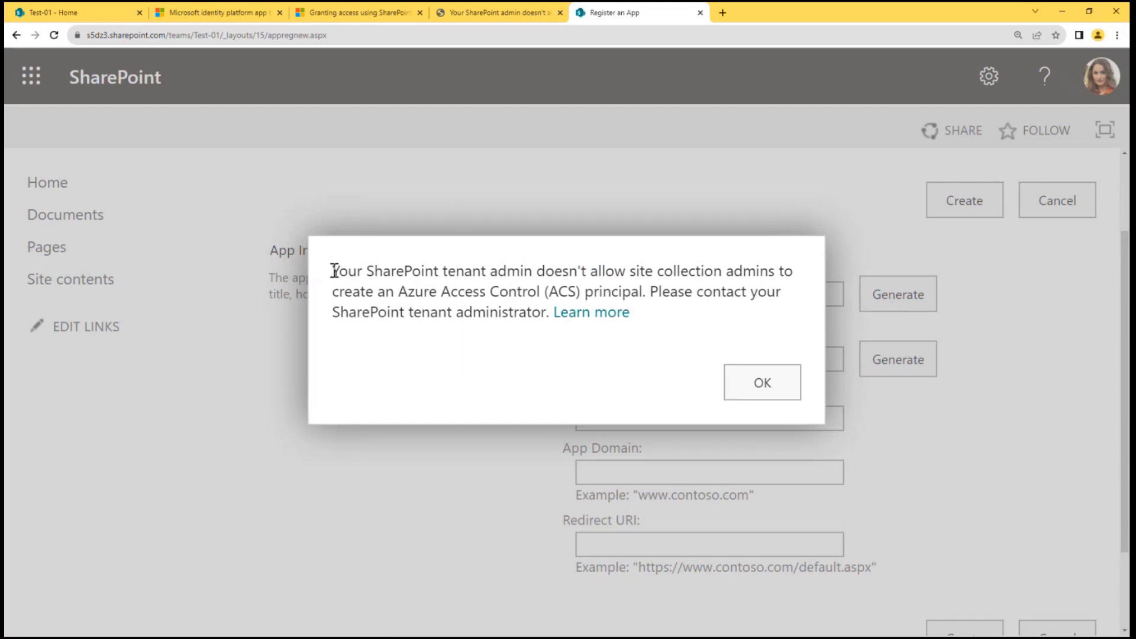
mouse_move(578, 269)
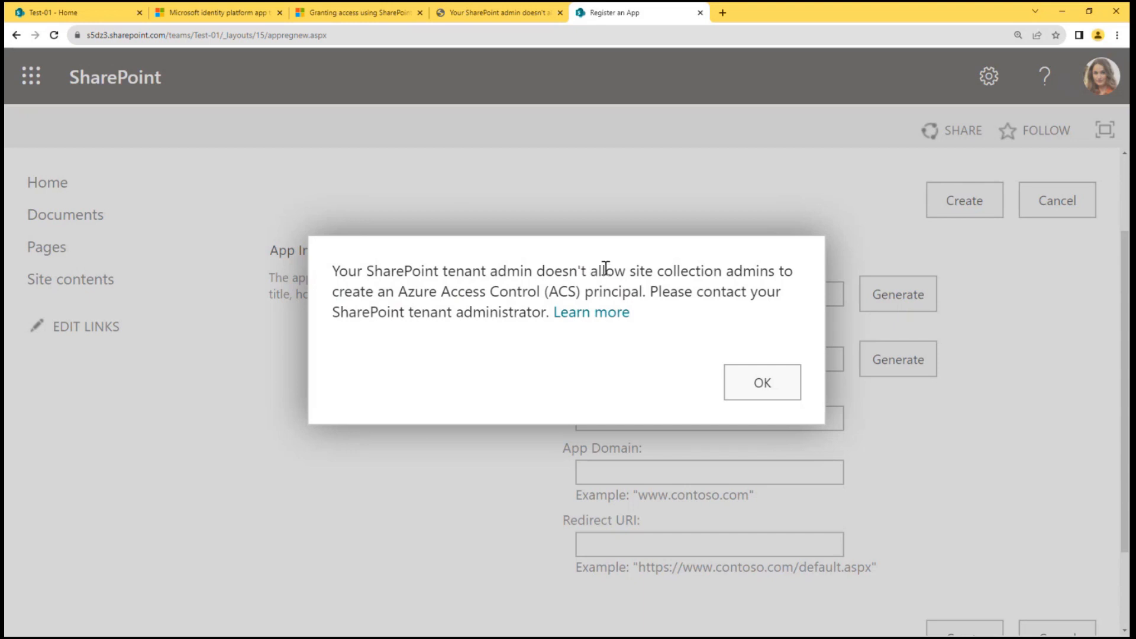
mouse_move(423, 300)
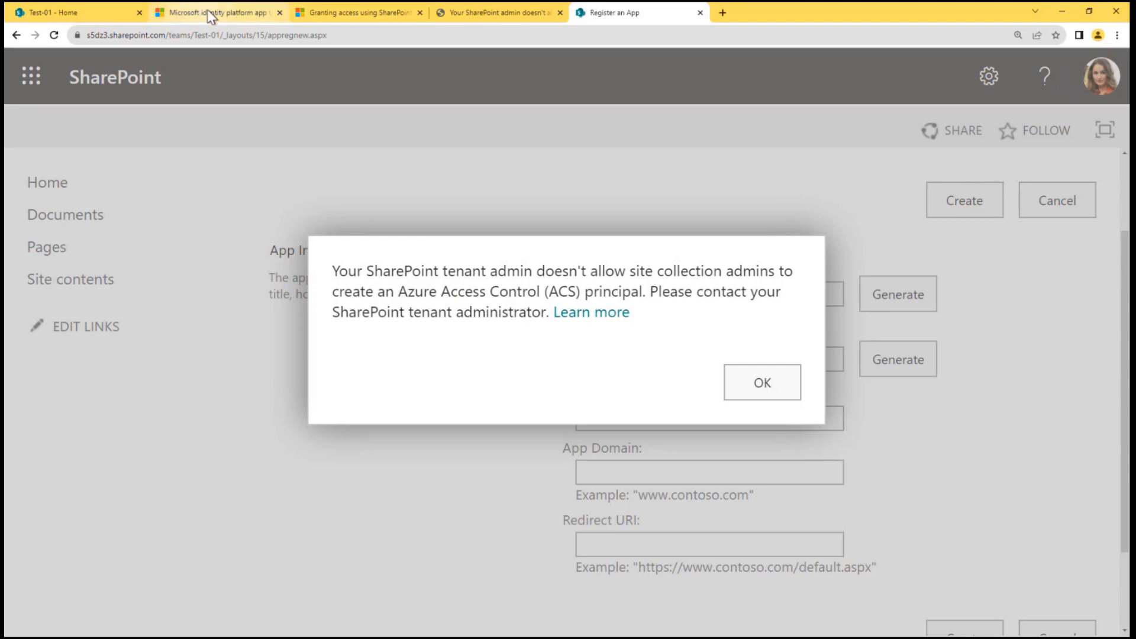
Step: Highlight the sentence describing daemon apps running without user interaction, then move to the SharePoint App-Only article
left_click(218, 13)
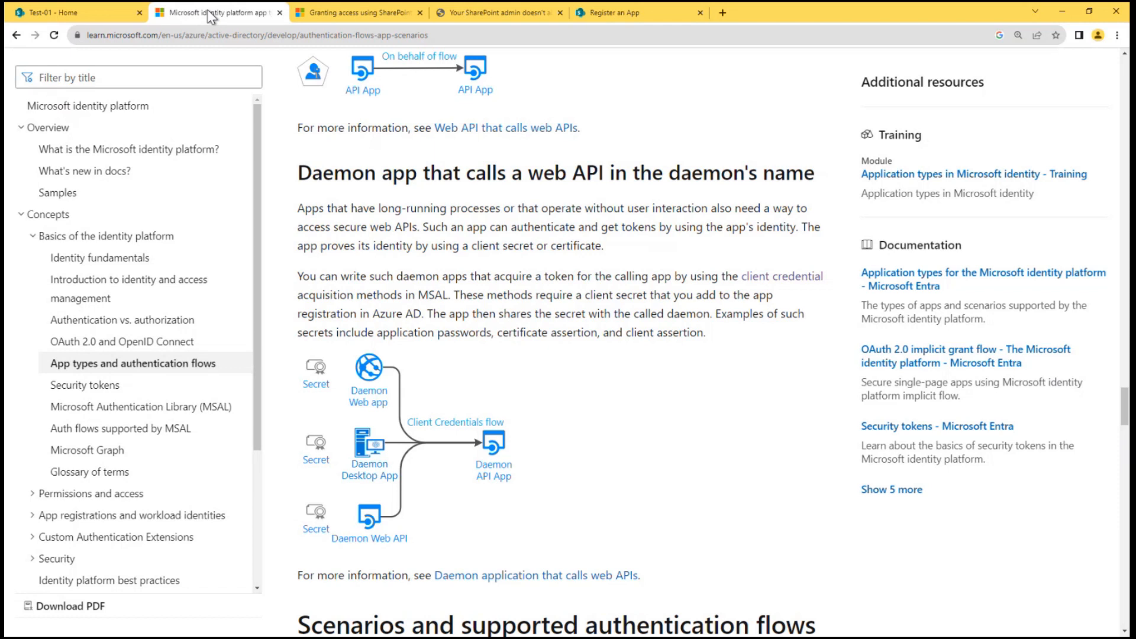
scroll("down", 3)
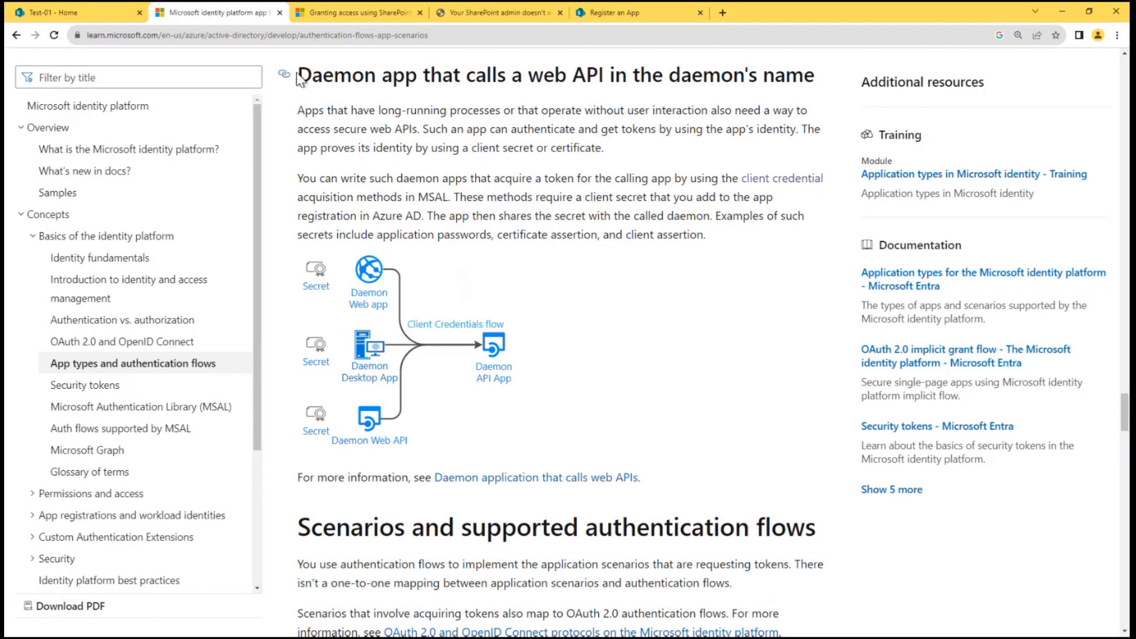
mouse_move(333, 112)
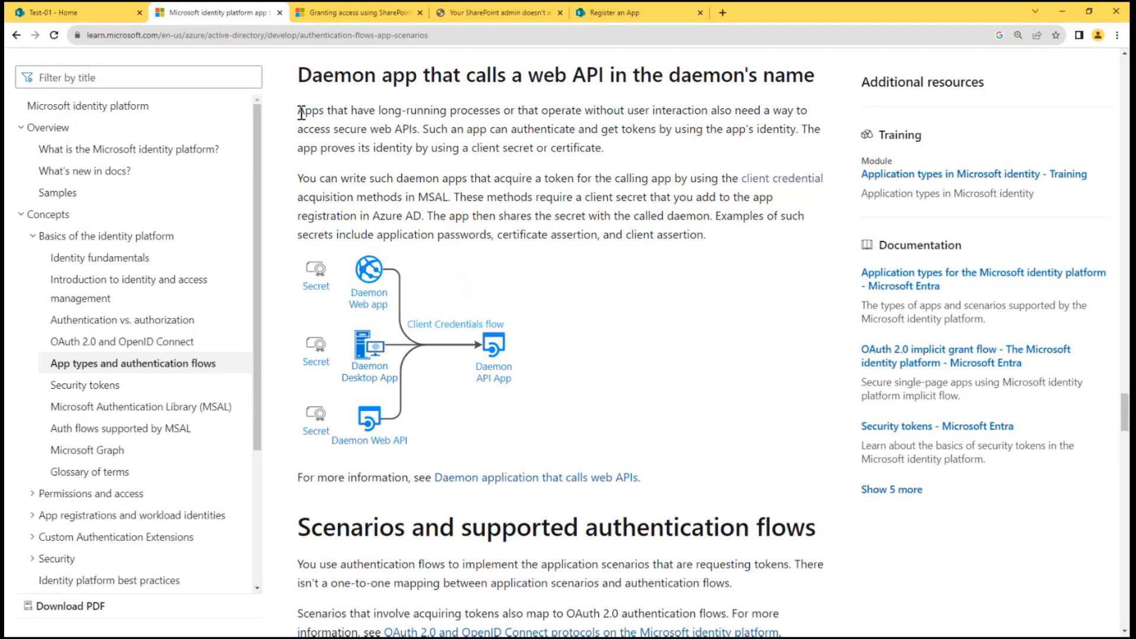
left_click_drag(297, 110, 450, 110)
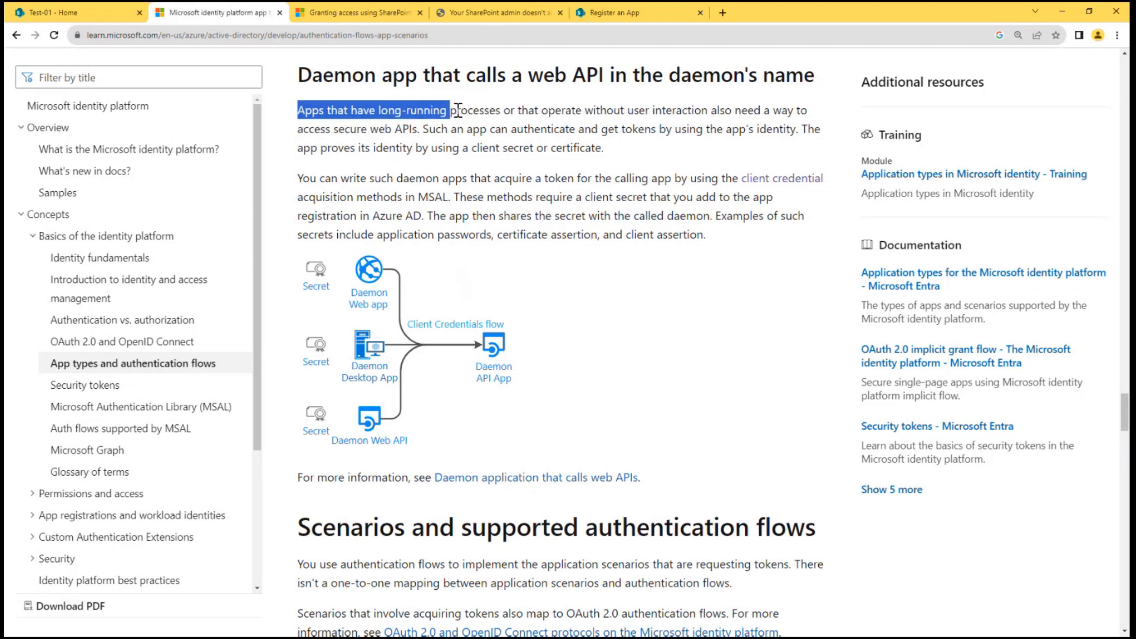
left_click_drag(446, 110, 634, 110)
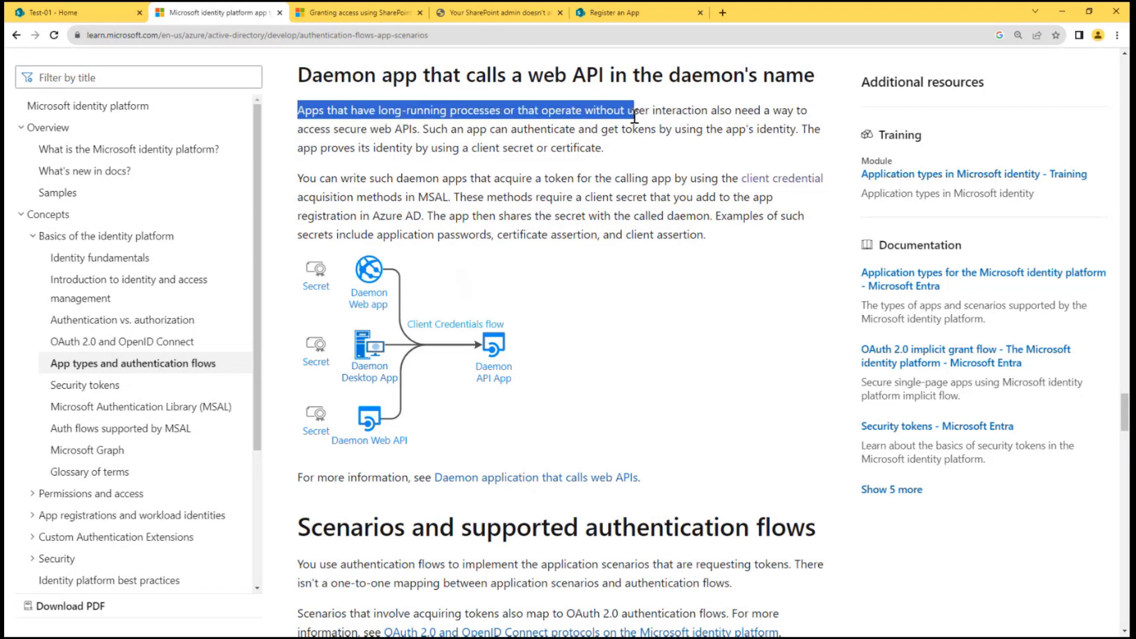
left_click_drag(634, 110, 717, 111)
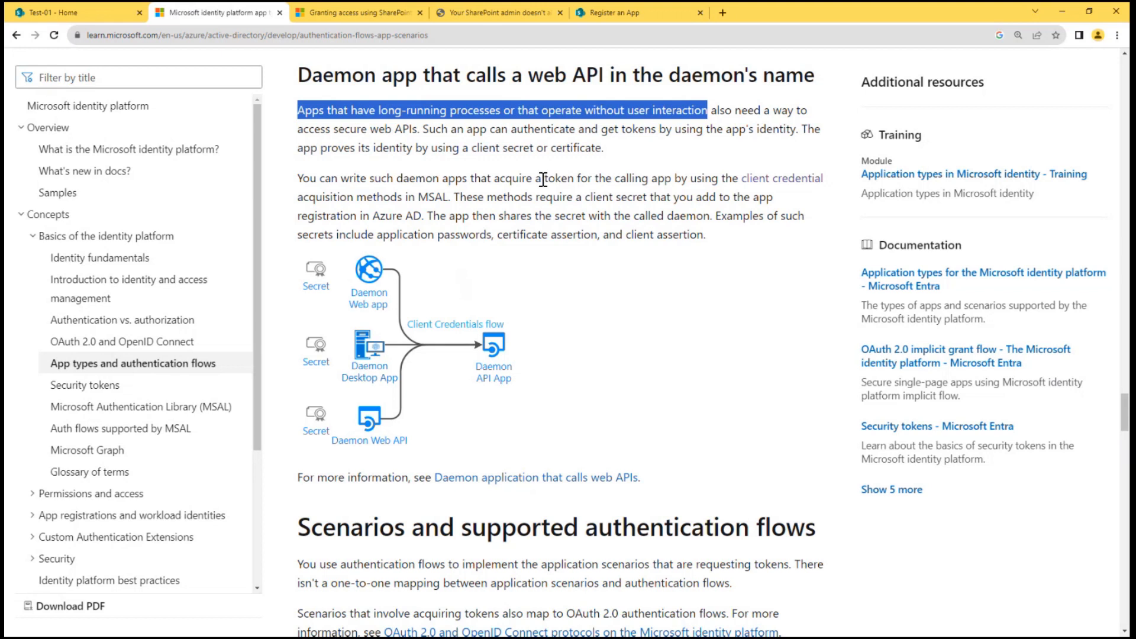
mouse_move(498, 200)
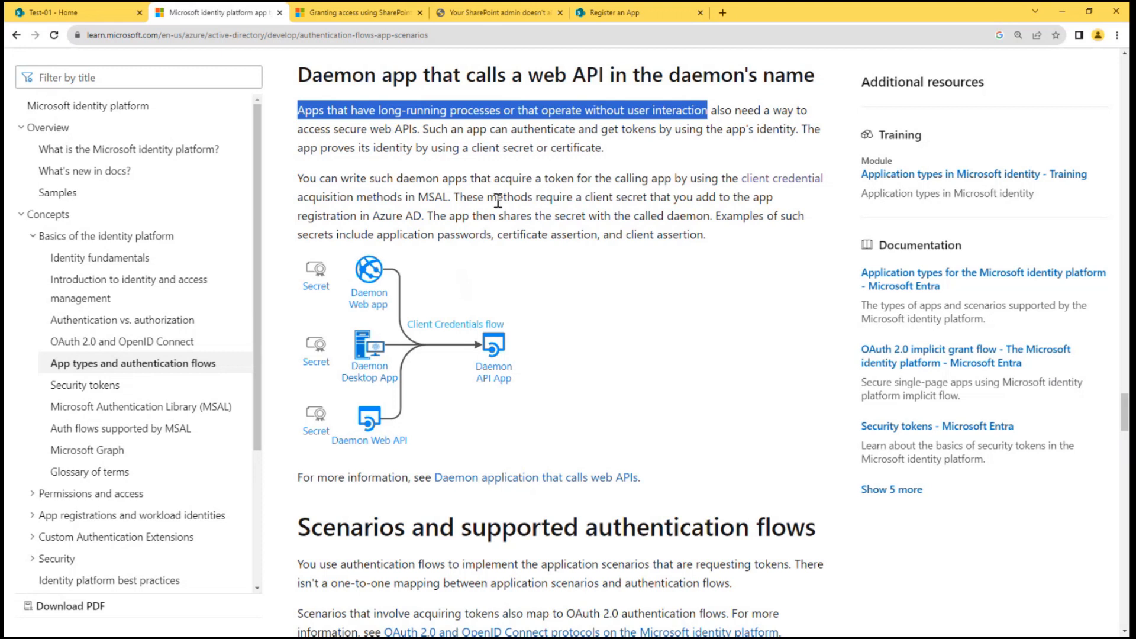
mouse_move(468, 178)
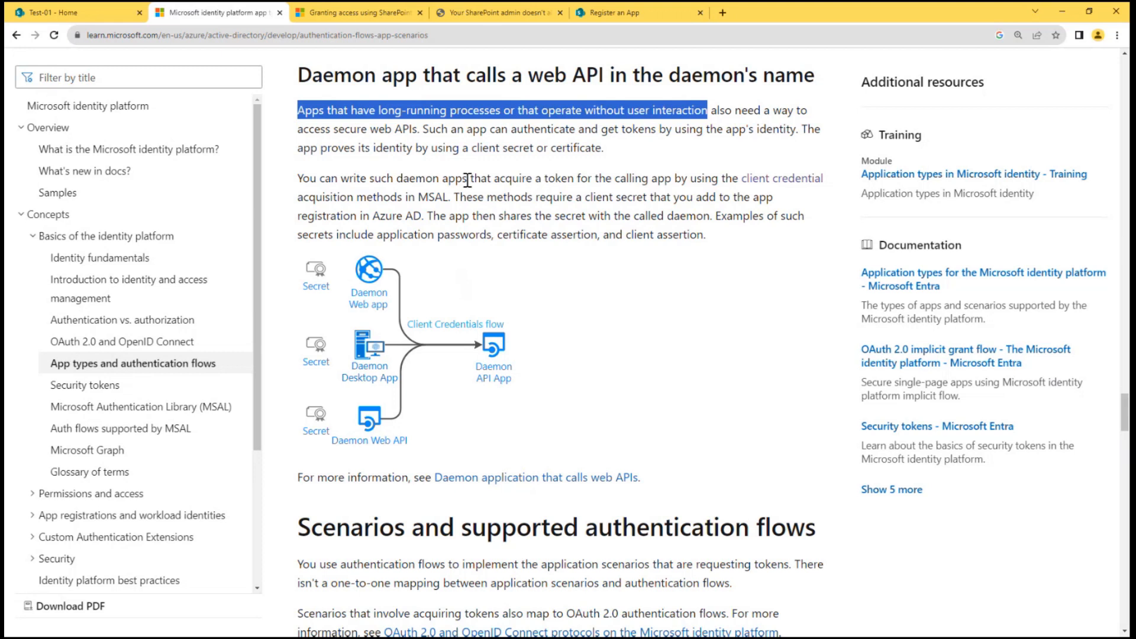
left_click(365, 12)
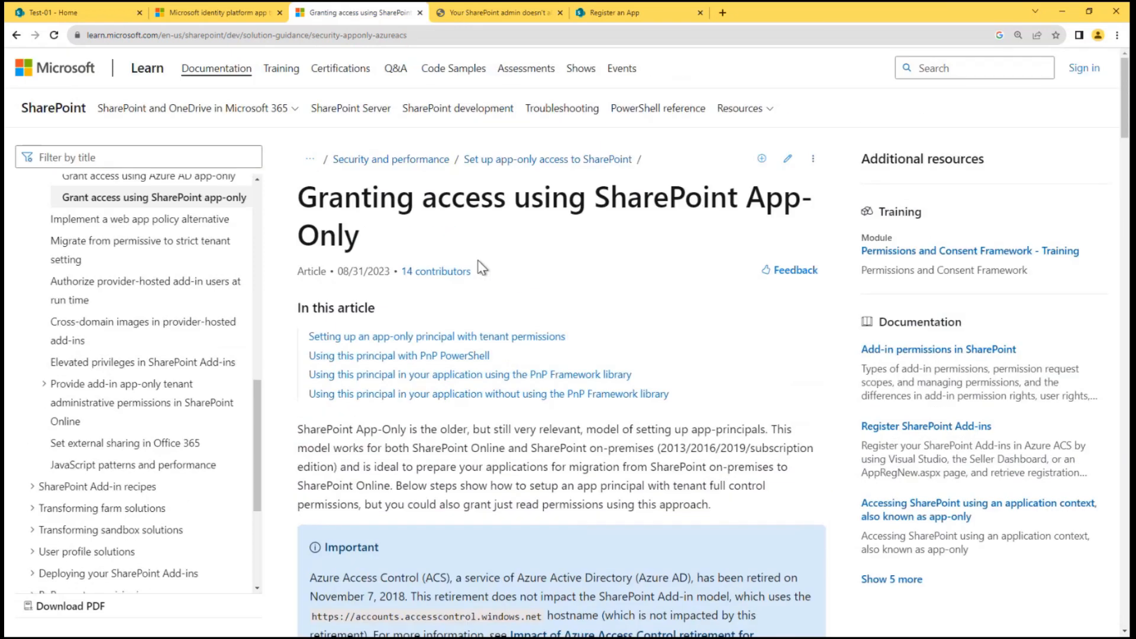
Step: Highlight the App-Only opening sentence and scroll to the AppRegNew.aspx client ID and secret steps
scroll("down", 3)
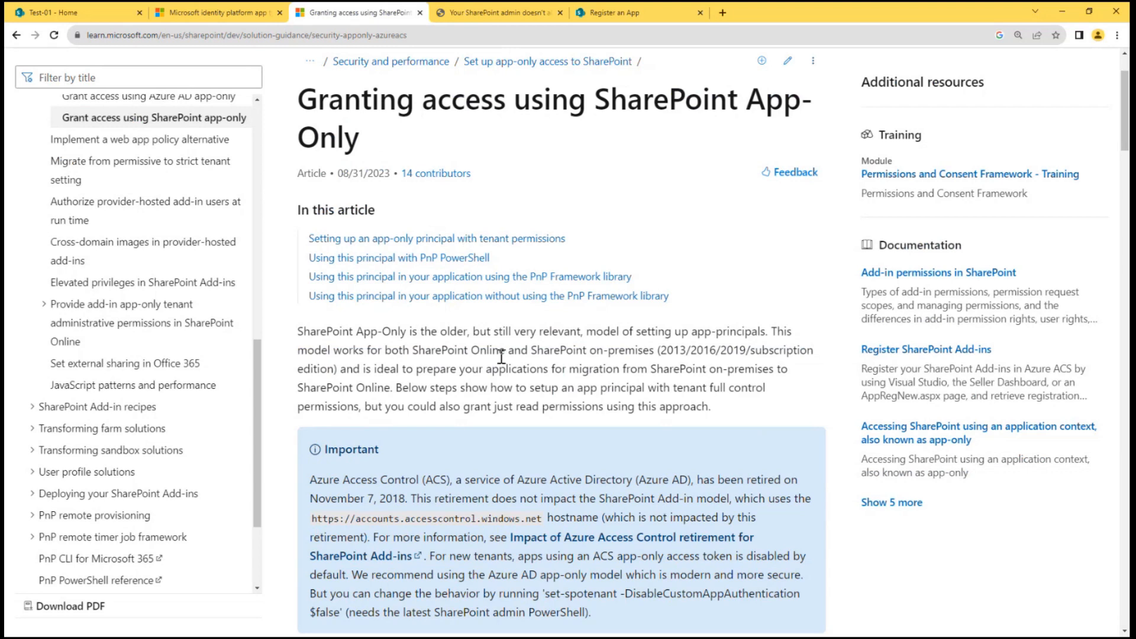
scroll("down", 3)
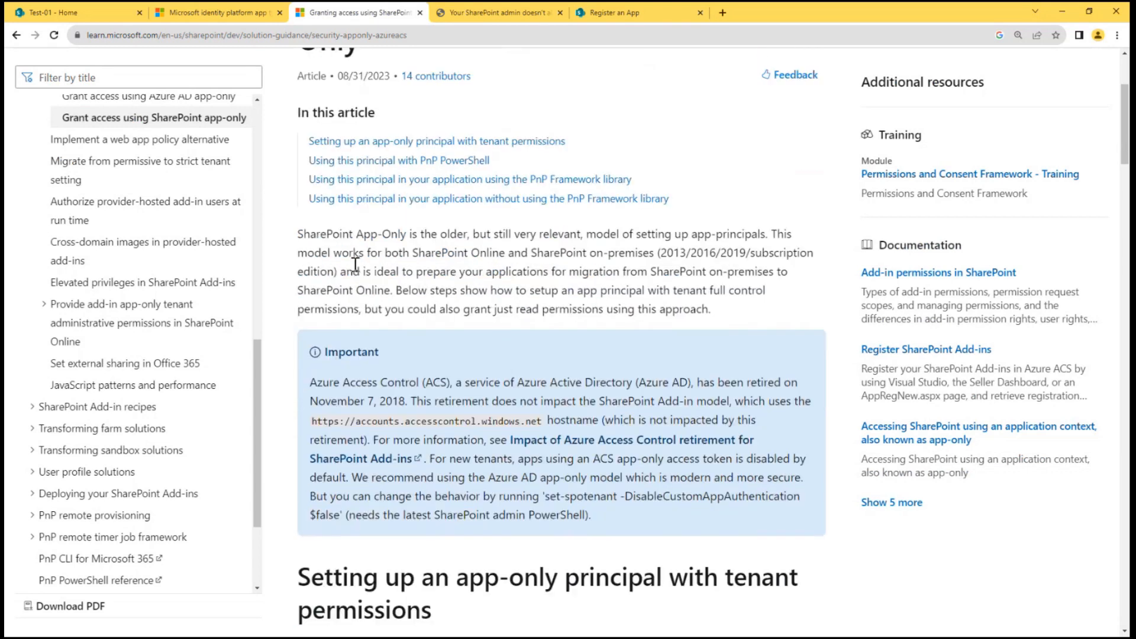
double_click(321, 233)
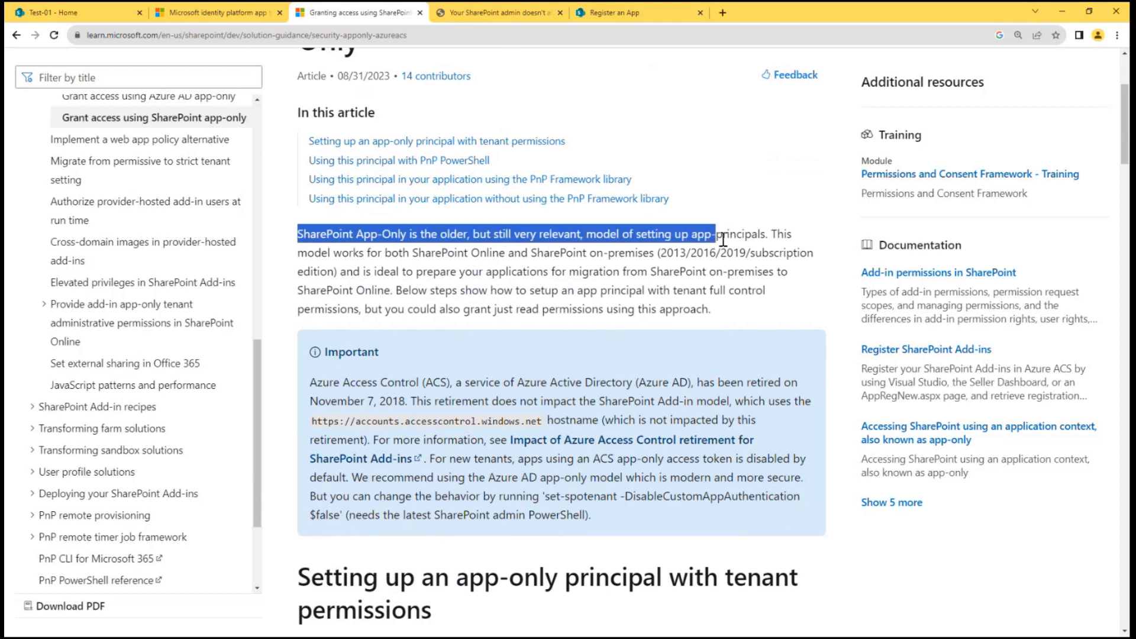
scroll("down", 3)
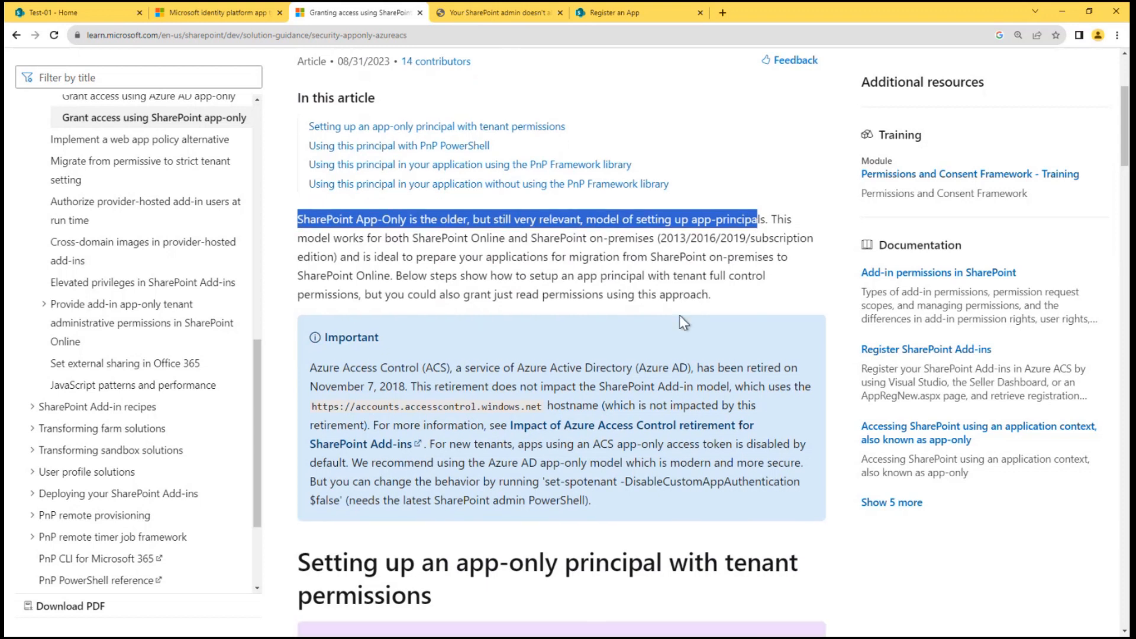
scroll("down", 3)
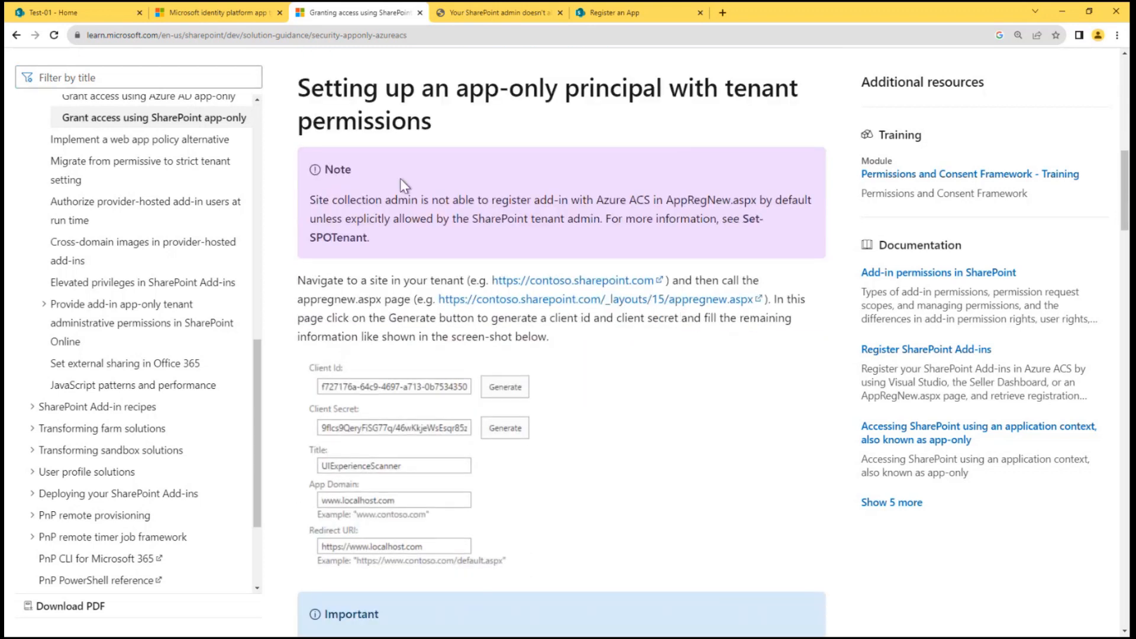
scroll("down", 3)
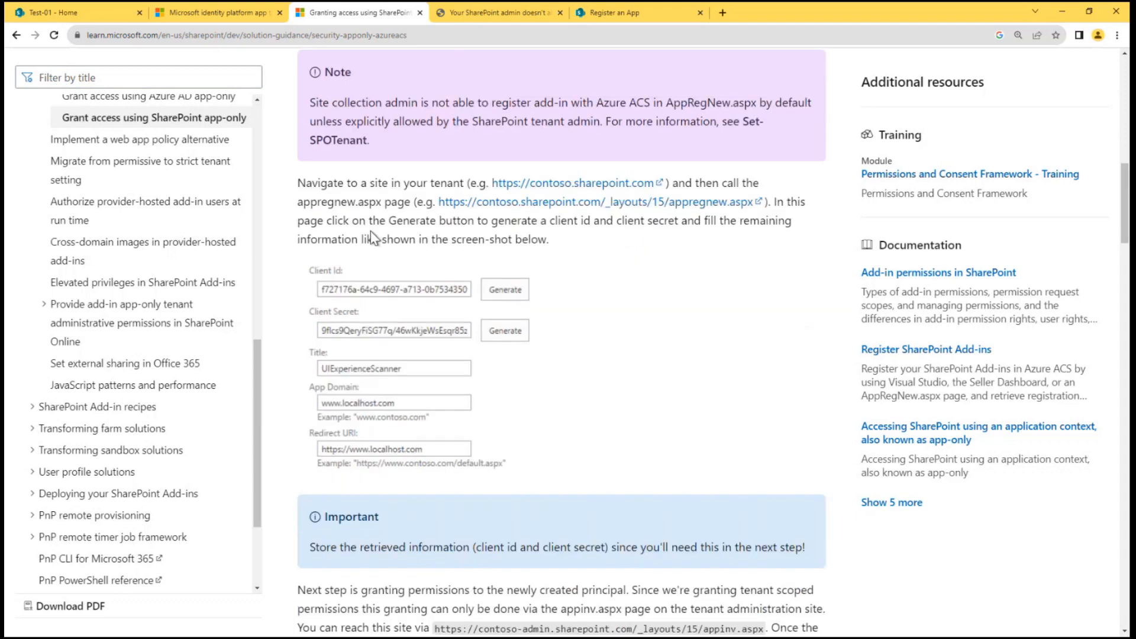
mouse_move(405, 239)
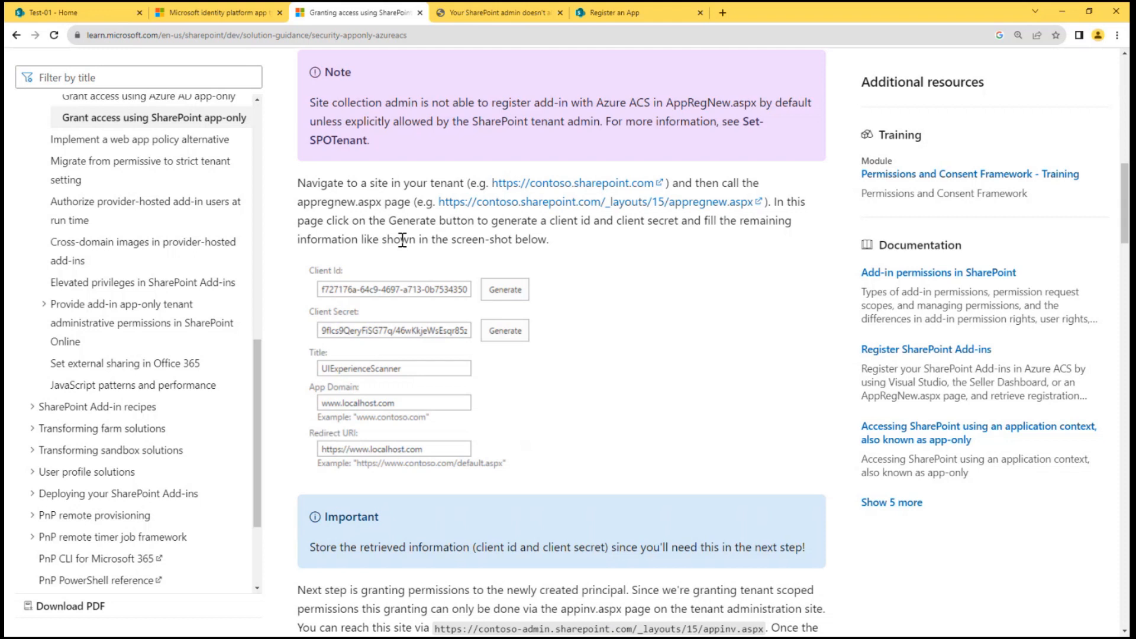
scroll("down", 3)
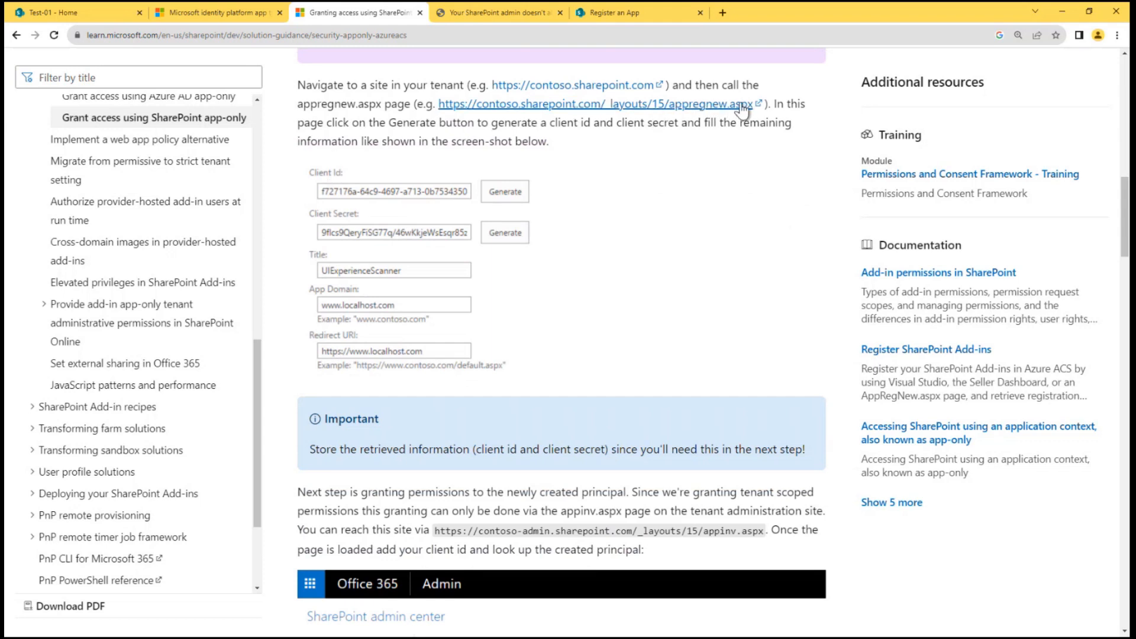
mouse_move(500, 204)
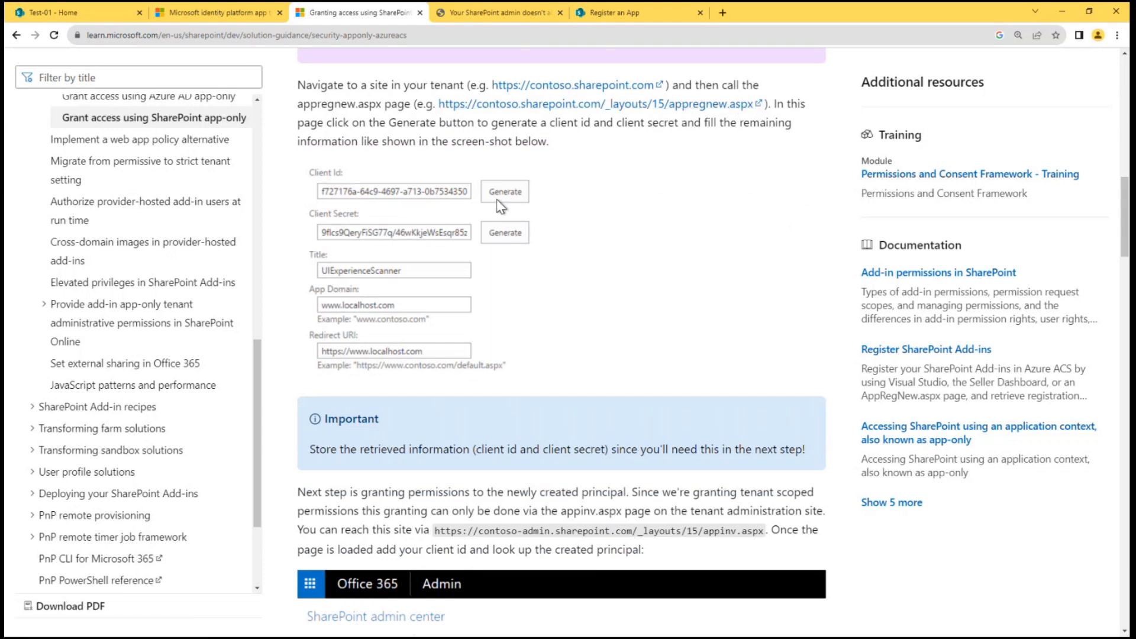
mouse_move(497, 235)
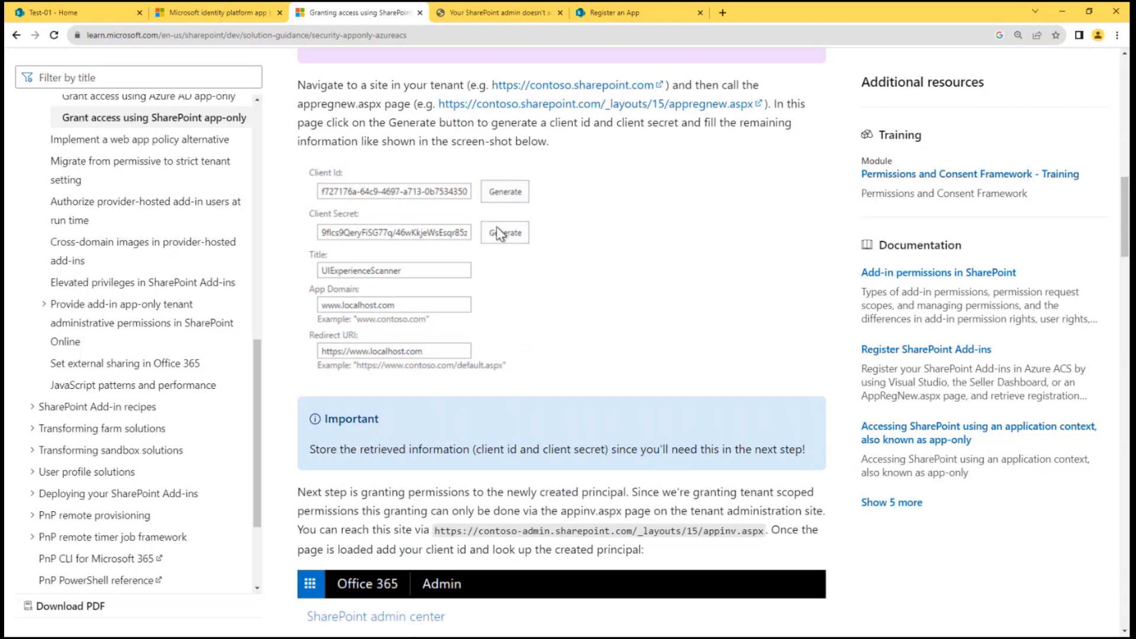
mouse_move(597, 358)
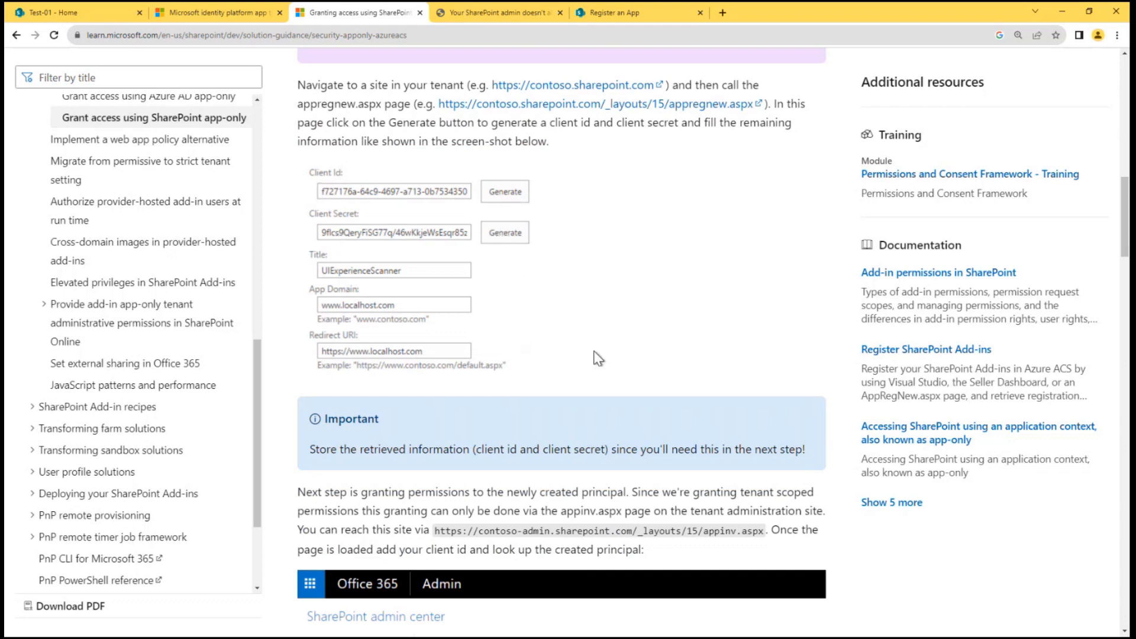
mouse_move(585, 35)
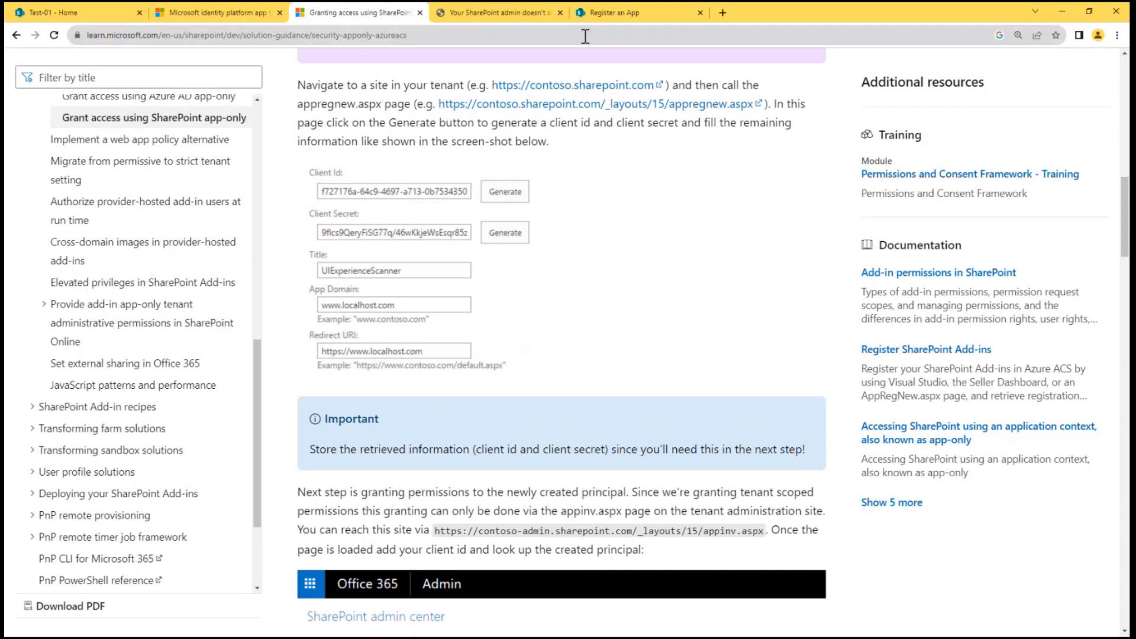
Step: From the Test-01 home page, reach the classic Site Settings via Site information and View all site settings
left_click(54, 10)
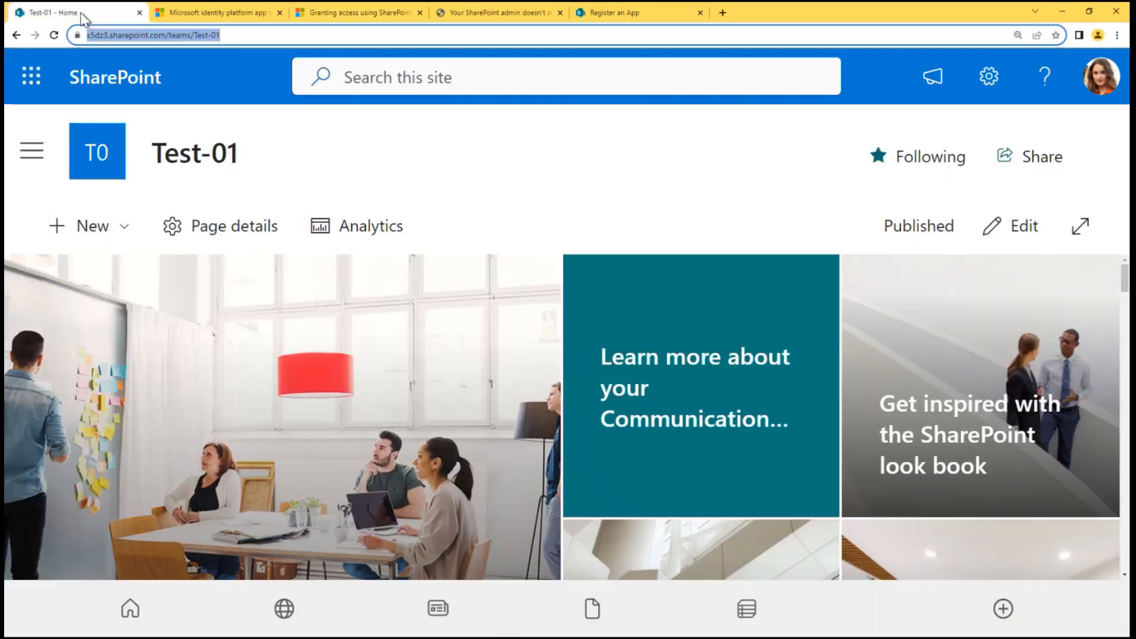
left_click(989, 76)
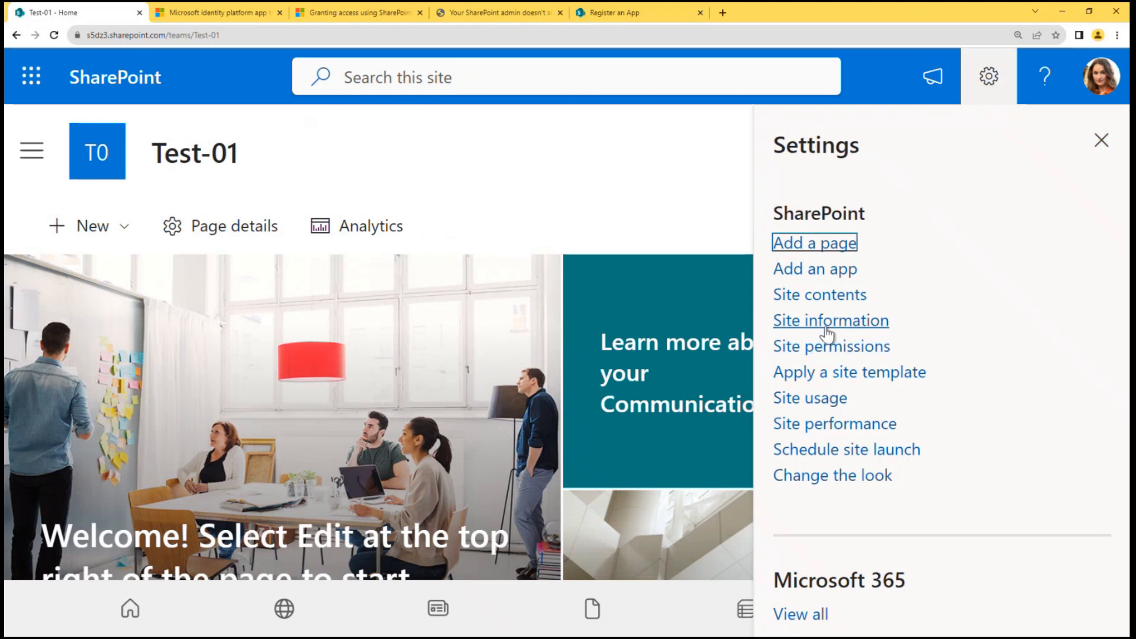
left_click(830, 320)
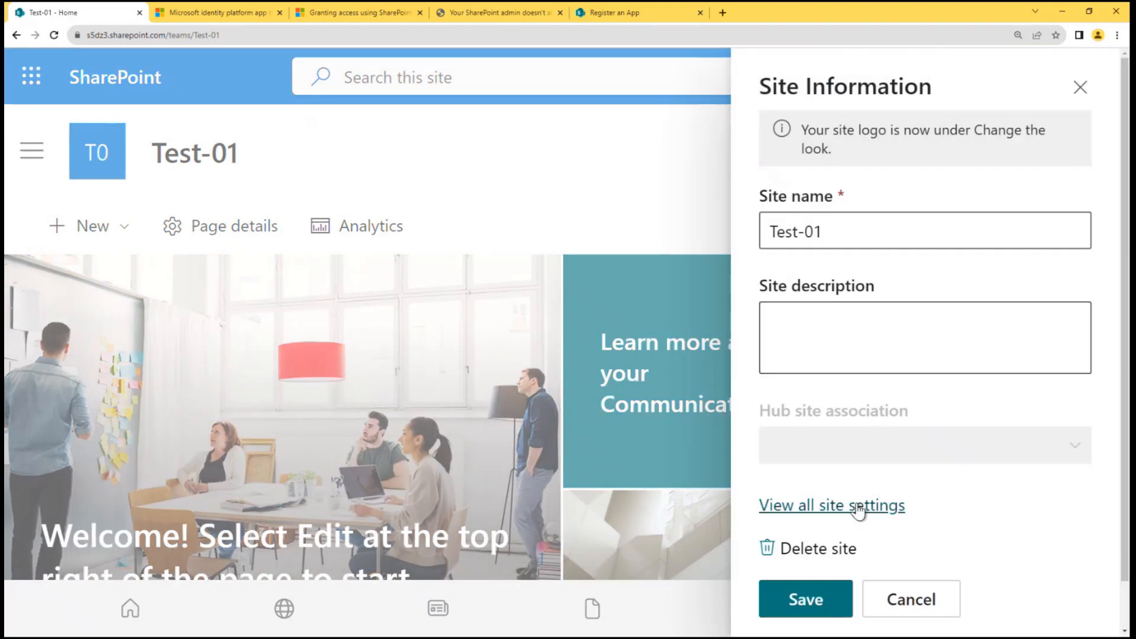
left_click(832, 506)
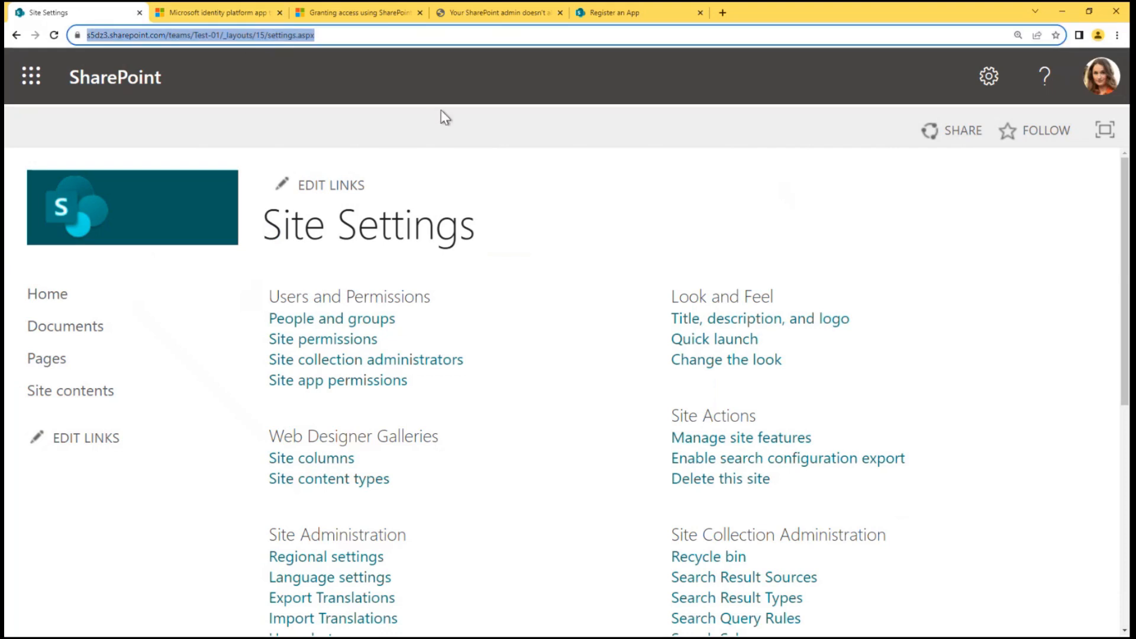
Step: Load the Test-01 appregnew.aspx page and dismiss the ACS principal creation error
left_click(201, 34)
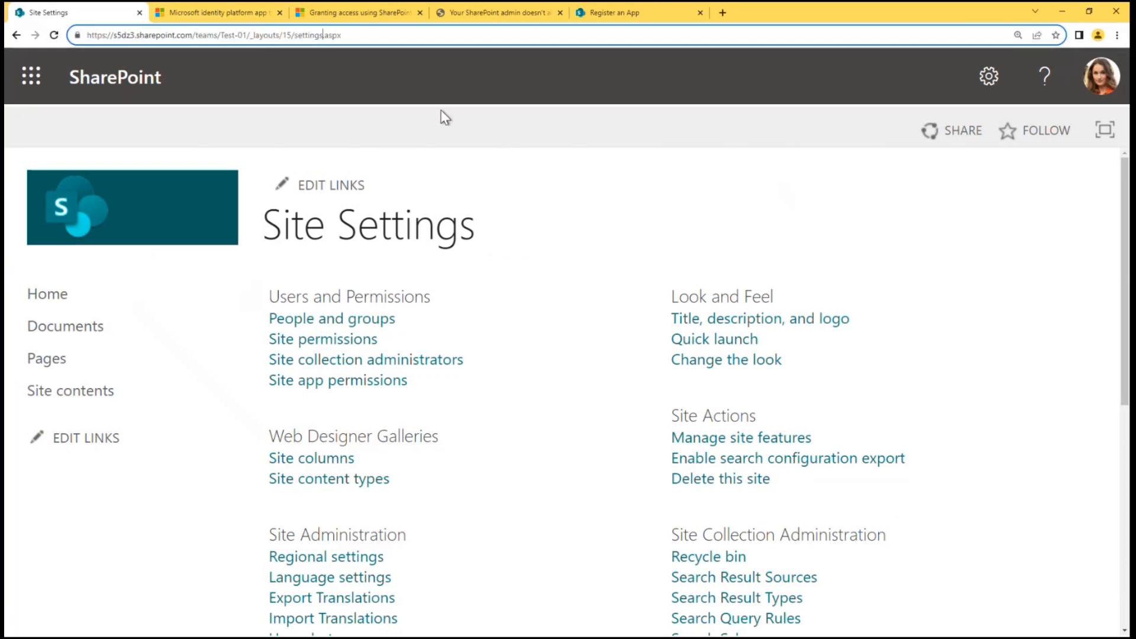
type("appr.aspx")
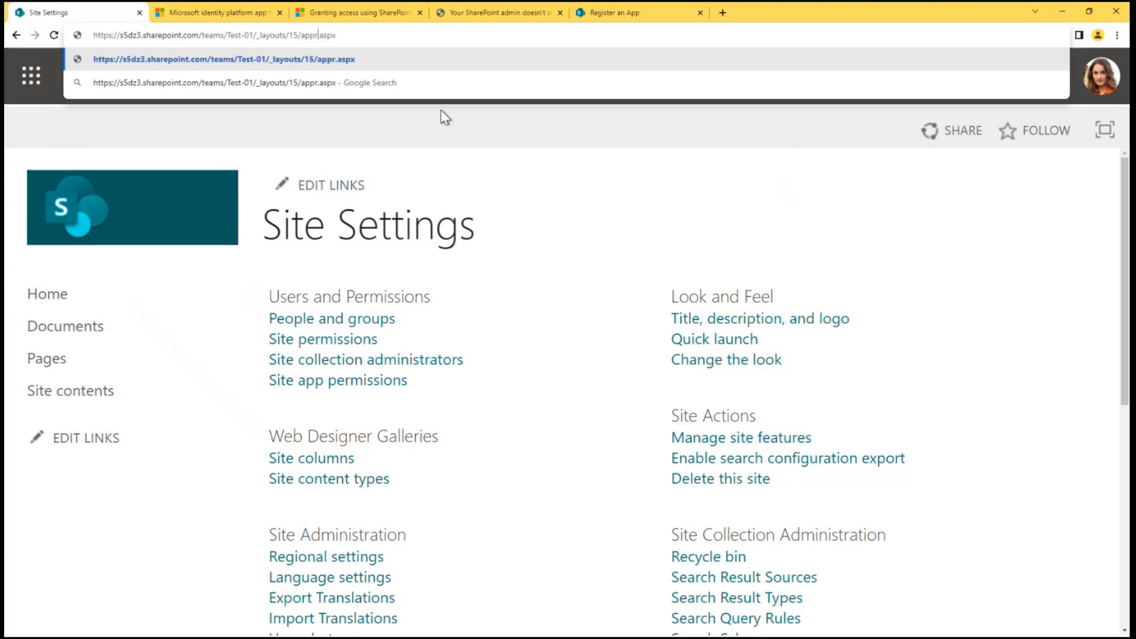
type("egnew")
key("Enter")
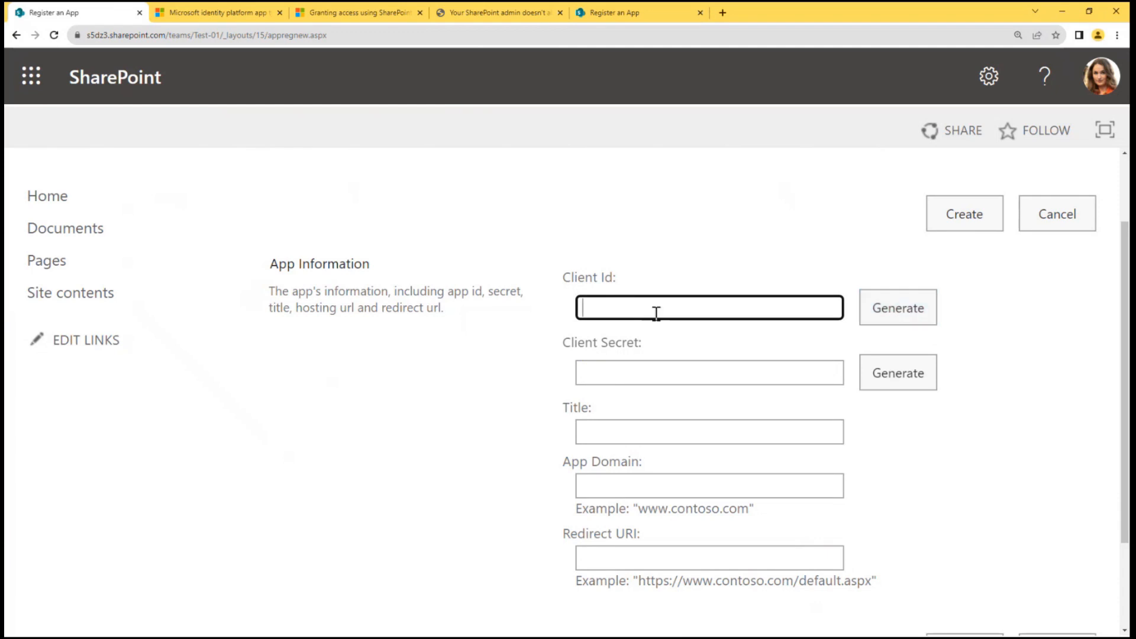
mouse_move(755, 311)
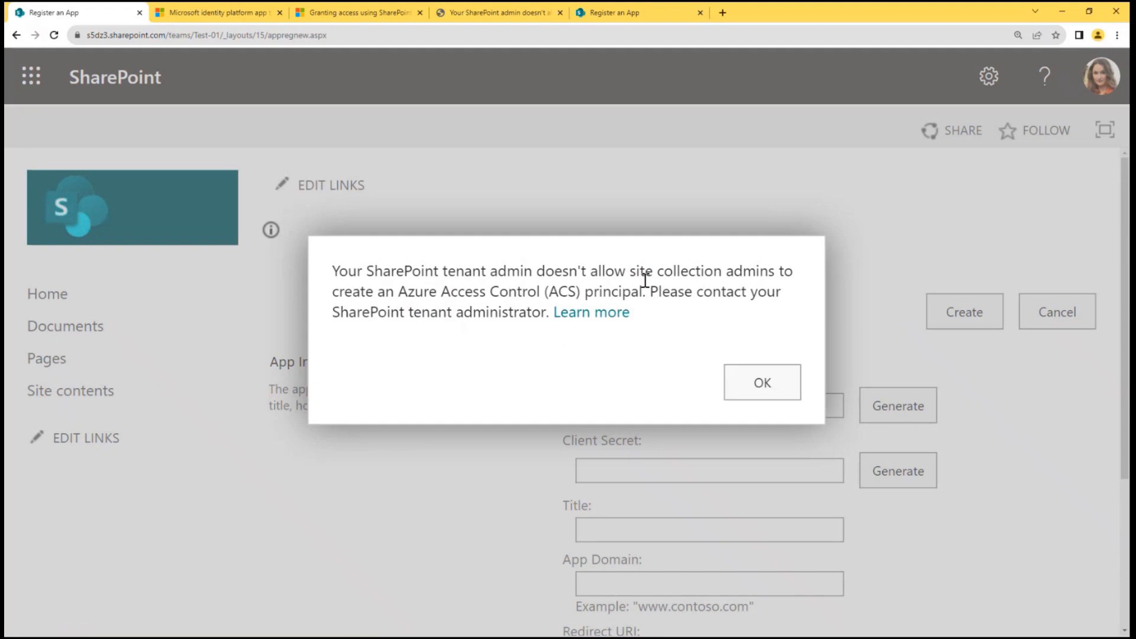
mouse_move(739, 317)
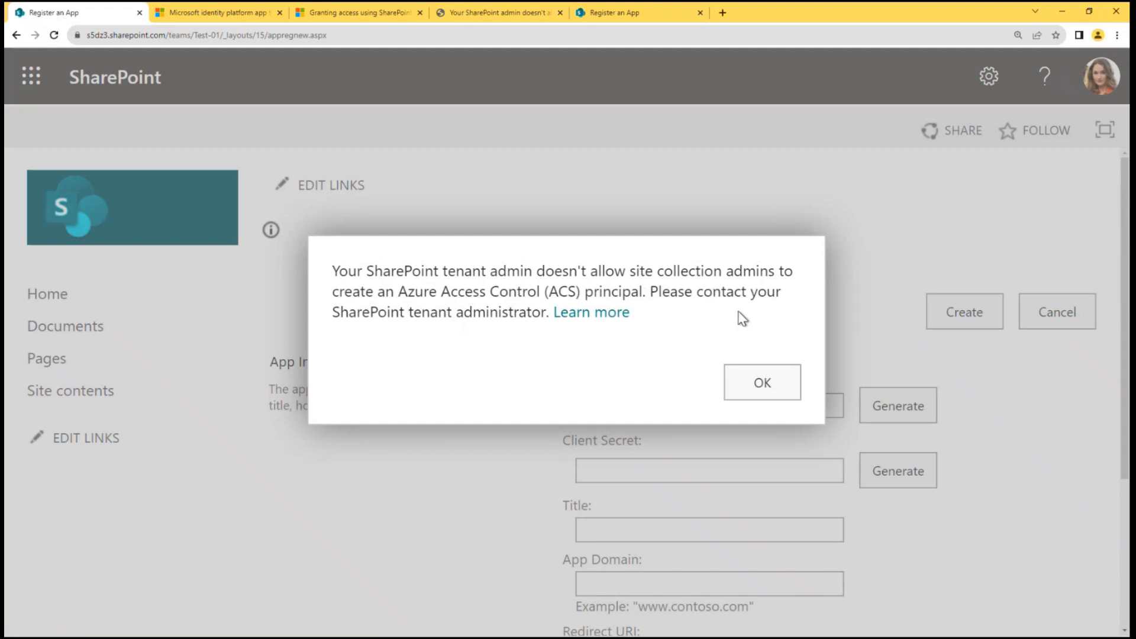
left_click(762, 381)
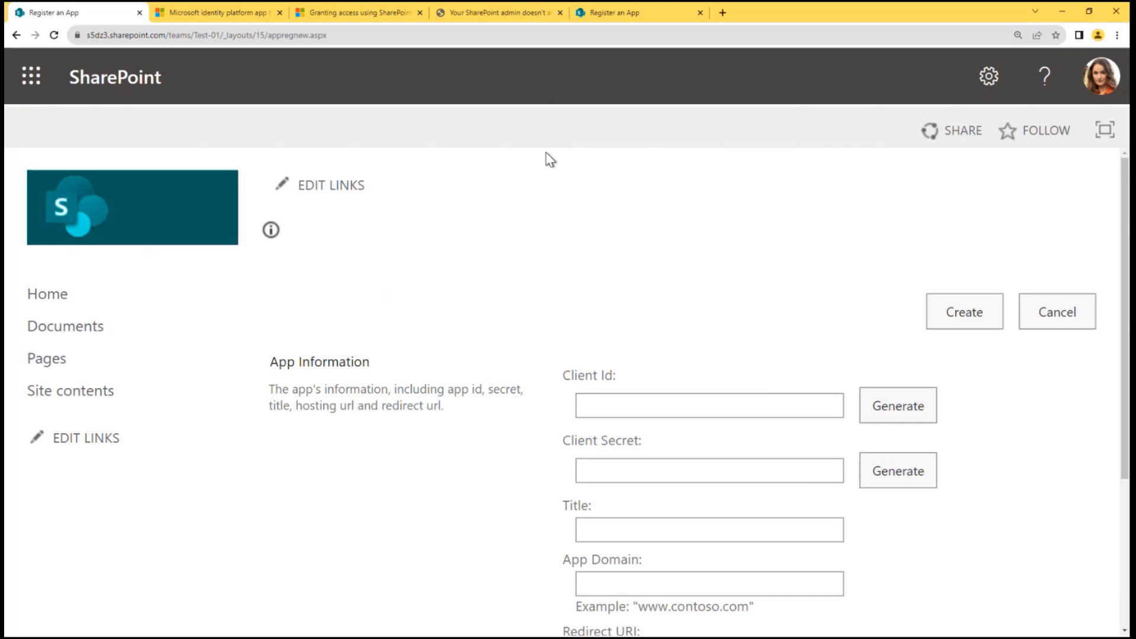
Step: Scroll through the vladilen.com article's Reason, key differences and Sites.Selected Solution sections
left_click(498, 12)
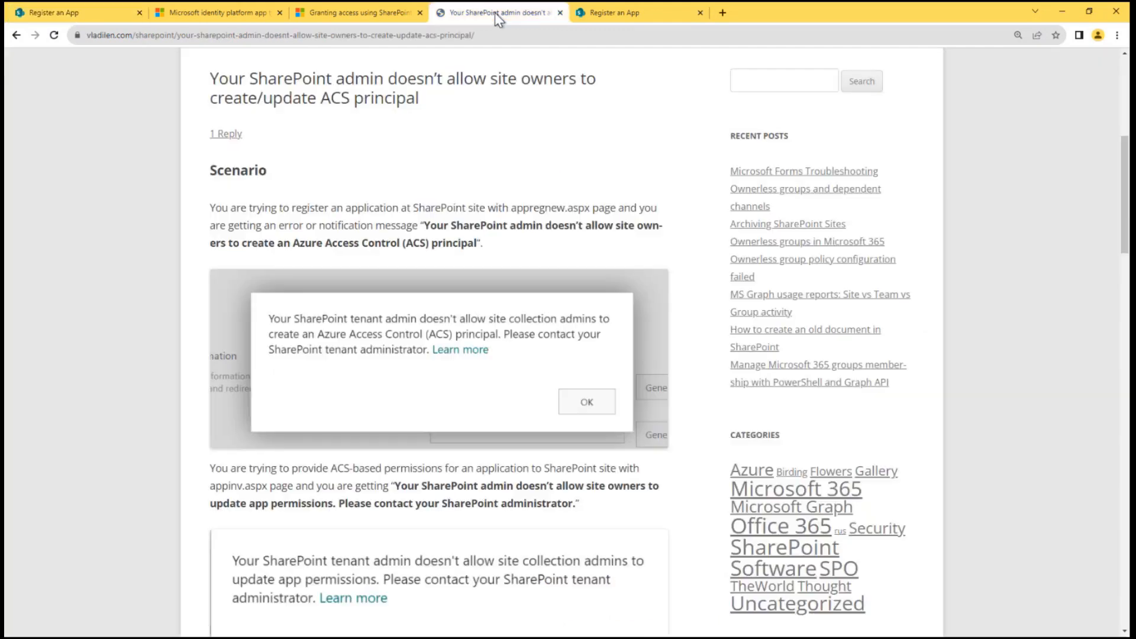
scroll("down", 3)
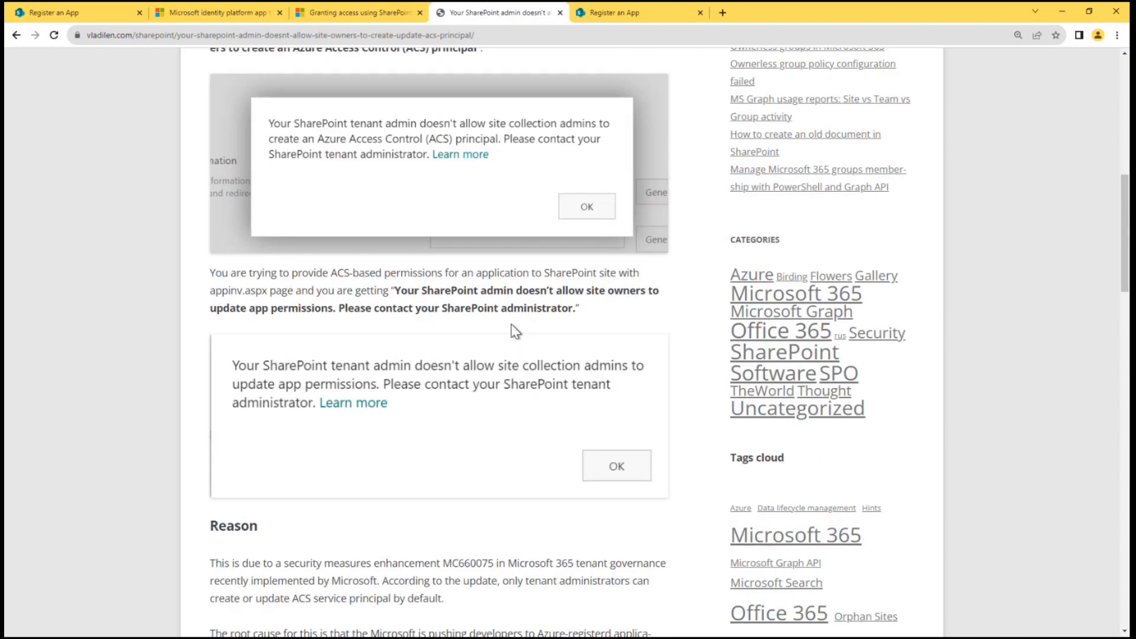
scroll("down", 3)
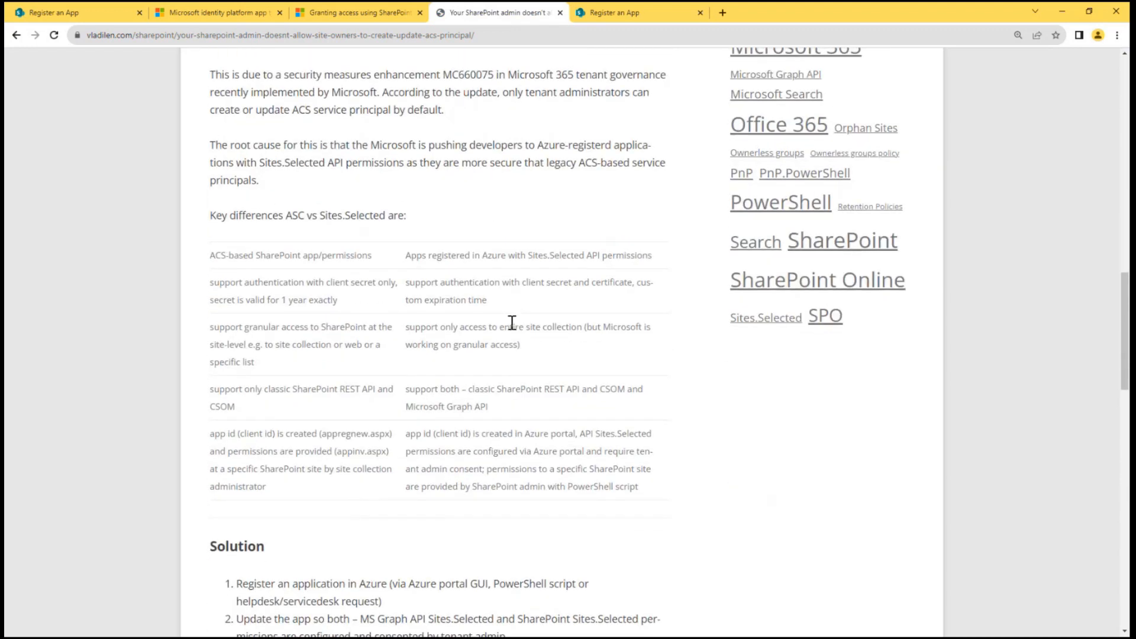
scroll("down", 3)
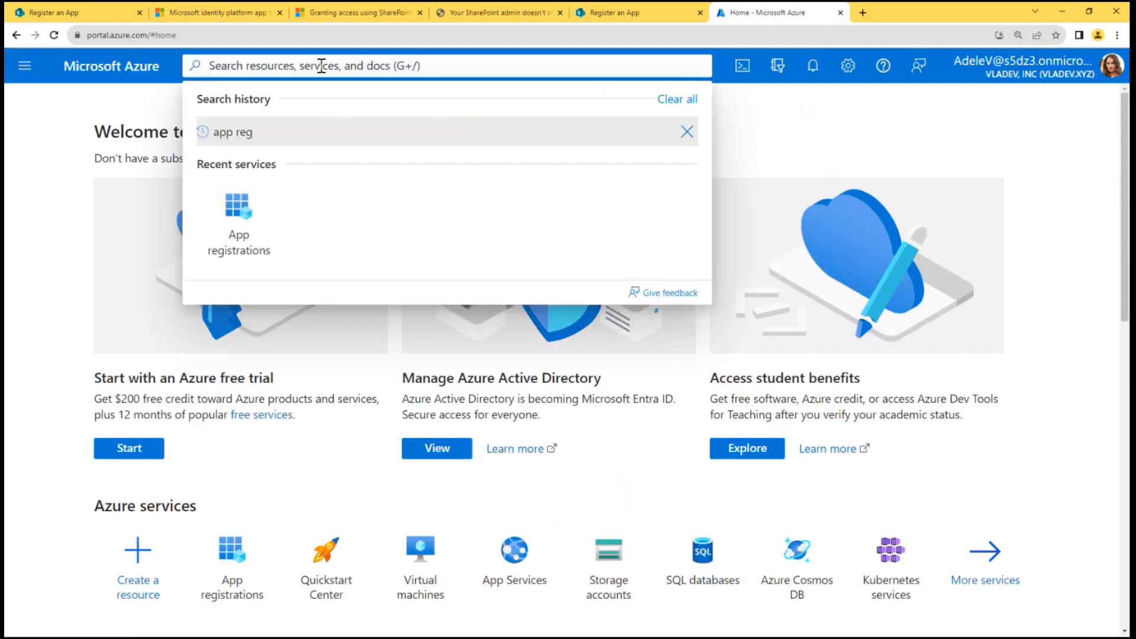
Step: Search 'app reg' in Azure and choose the App registrations service
type("app reg")
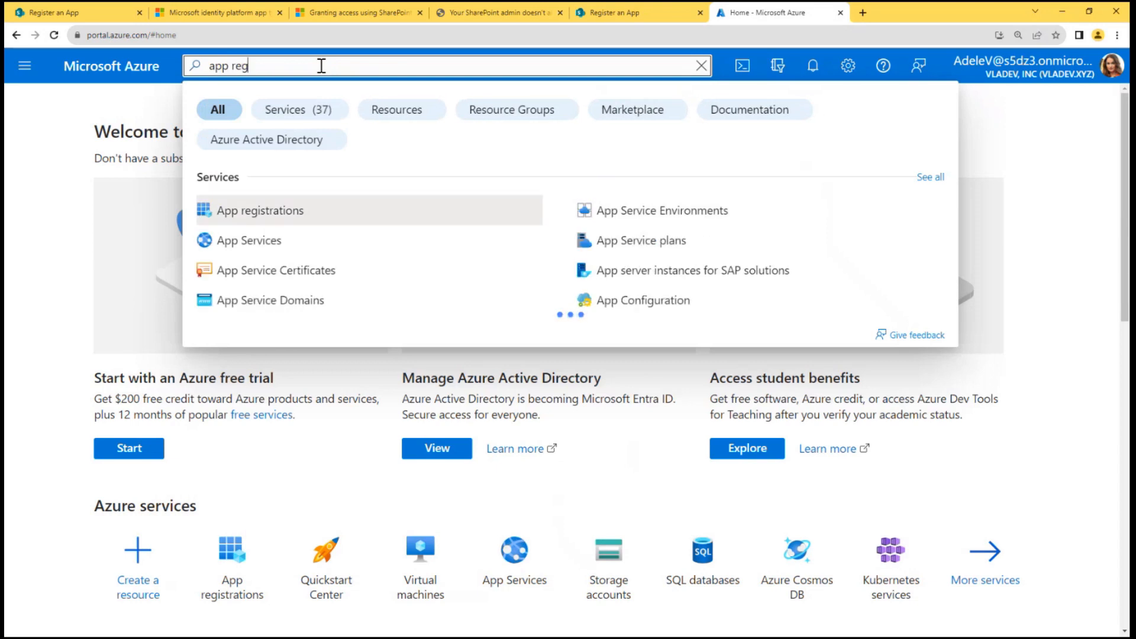
left_click(260, 210)
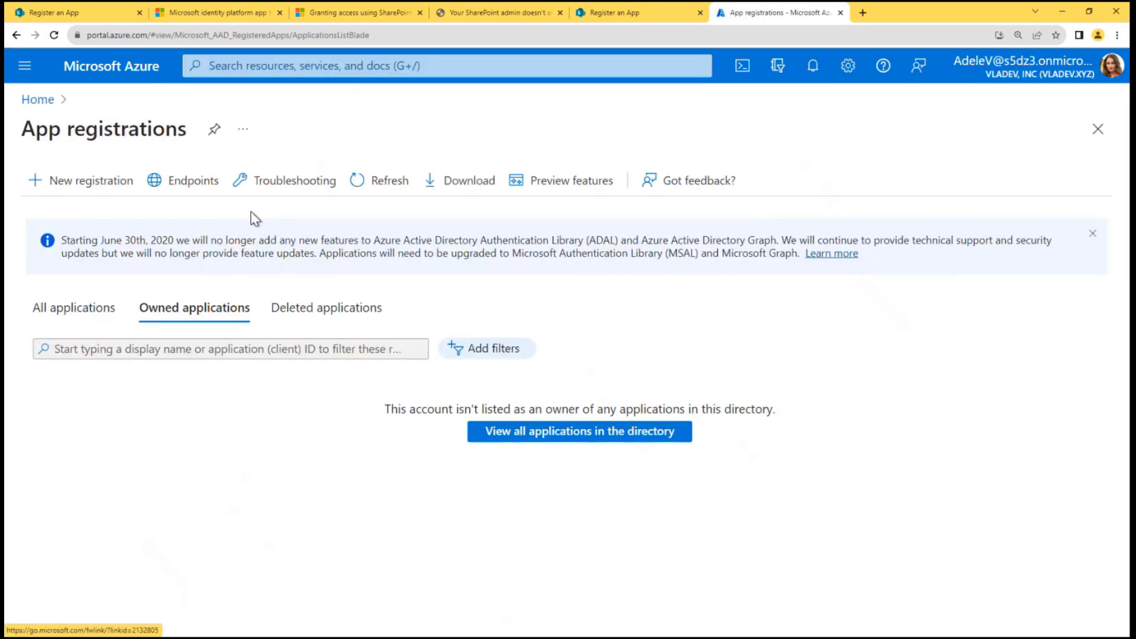
mouse_move(66, 188)
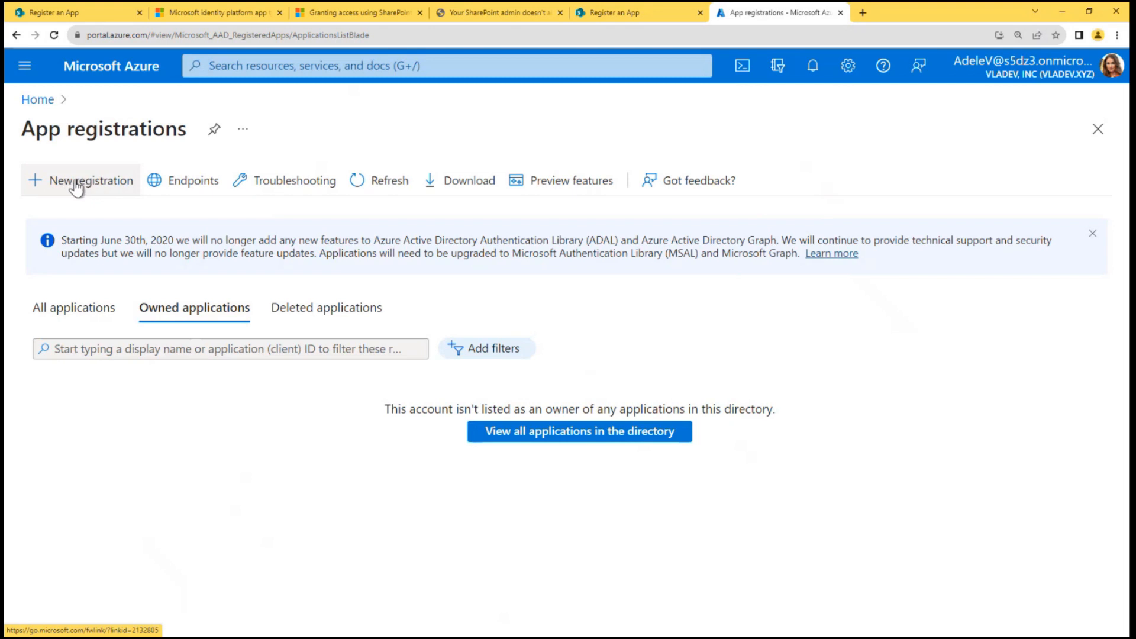
mouse_move(83, 184)
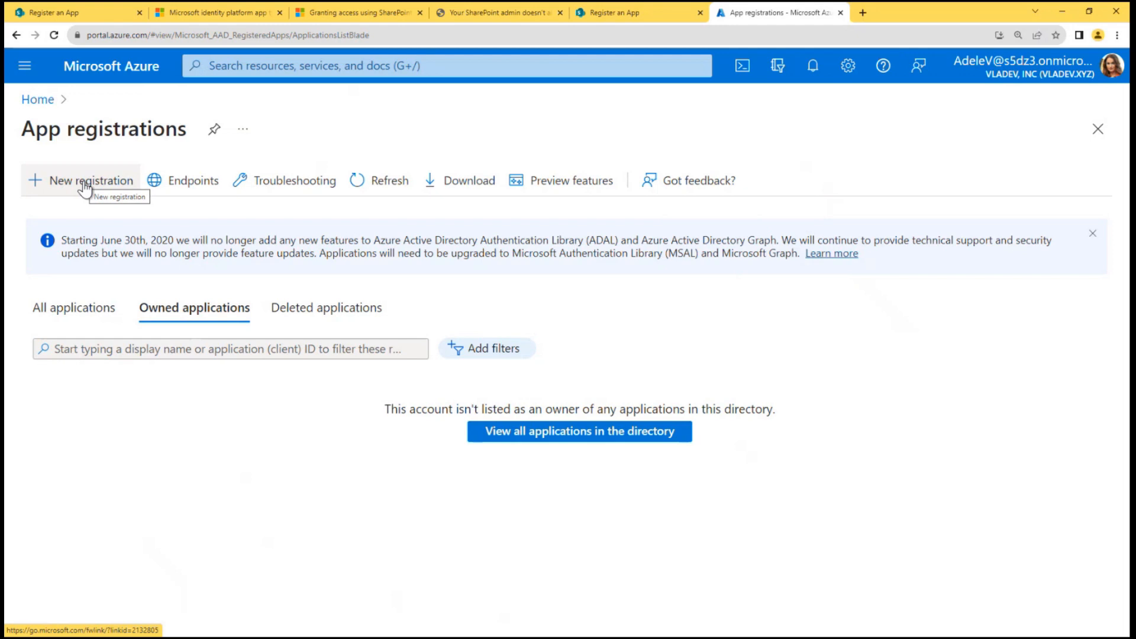
Step: Register a new single-tenant application named 'Test'
left_click(81, 180)
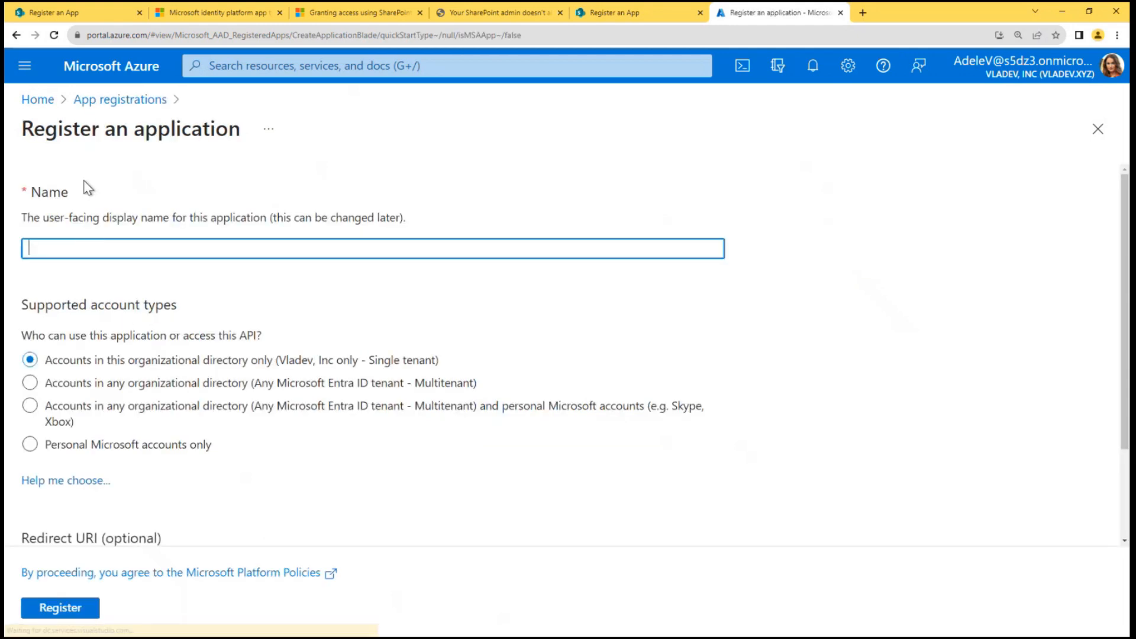
type("T")
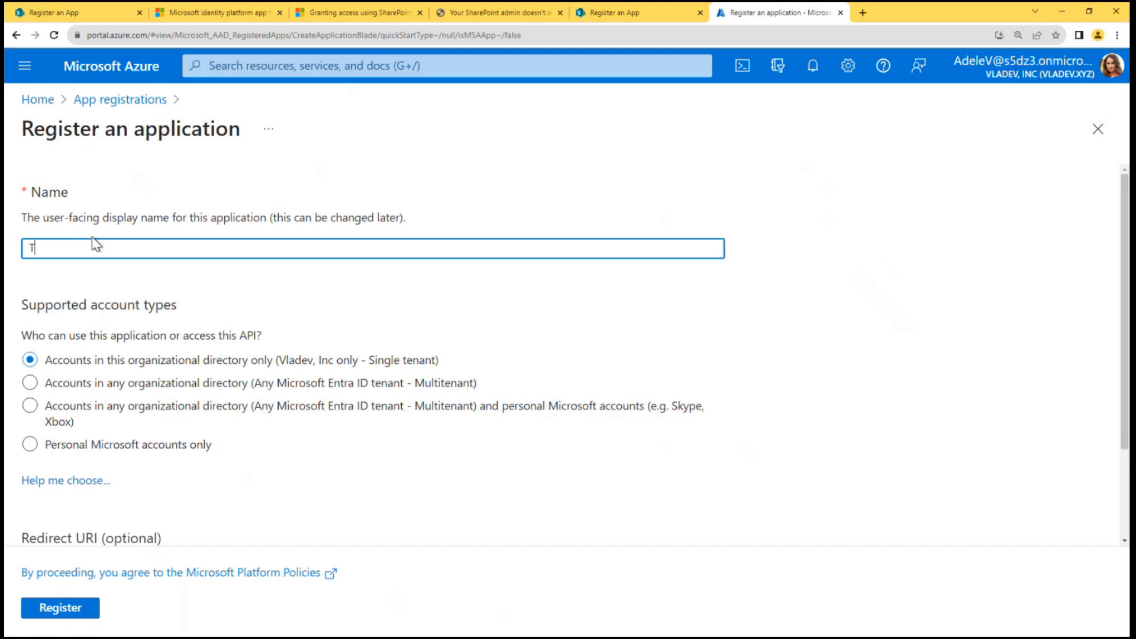
type("est")
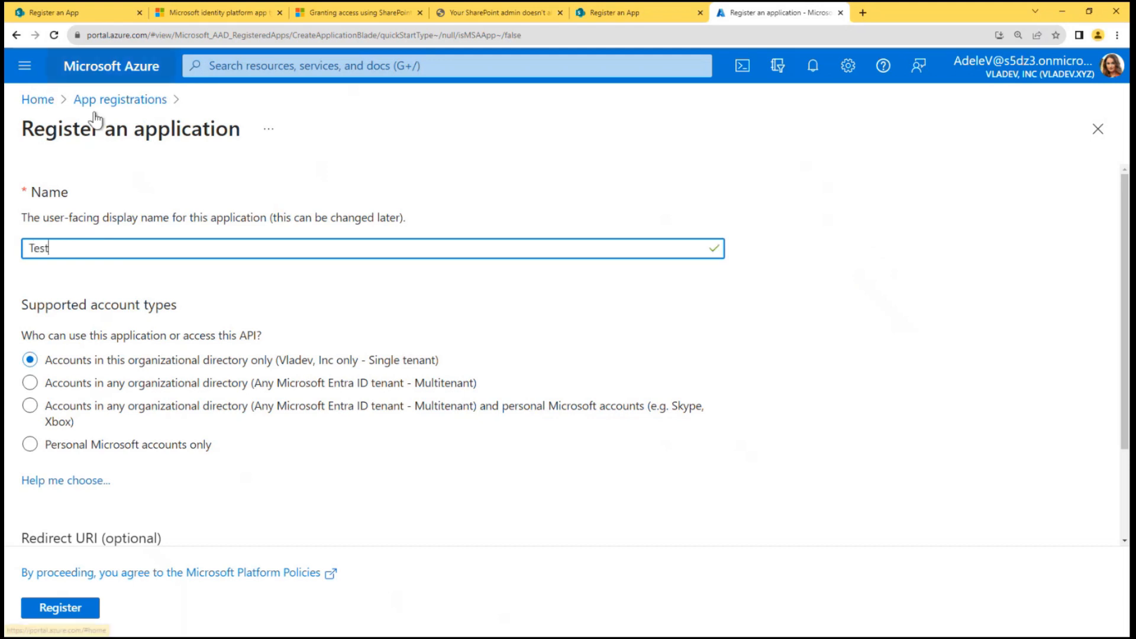
scroll("down", 3)
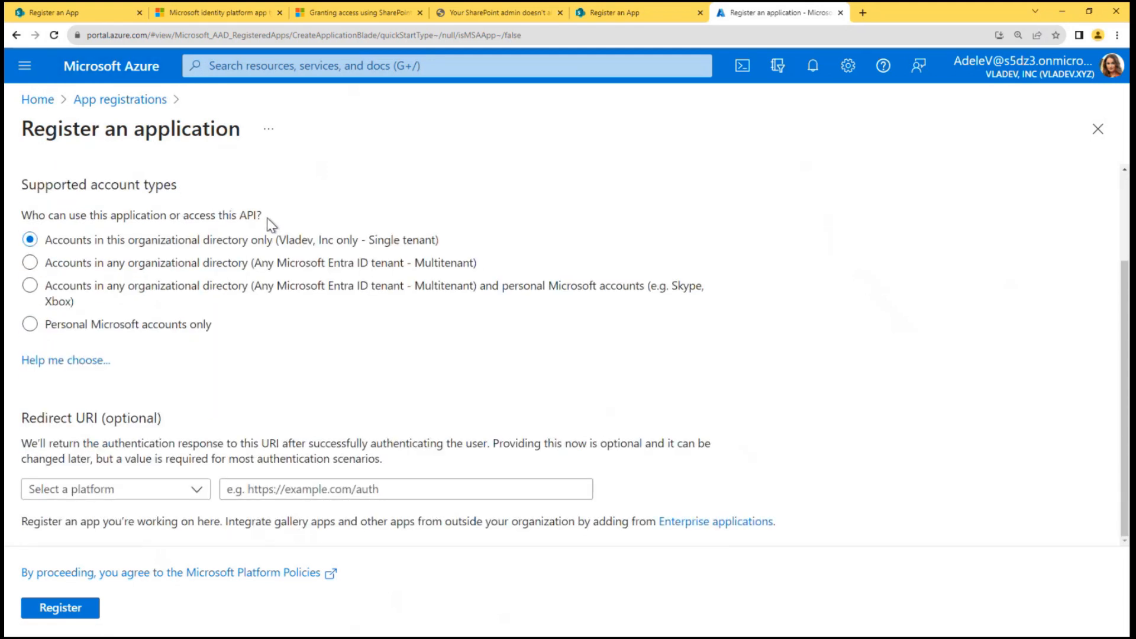
left_click(59, 608)
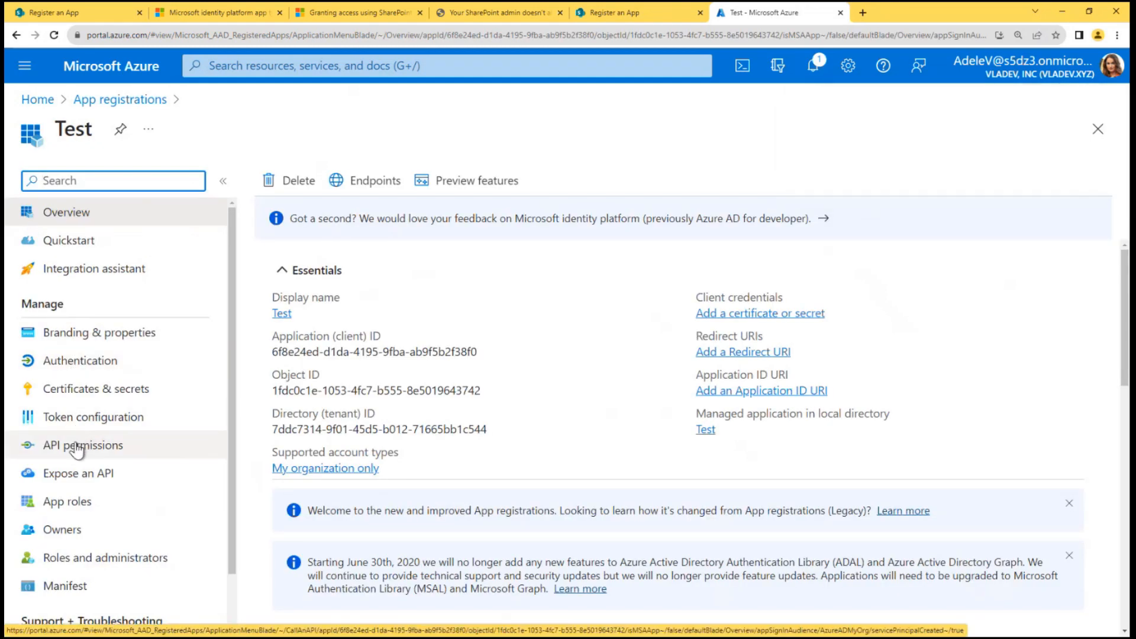
mouse_move(52, 450)
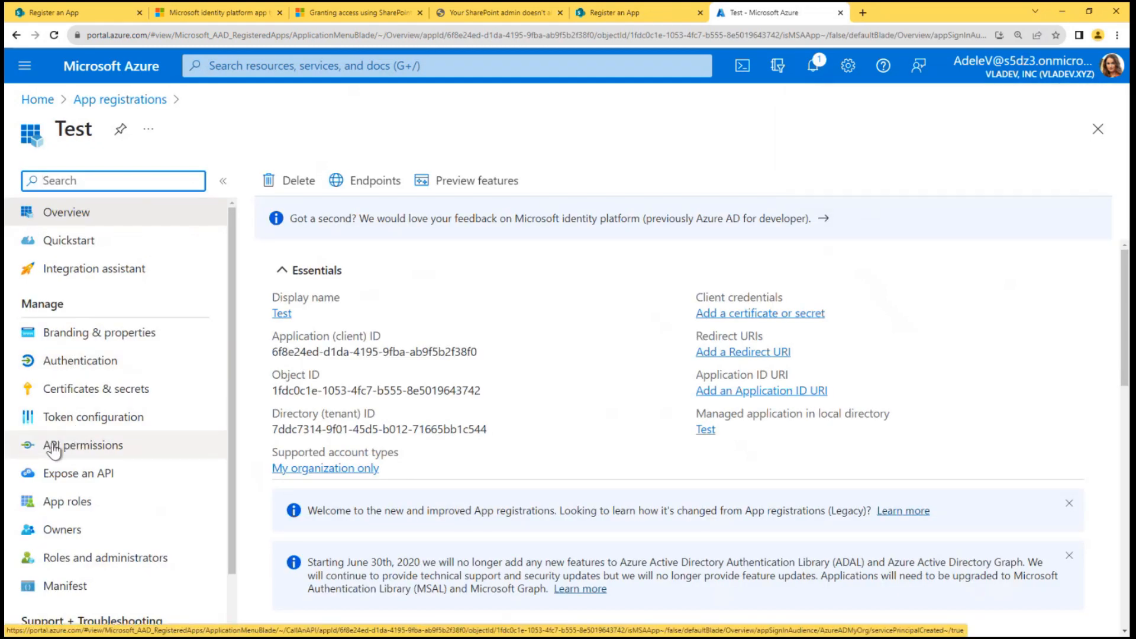
mouse_move(75, 452)
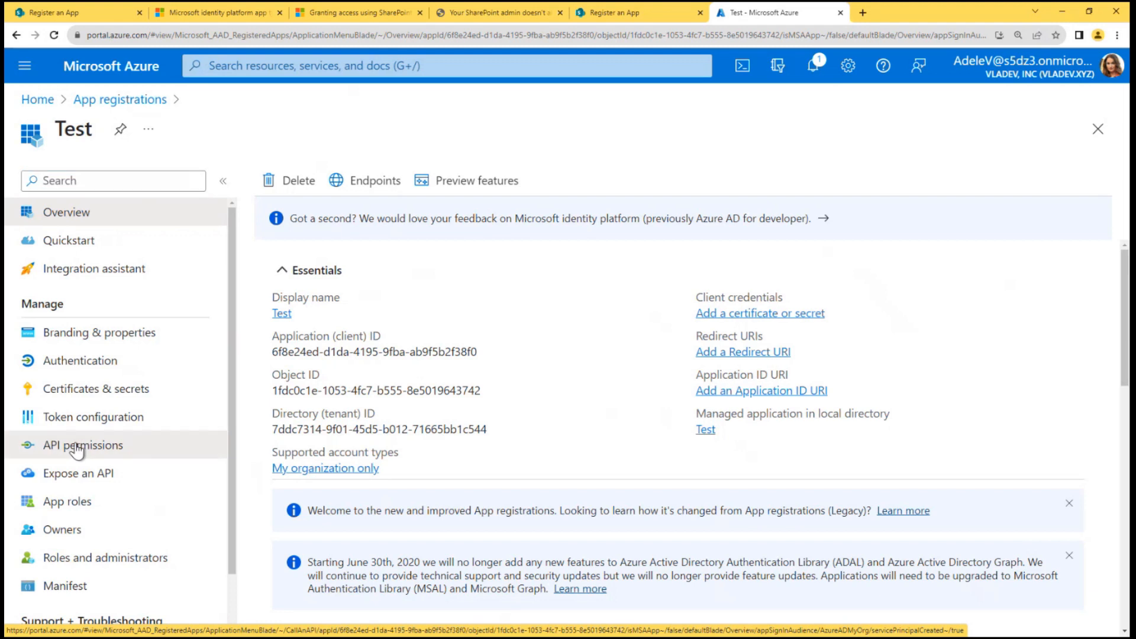
Step: In the Test app's API permissions, add Microsoft Graph application permission Sites.Selected found by searching 'site'
left_click(82, 445)
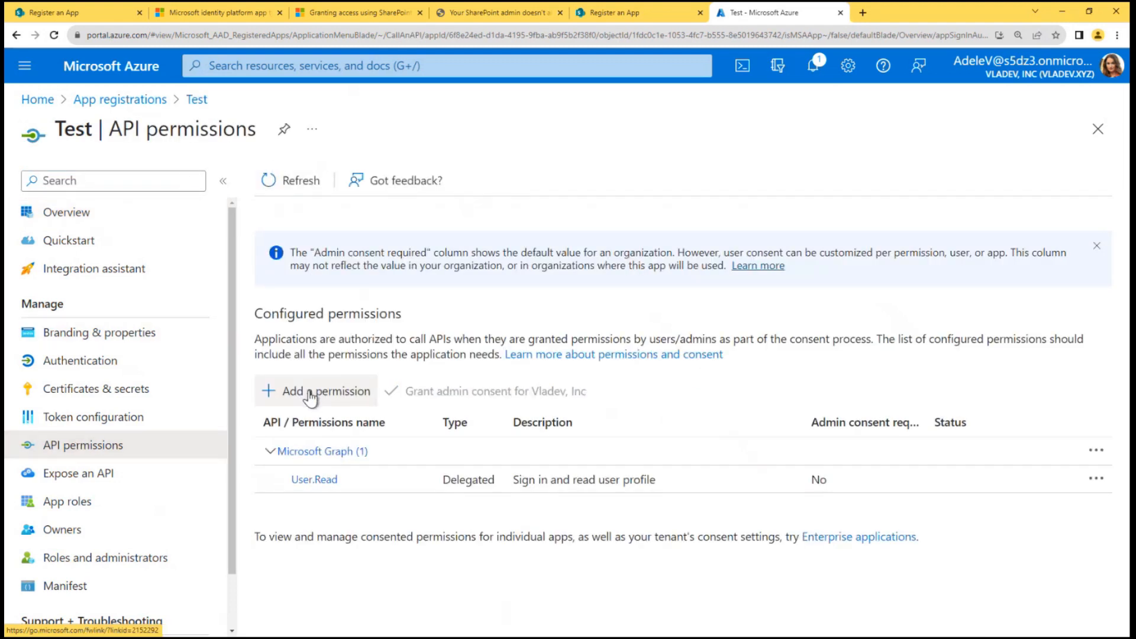
left_click(317, 391)
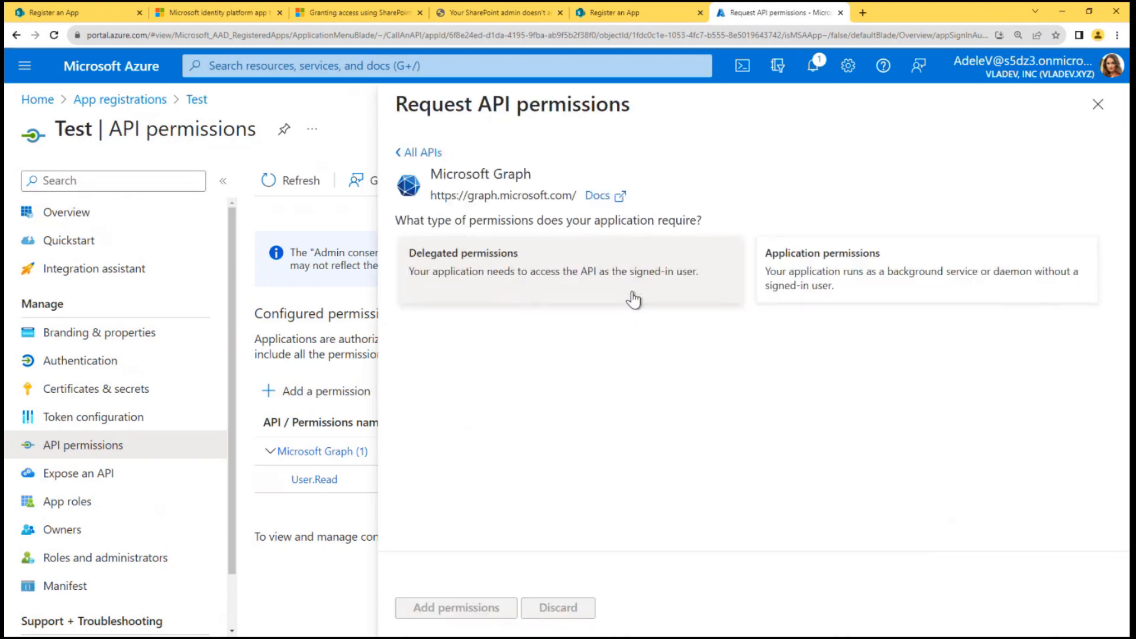
left_click(923, 269)
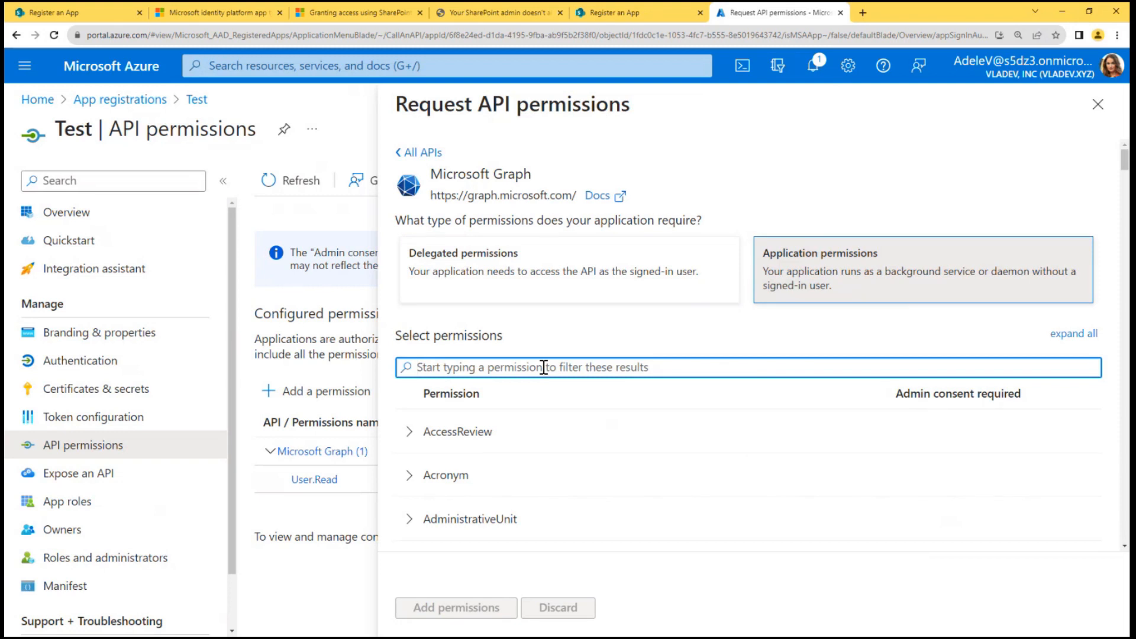
type("site")
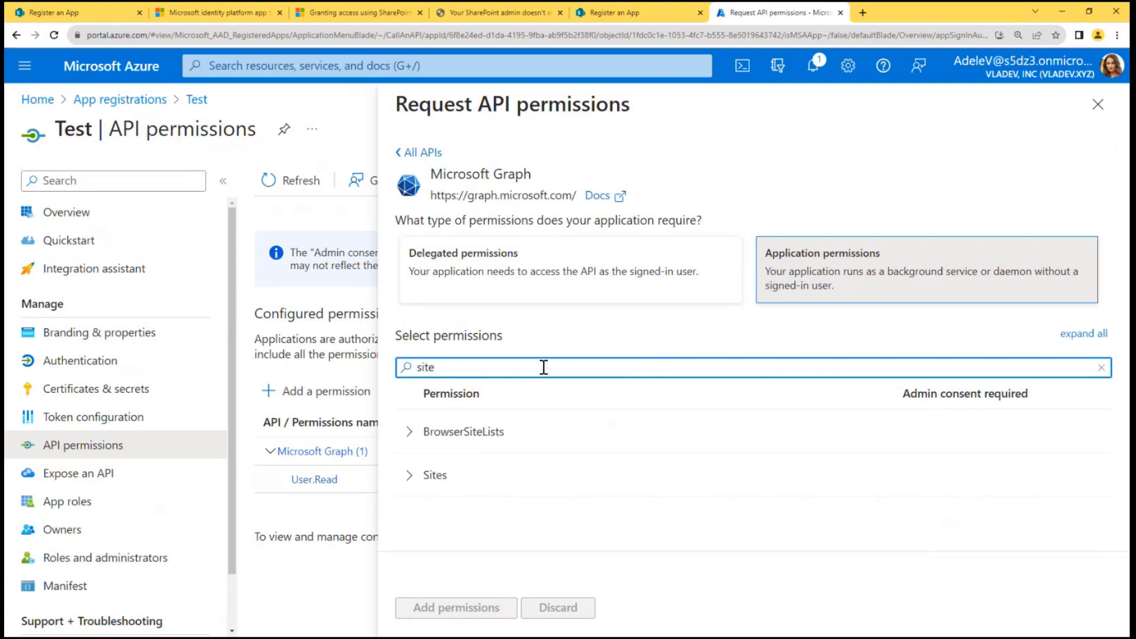
left_click(434, 476)
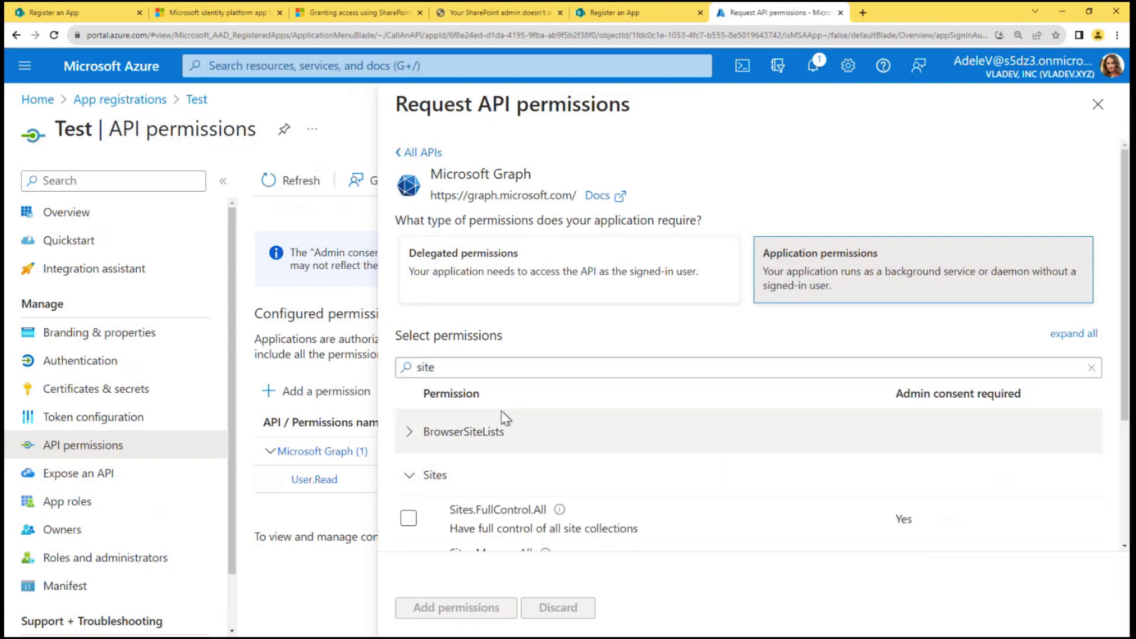
scroll("down", 3)
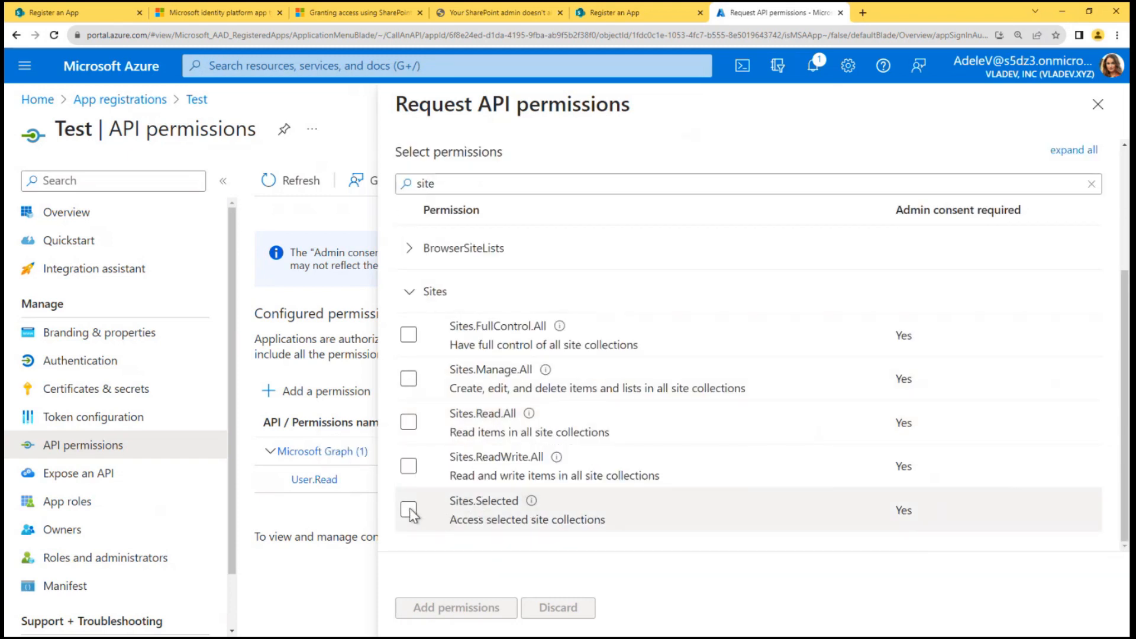
left_click(408, 509)
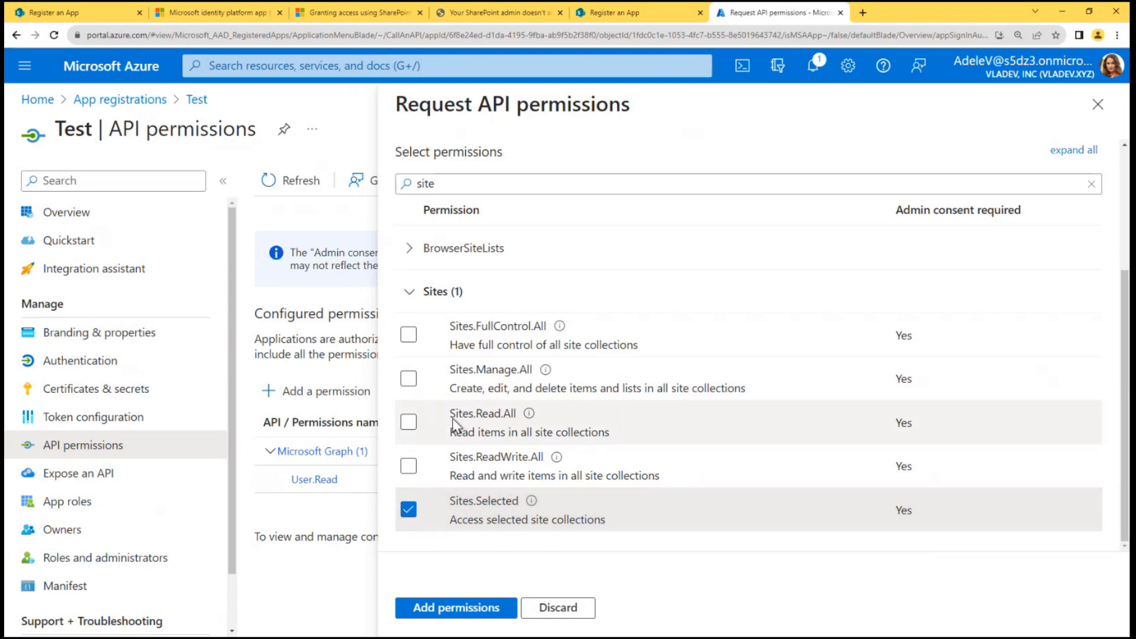
mouse_move(500, 334)
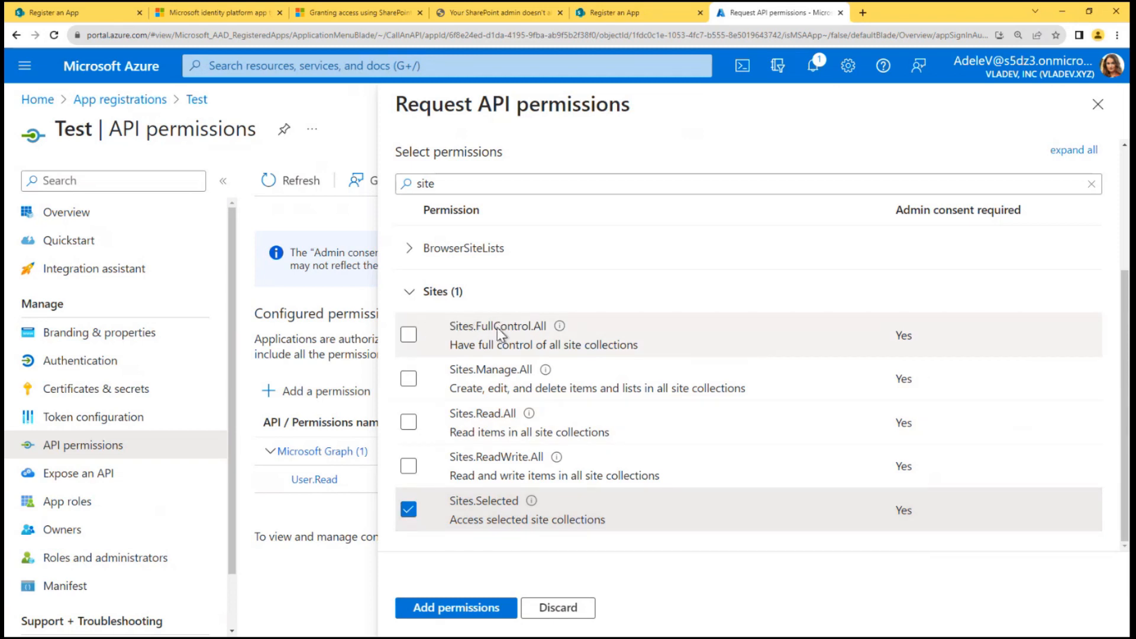
mouse_move(491, 413)
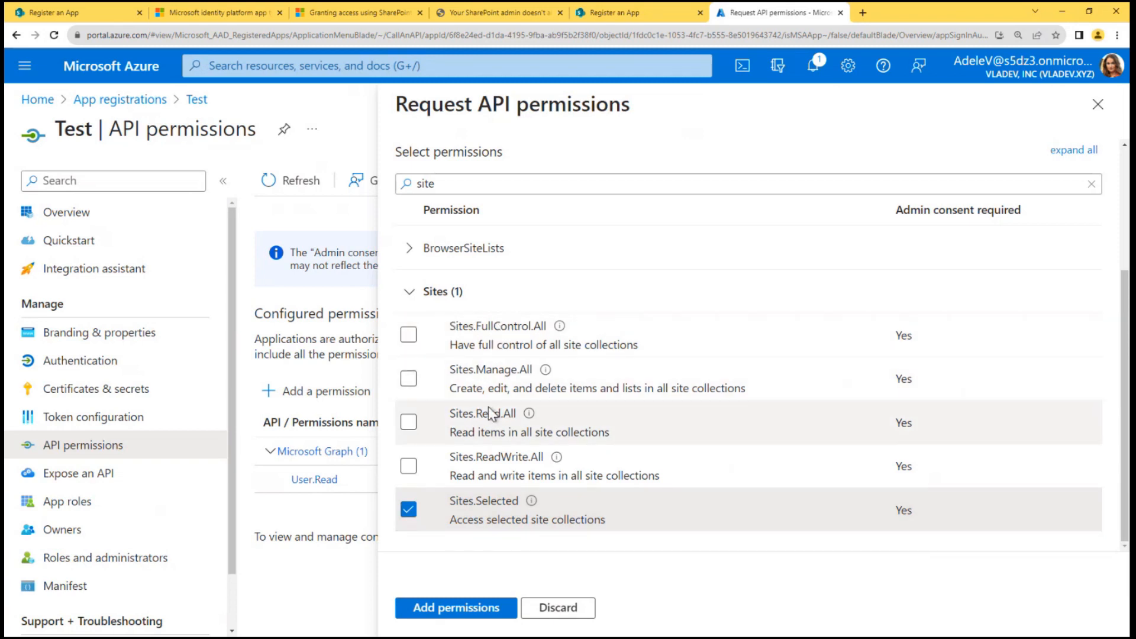
mouse_move(547, 379)
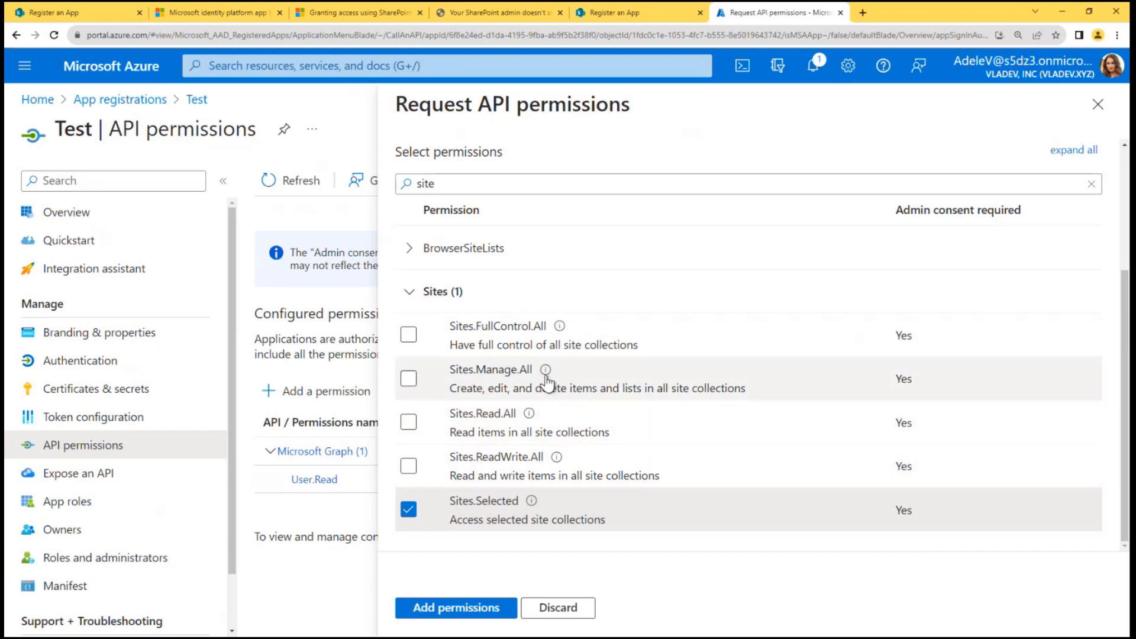
mouse_move(464, 336)
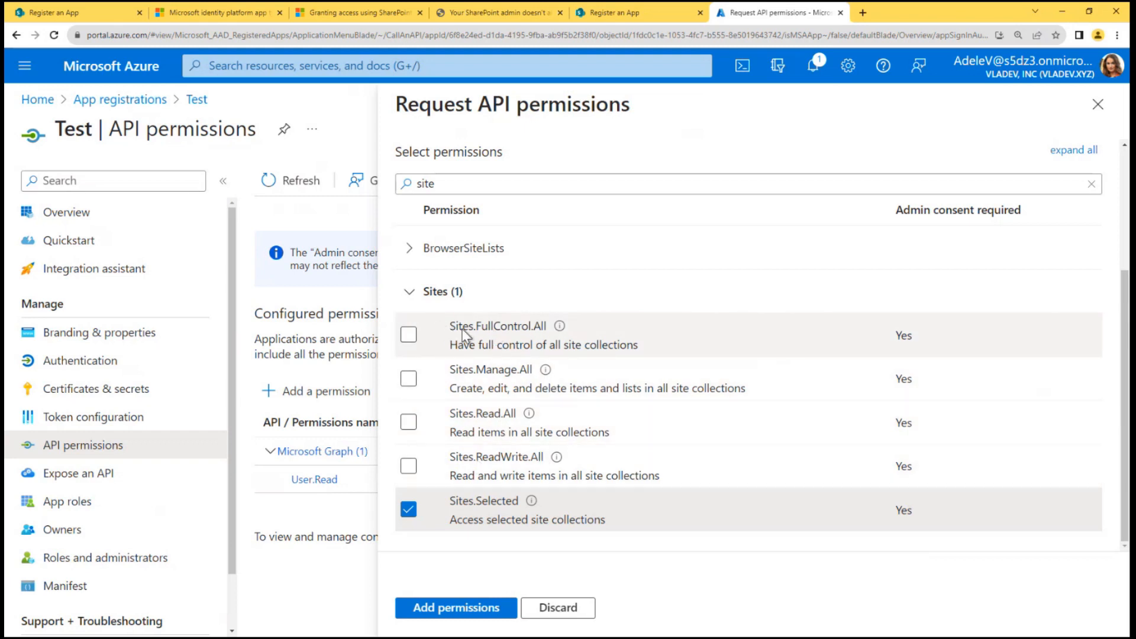
mouse_move(449, 357)
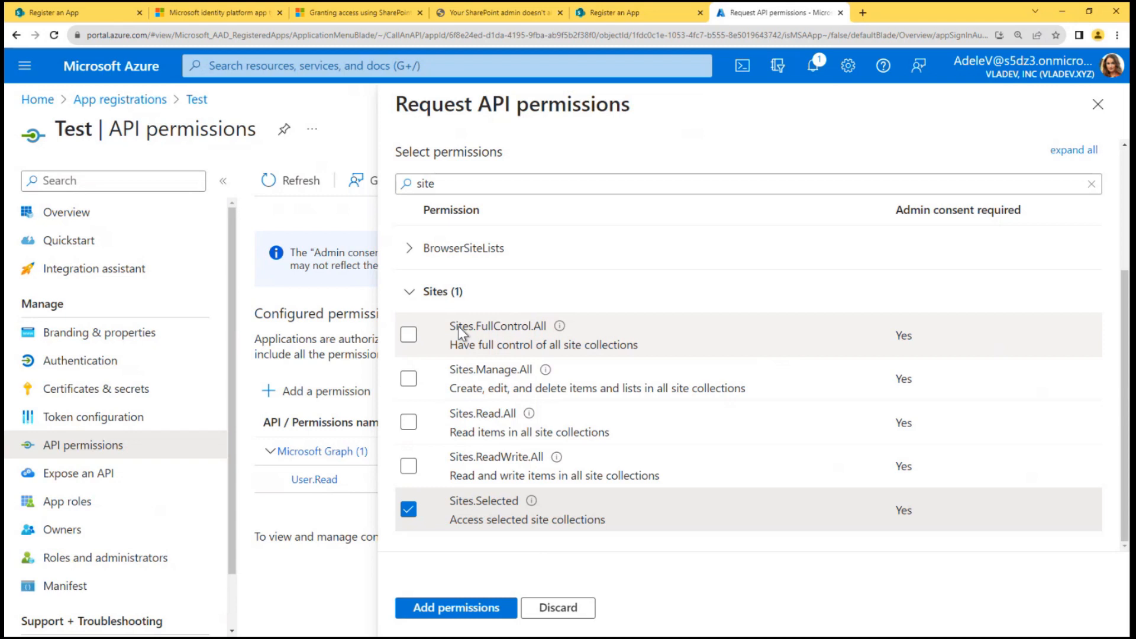
mouse_move(516, 336)
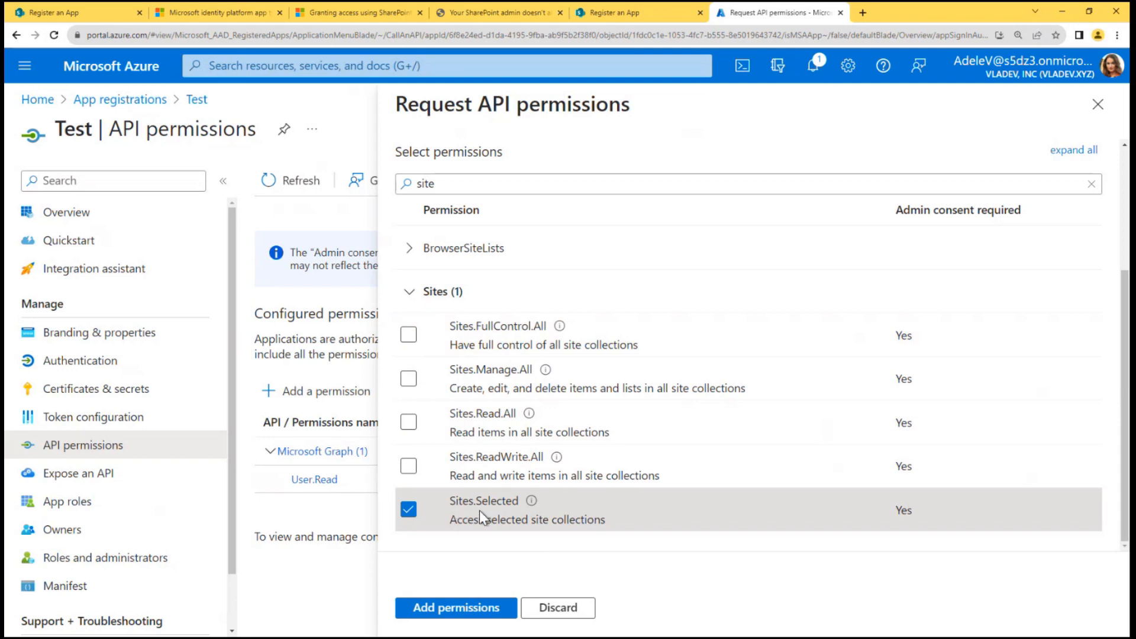
mouse_move(487, 522)
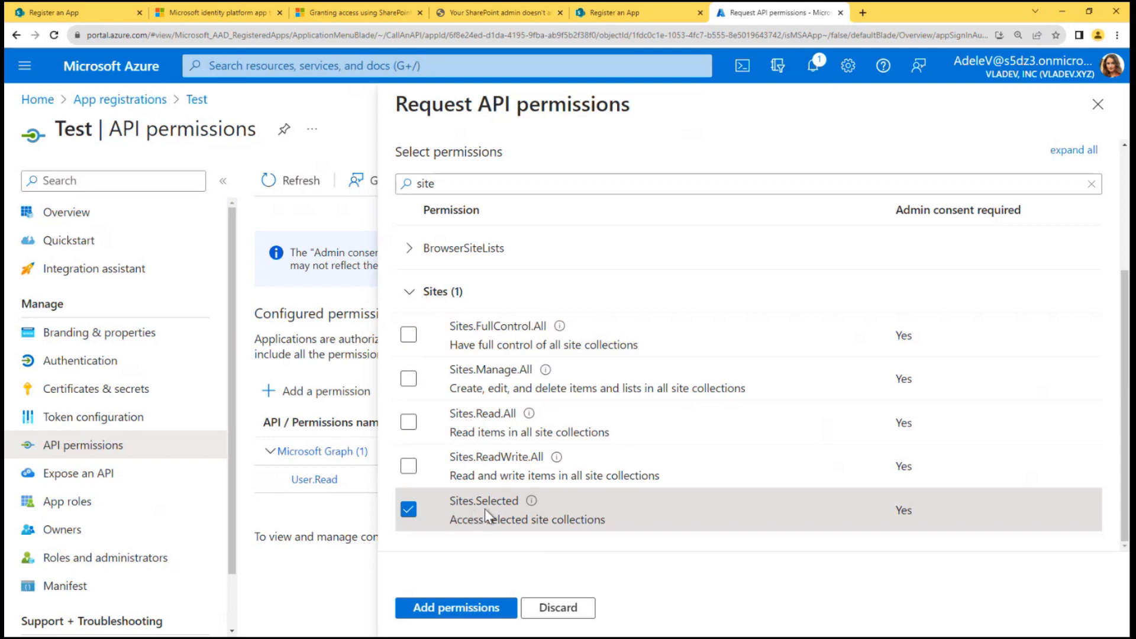
mouse_move(547, 509)
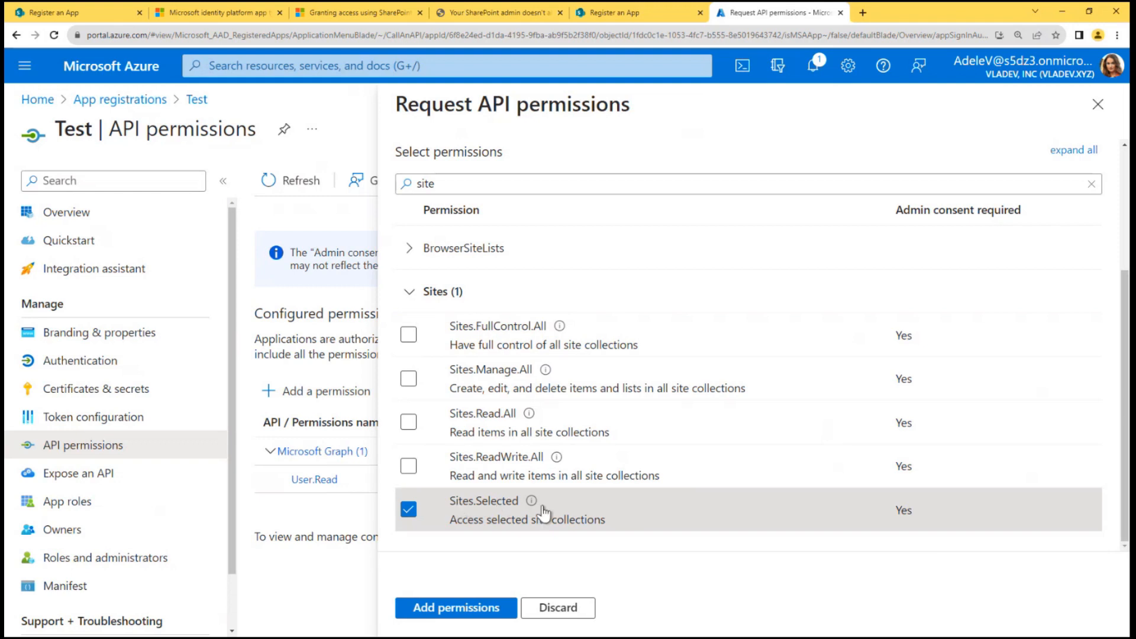
mouse_move(486, 521)
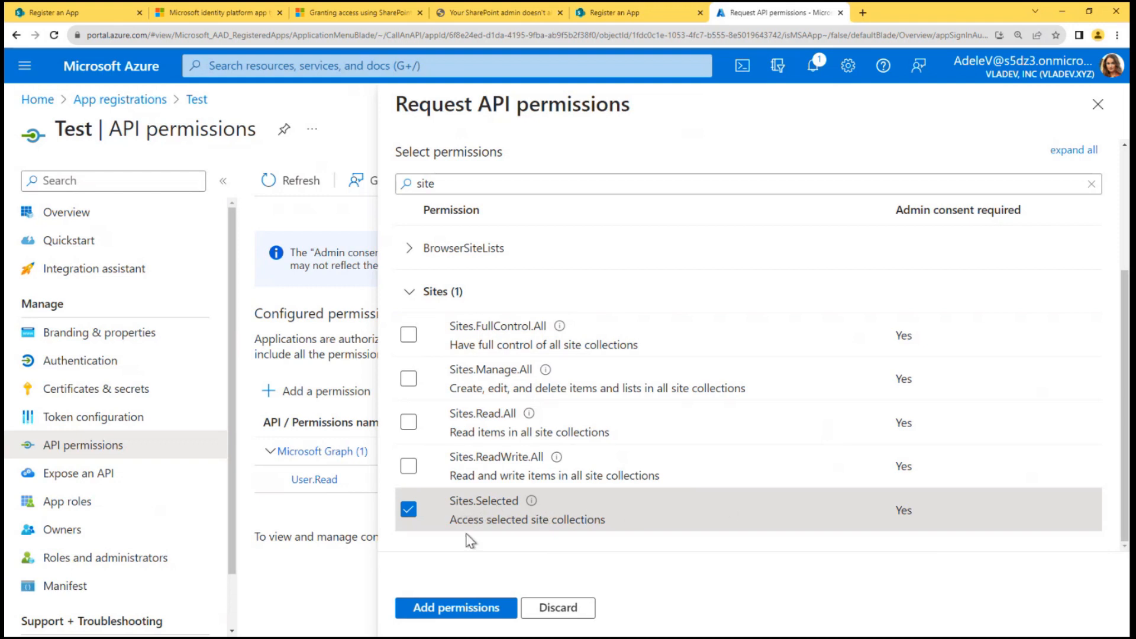
left_click(455, 608)
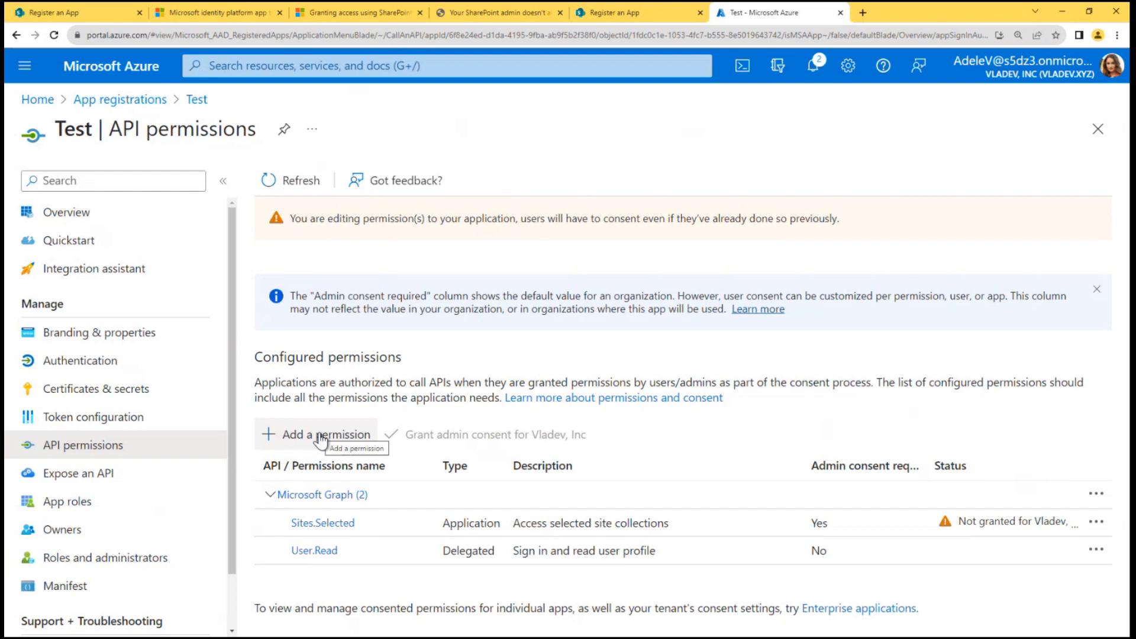
Step: Add SharePoint's Sites.Selected application permission, found by searching 'sit'
left_click(319, 434)
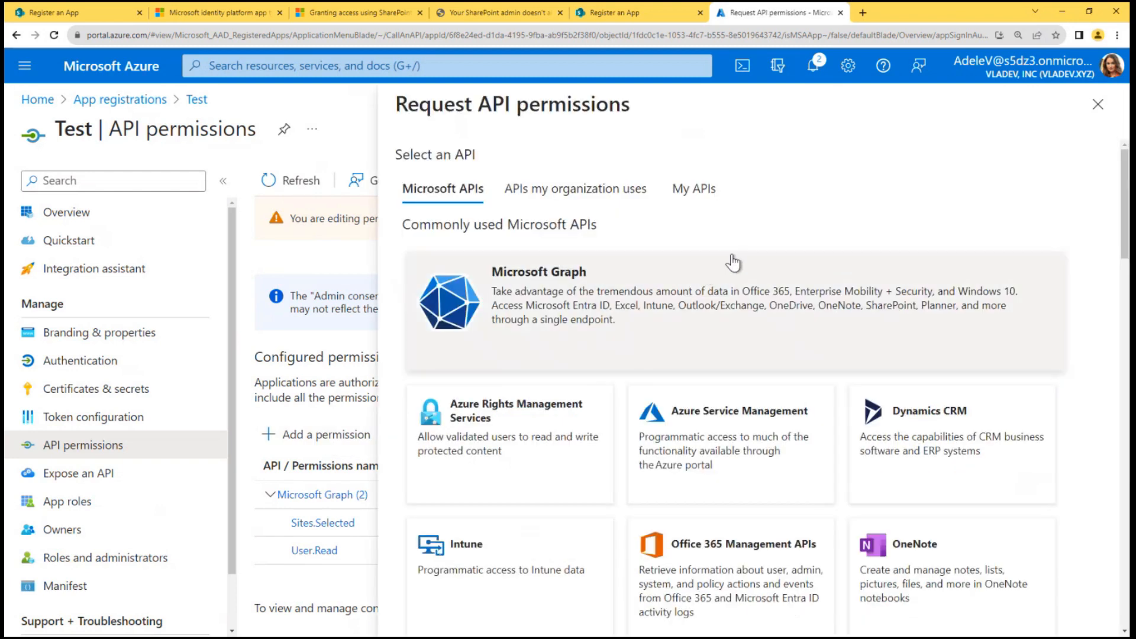
scroll("down", 3)
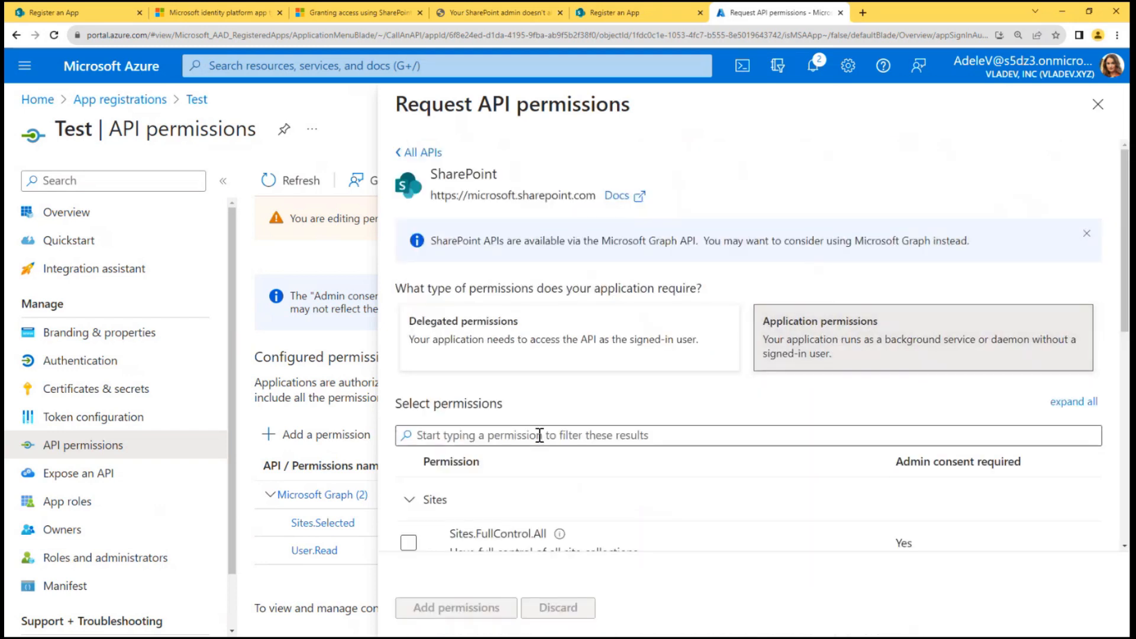
type("site")
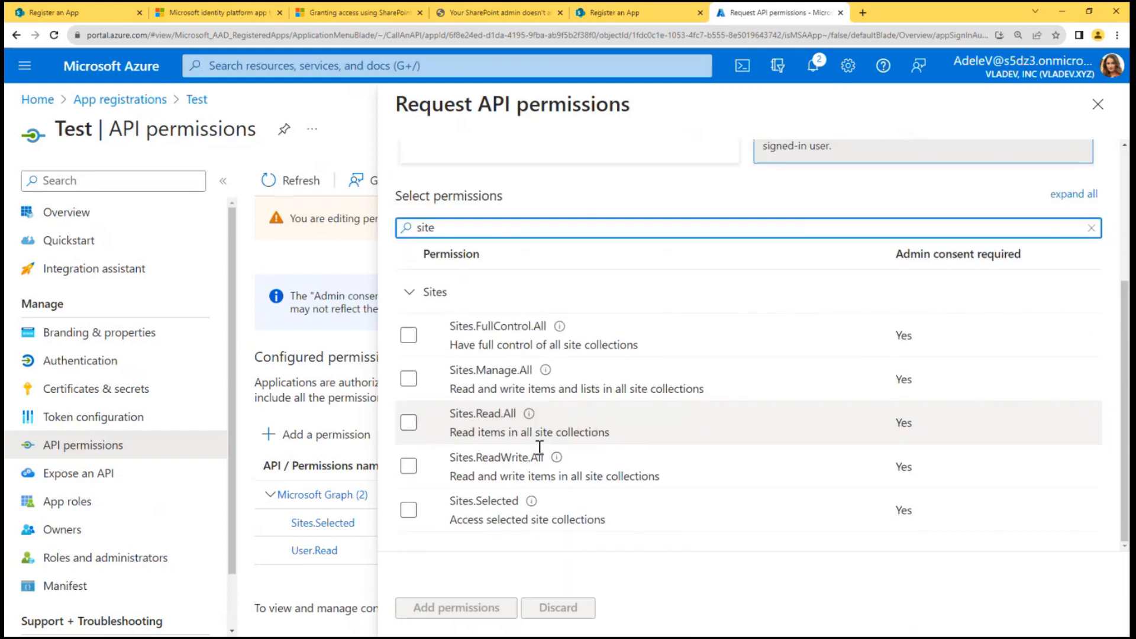
left_click(407, 510)
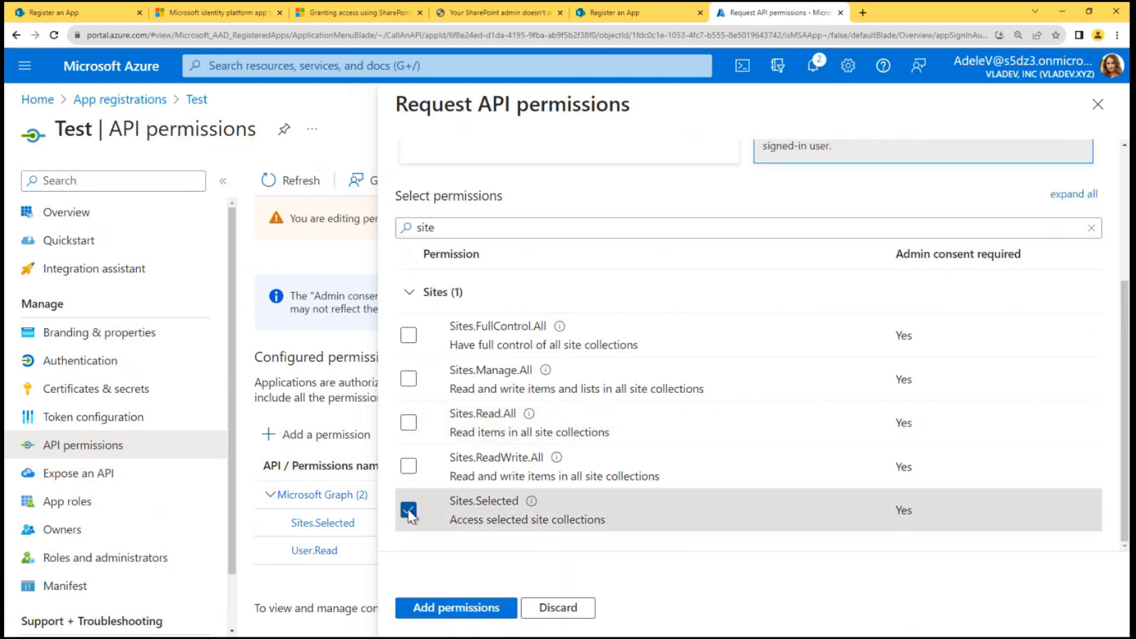
left_click(454, 609)
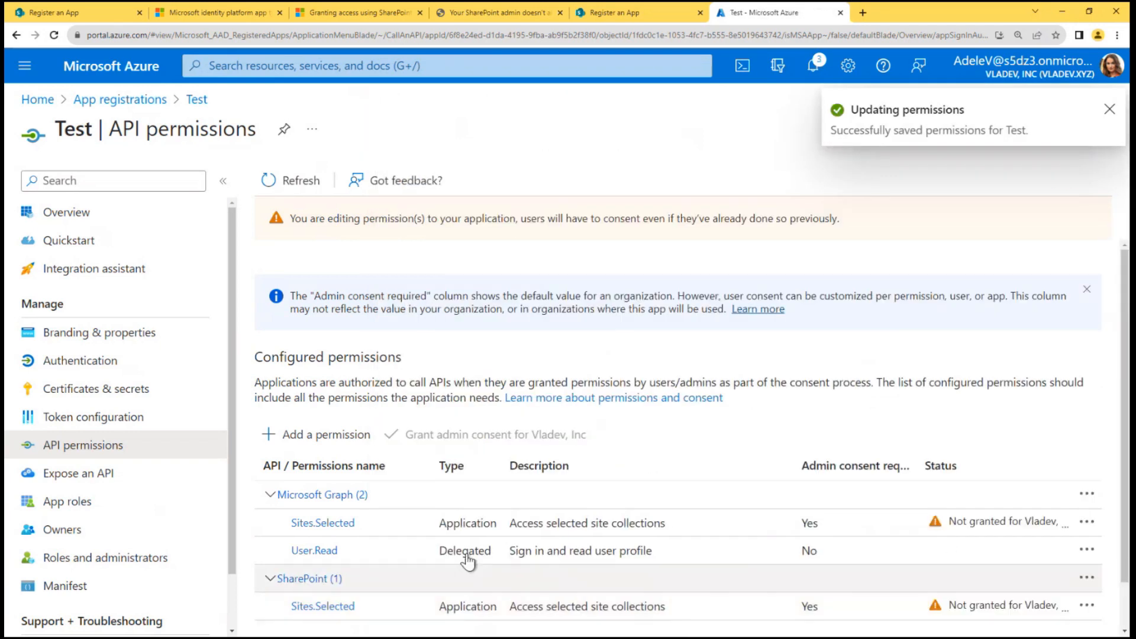
scroll("down", 3)
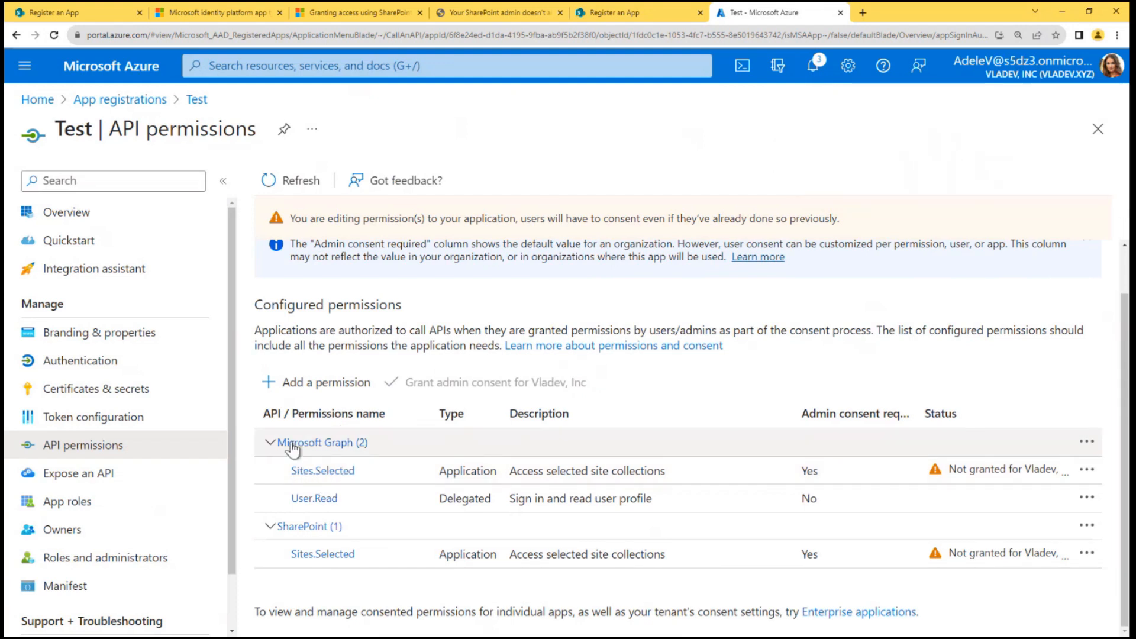
mouse_move(414, 471)
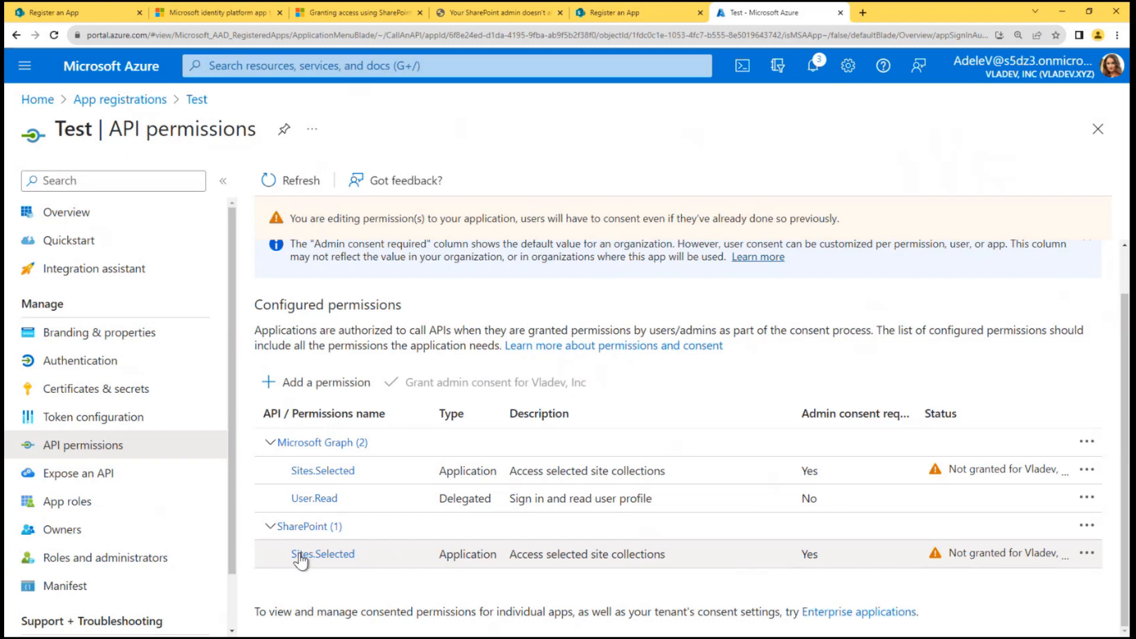
mouse_move(370, 559)
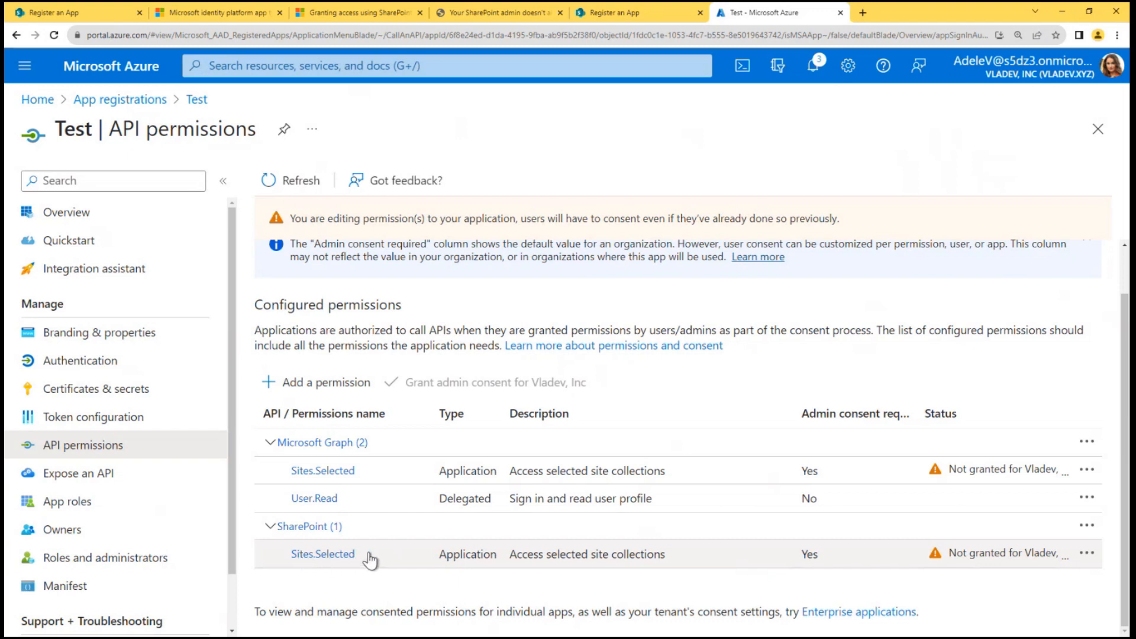
mouse_move(400, 556)
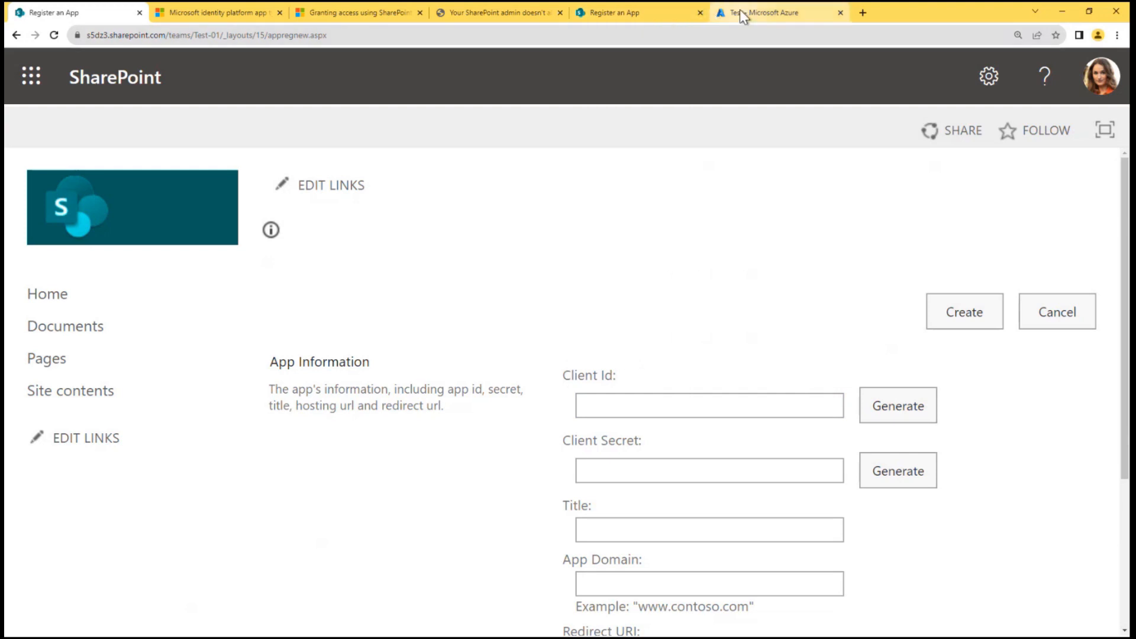
left_click(768, 12)
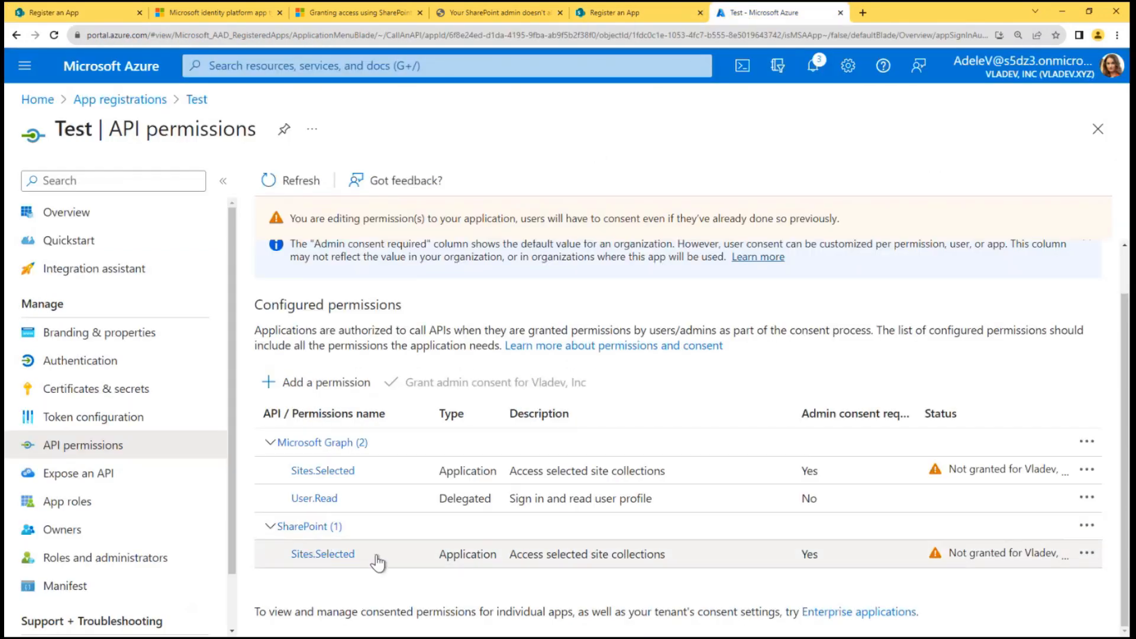
mouse_move(436, 549)
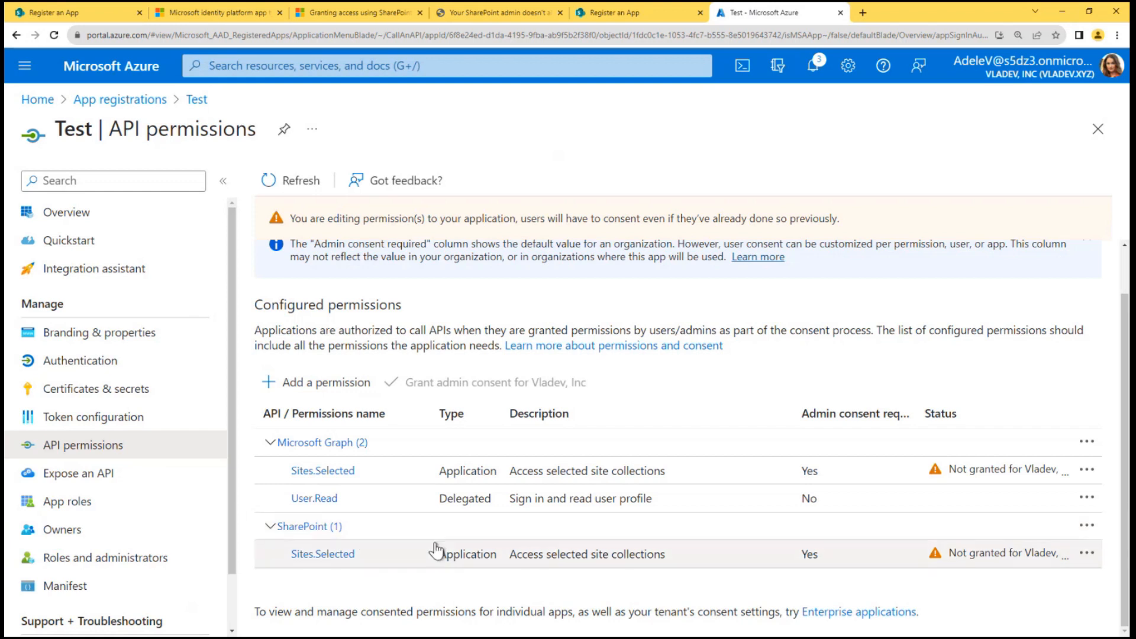
mouse_move(979, 488)
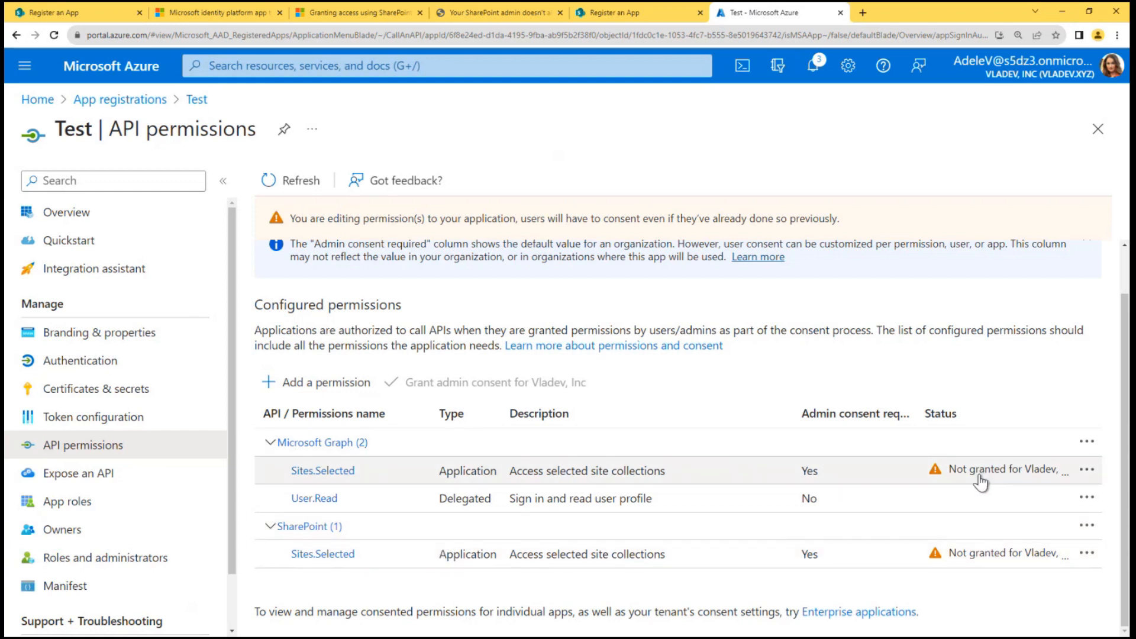
mouse_move(958, 482)
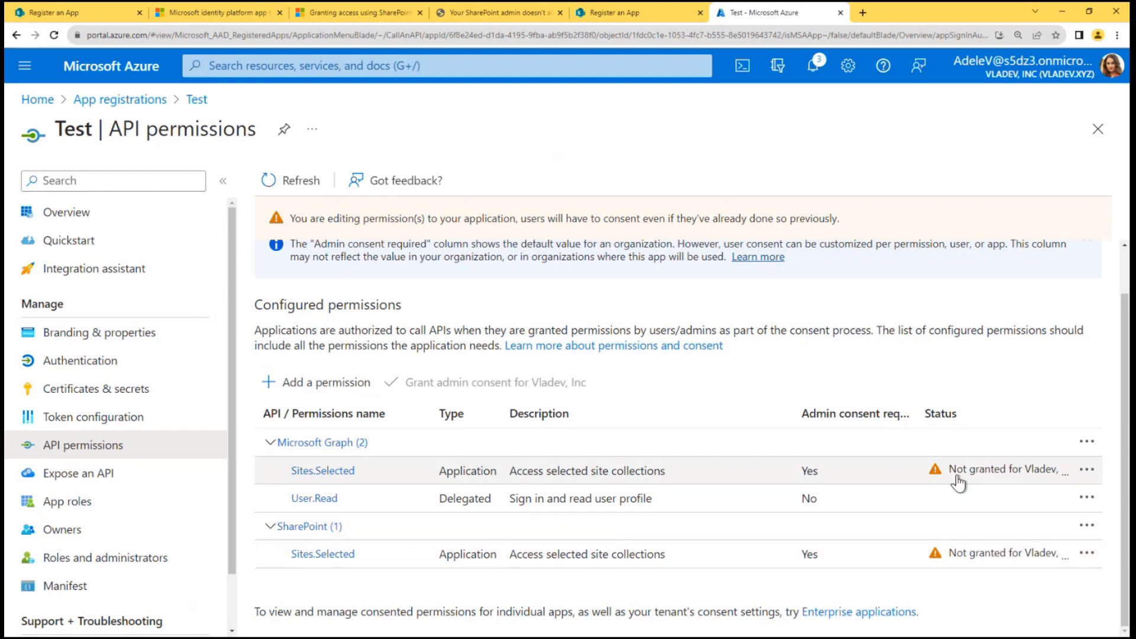
mouse_move(958, 482)
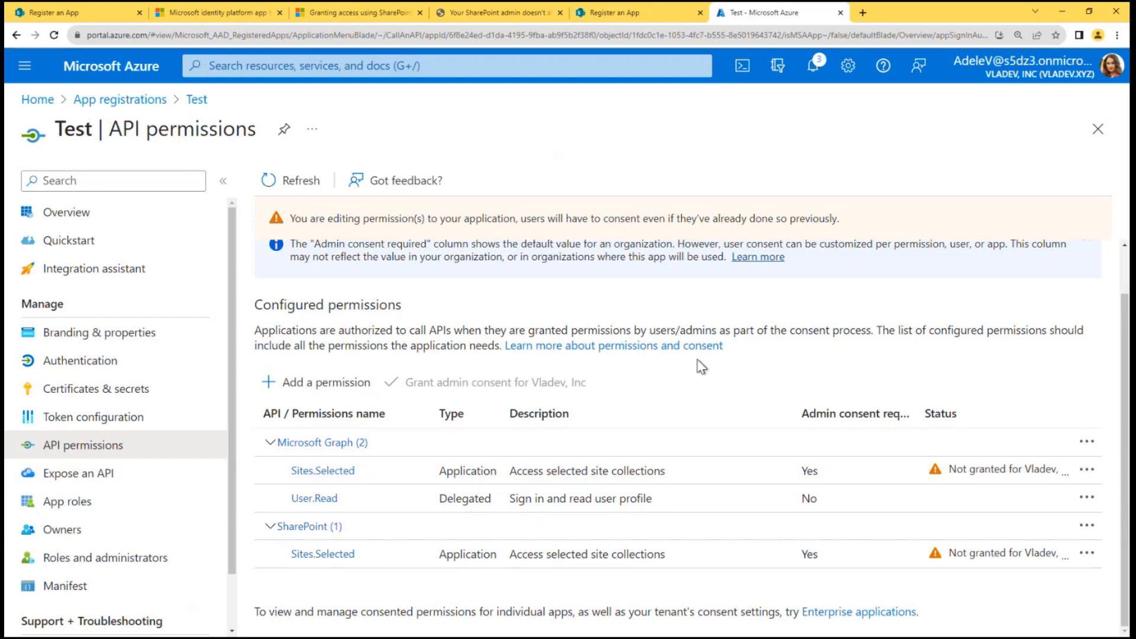
mouse_move(816, 13)
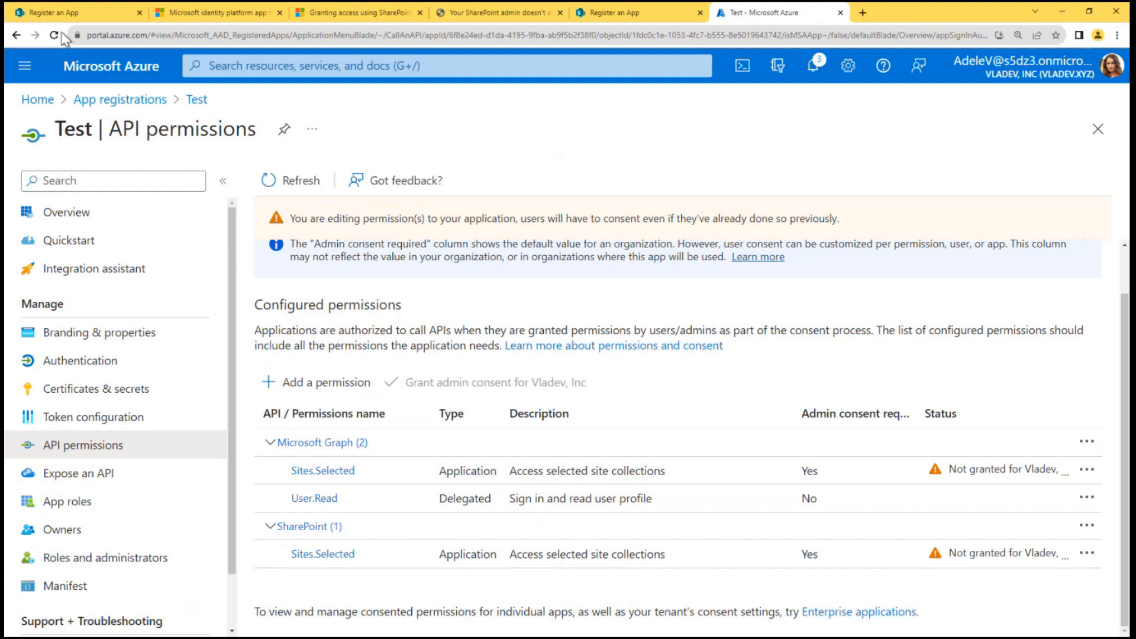
Step: Grant admin consent for the organization on all three Test app permissions
left_click(55, 38)
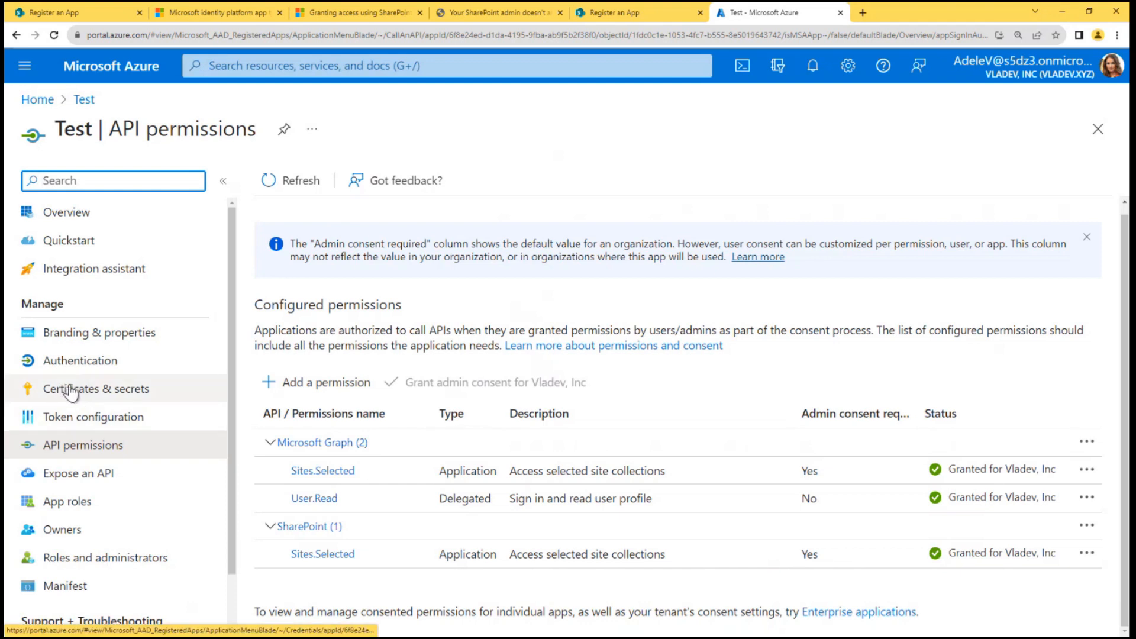
Step: Add a client secret 'test' expiring 3/9/2024 under Certificates & secrets and copy its value
left_click(94, 388)
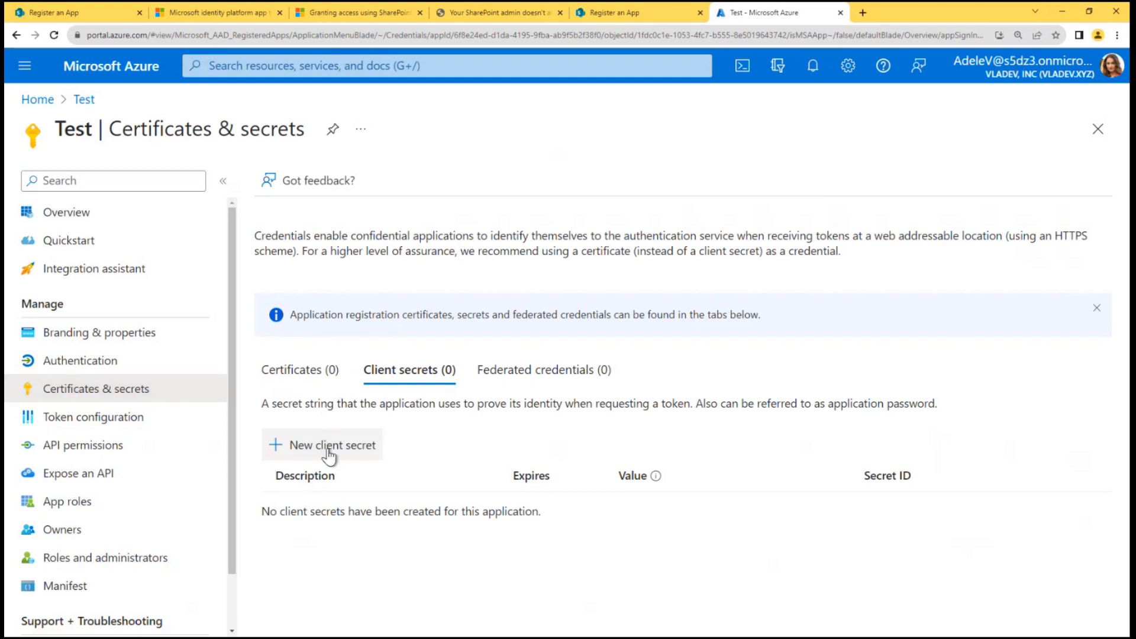
mouse_move(322, 450)
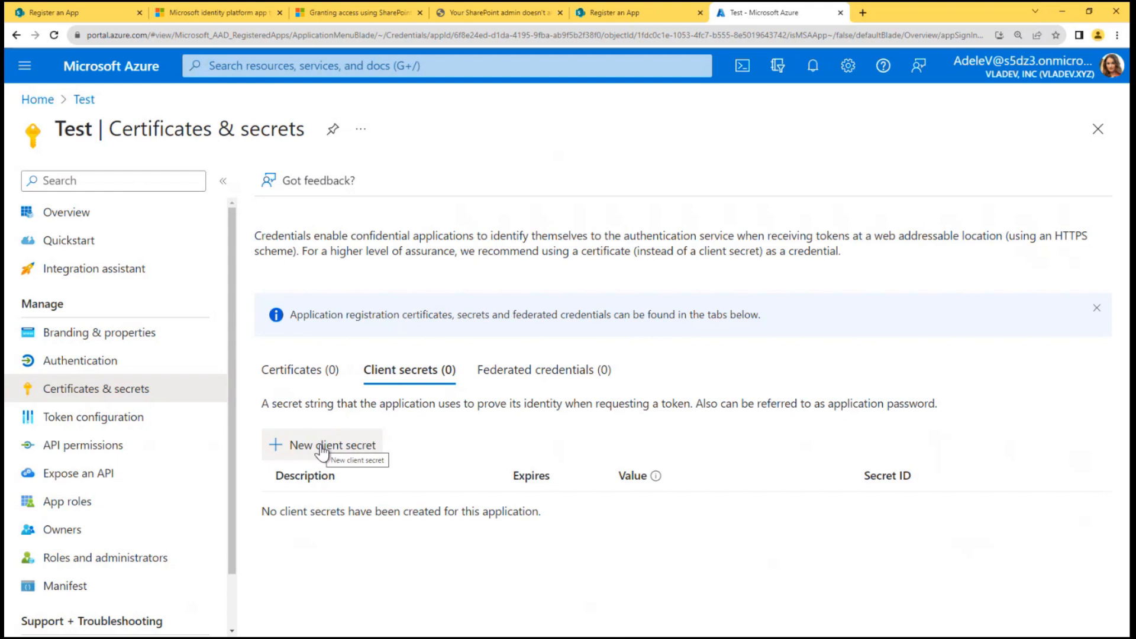
left_click(323, 444)
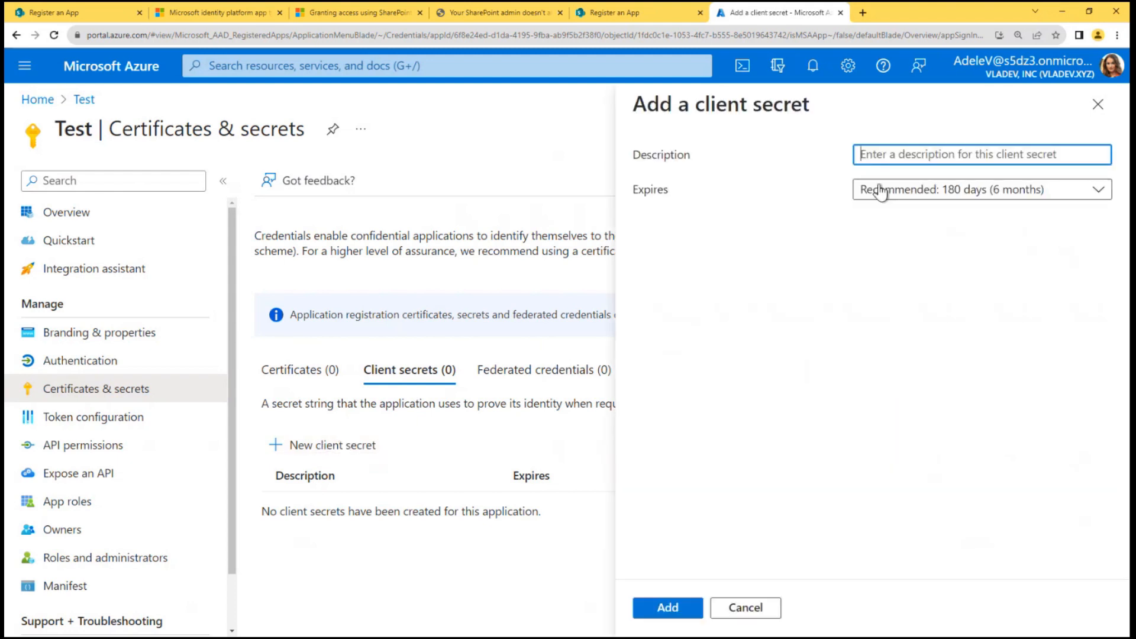
left_click(667, 608)
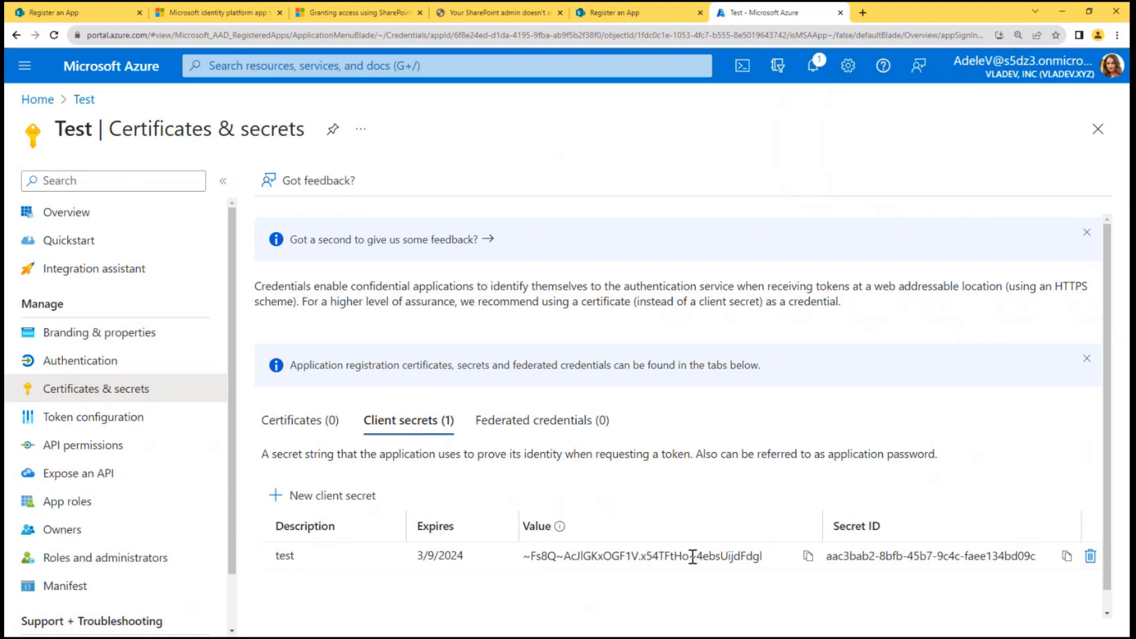
left_click(807, 556)
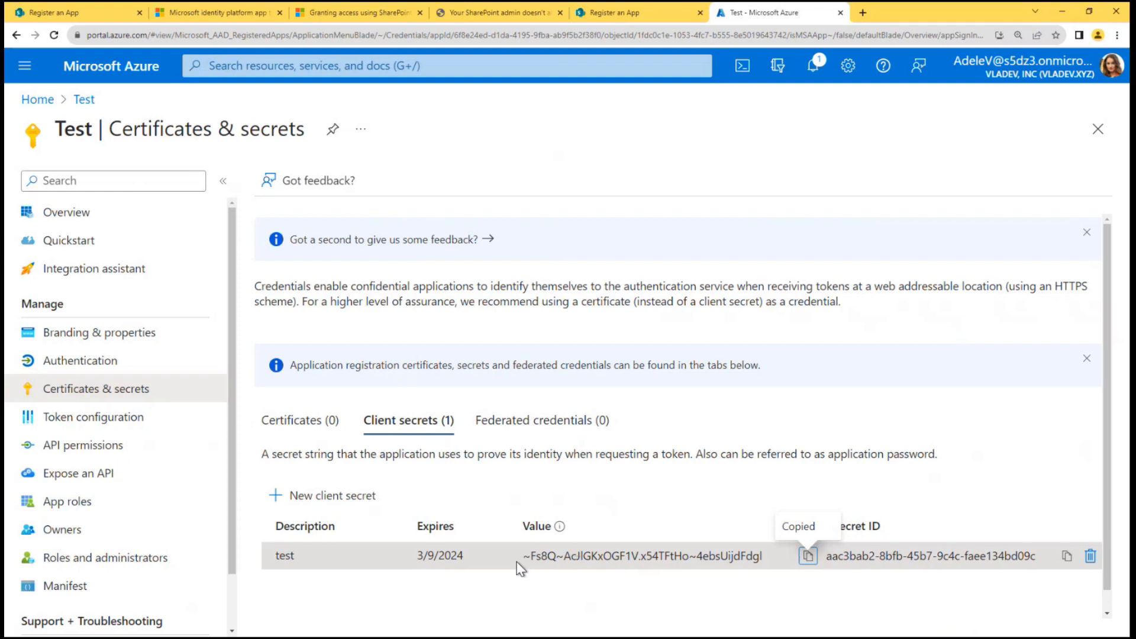
mouse_move(526, 557)
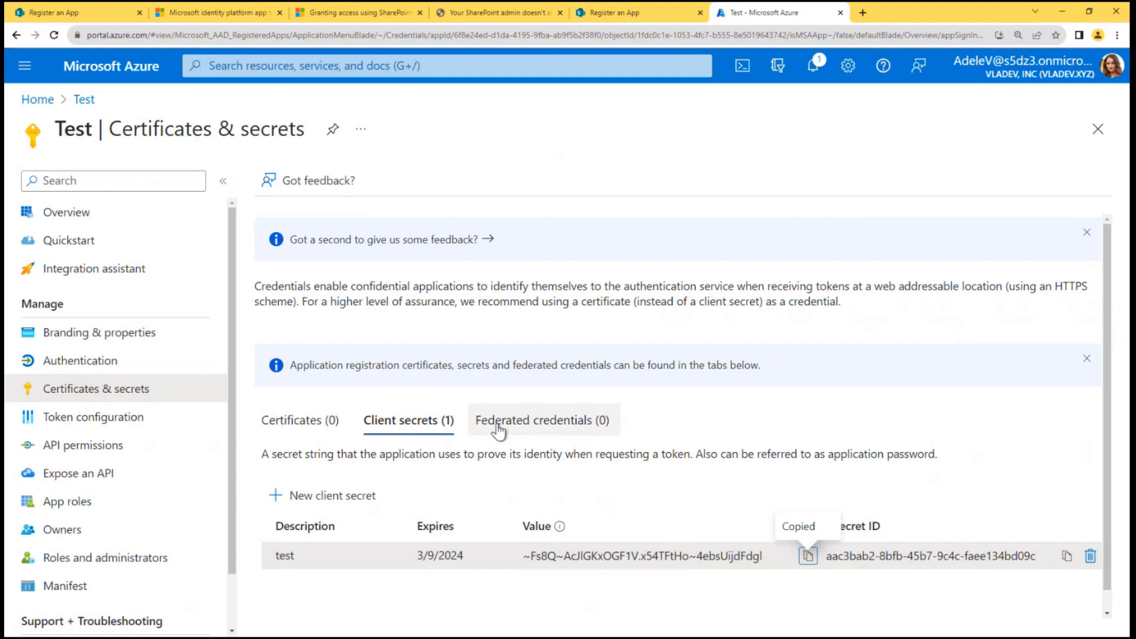
mouse_move(709, 373)
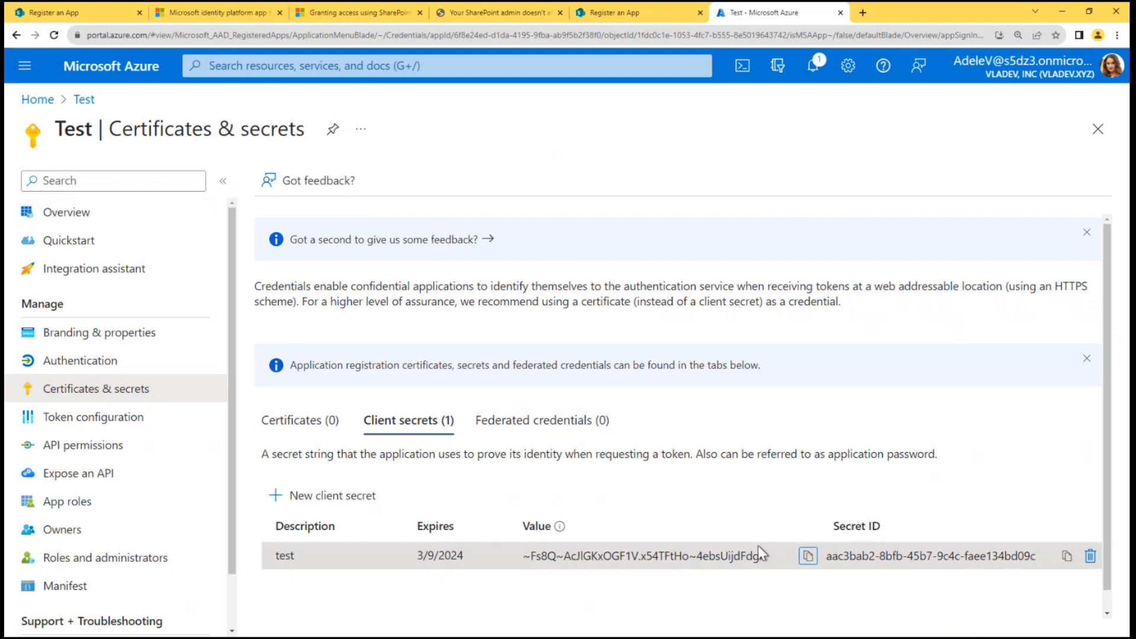
mouse_move(618, 547)
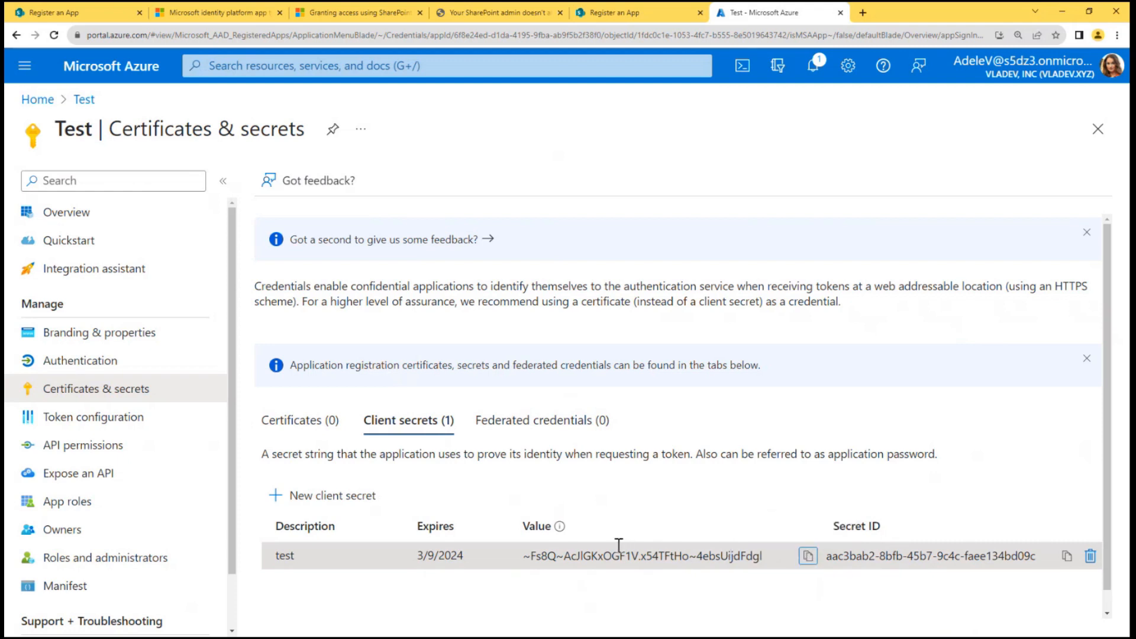
mouse_move(530, 557)
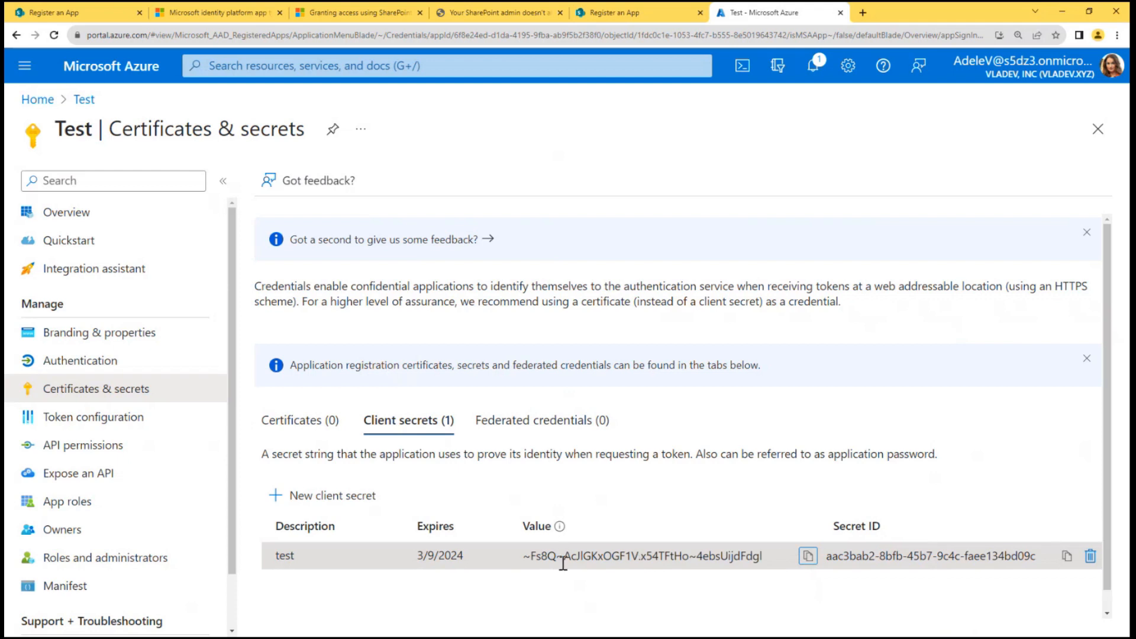
mouse_move(807, 556)
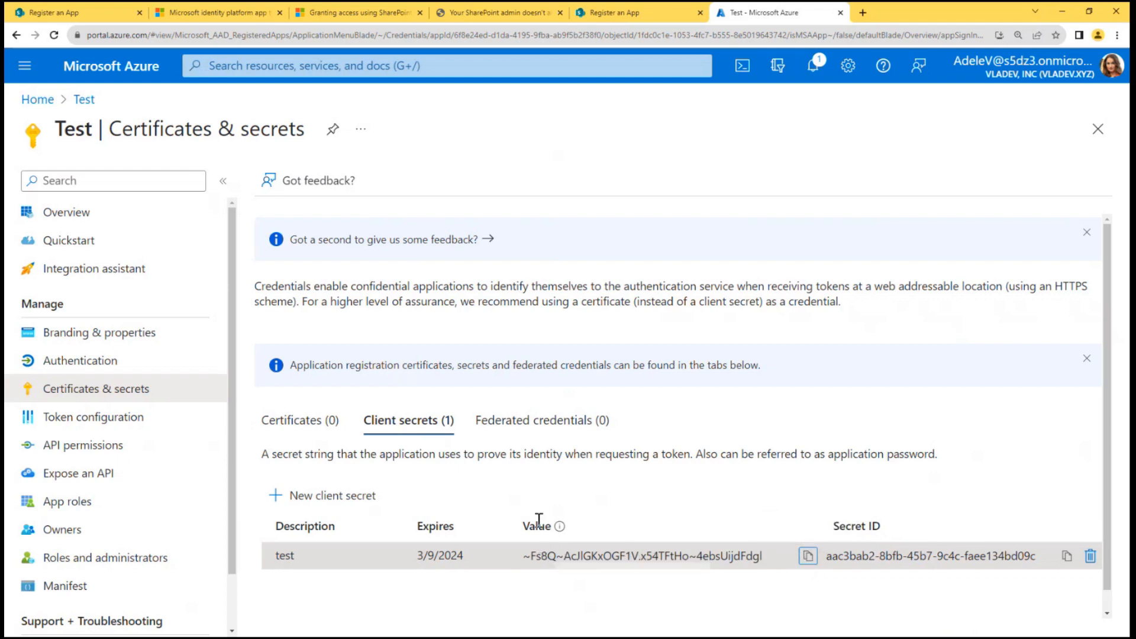
mouse_move(637, 546)
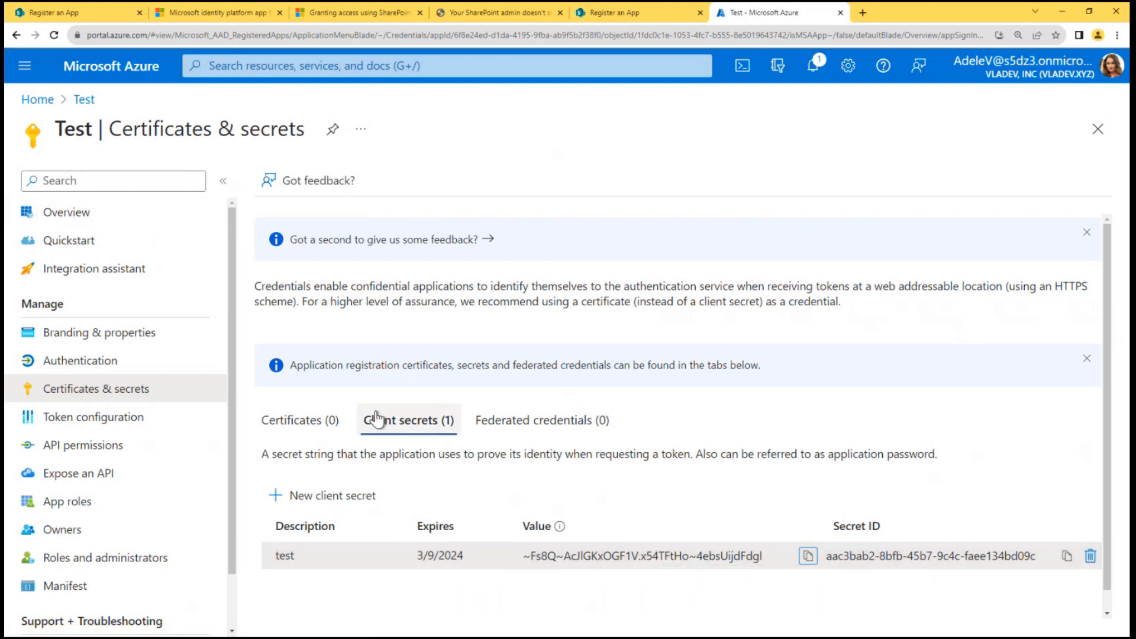
Step: Show the Certificates (0) list, confirming no certificates are uploaded
left_click(299, 420)
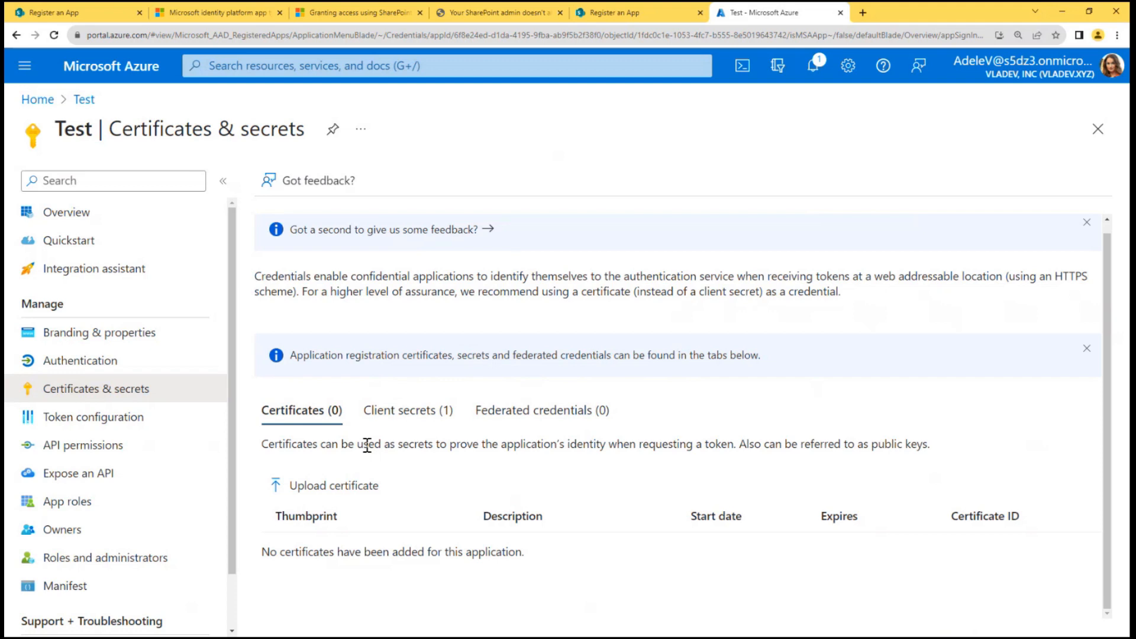
mouse_move(334, 495)
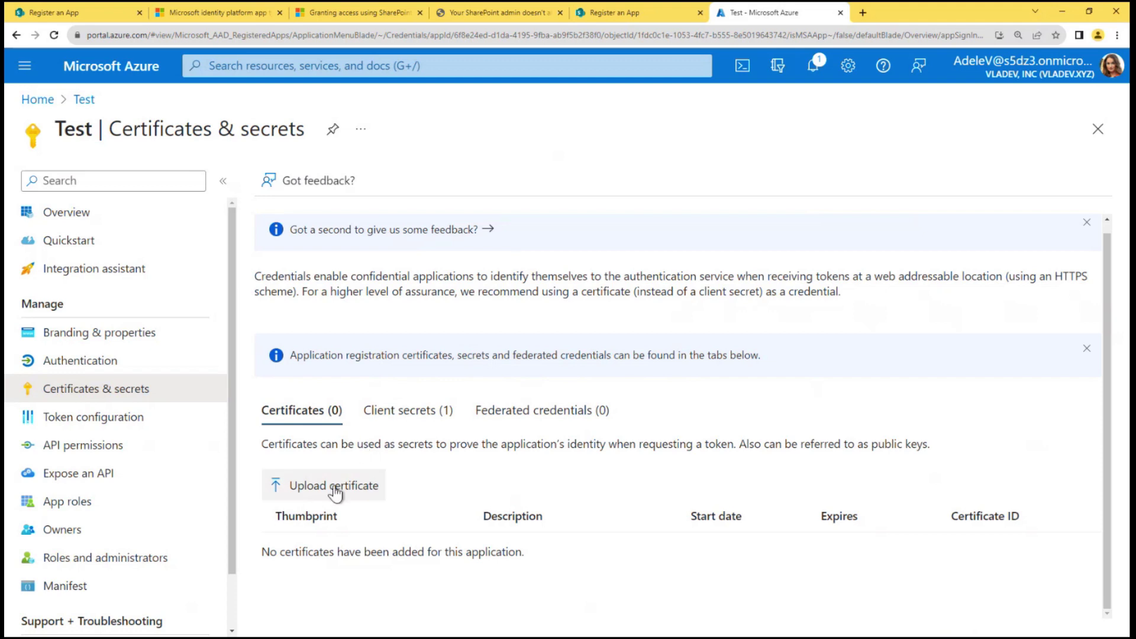
mouse_move(327, 491)
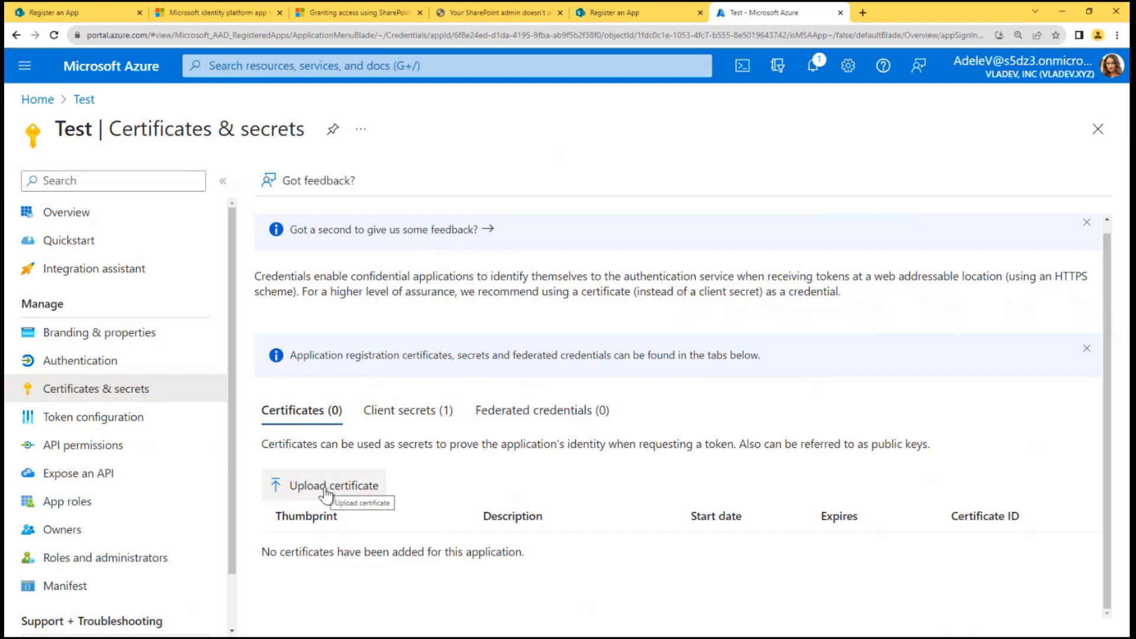
mouse_move(204, 292)
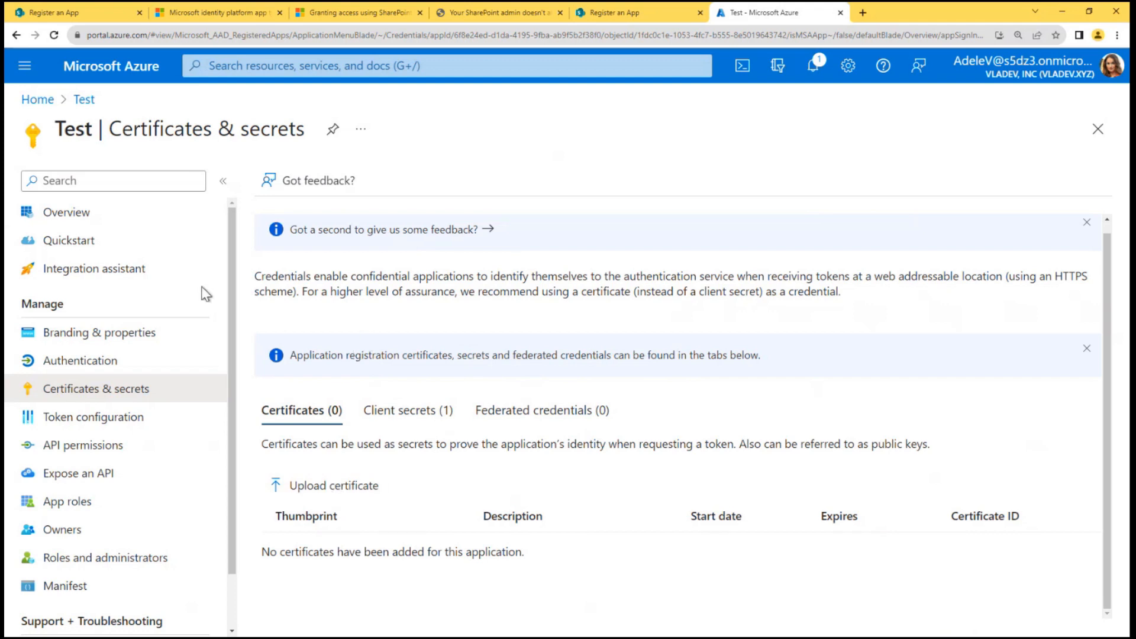
Step: From the Test app's Overview, copy the Application (client) ID and Directory (tenant) ID
left_click(65, 212)
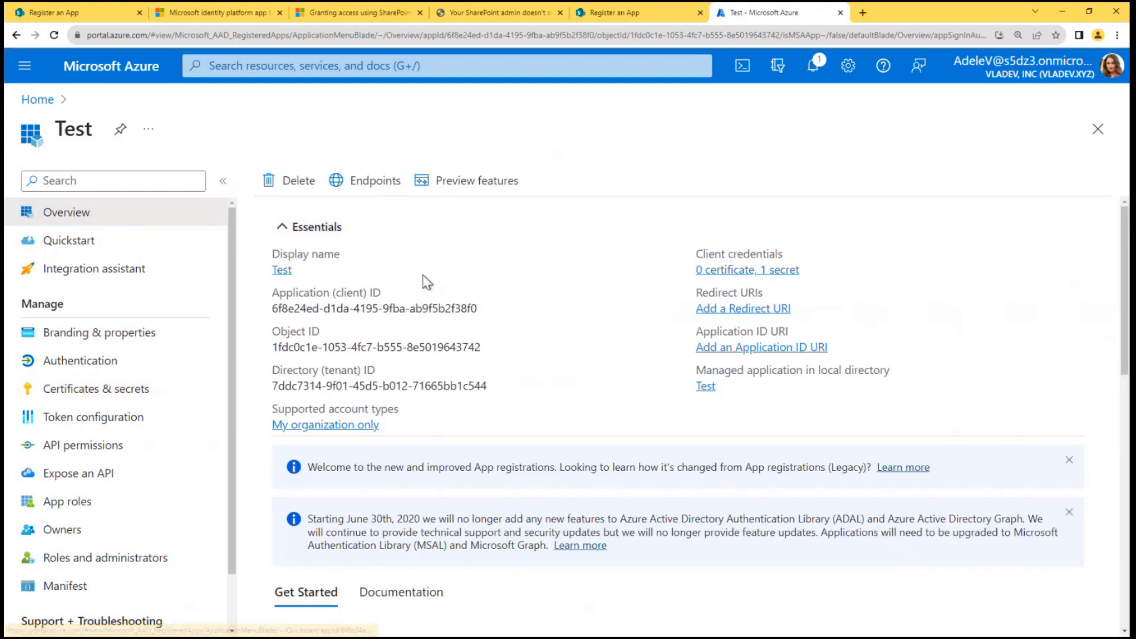
mouse_move(465, 305)
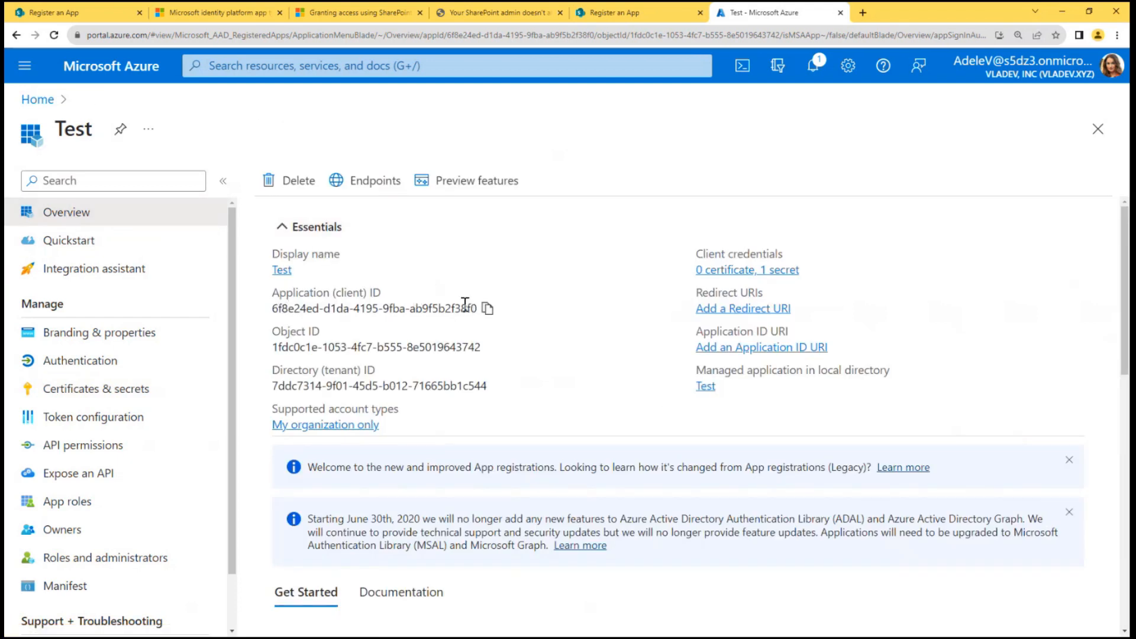
left_click(487, 308)
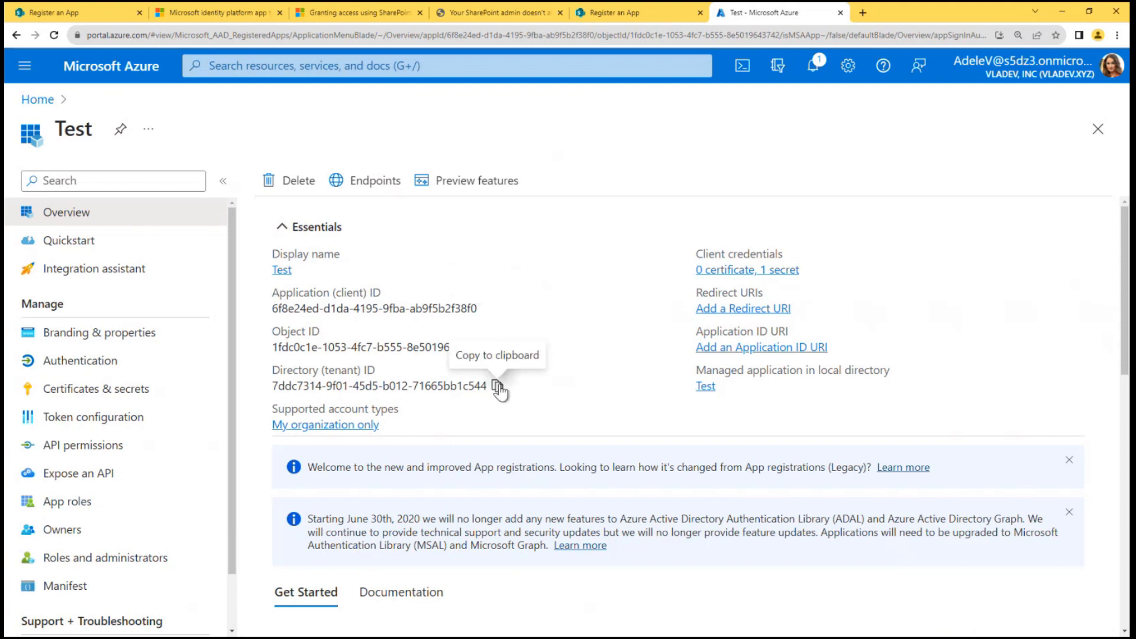
left_click(497, 387)
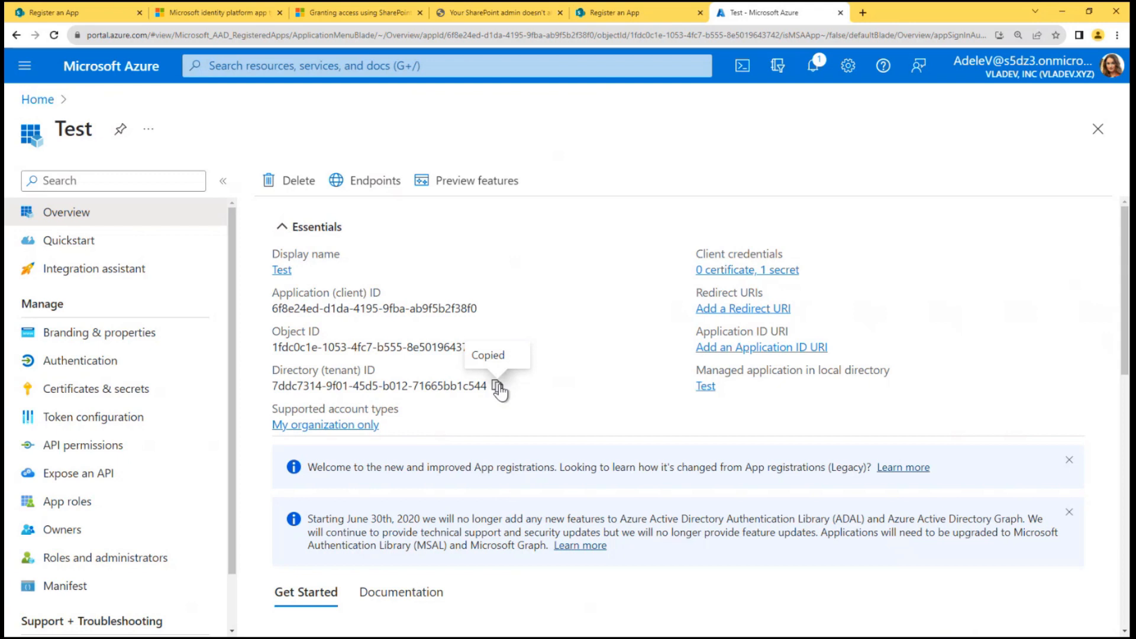
mouse_move(496, 386)
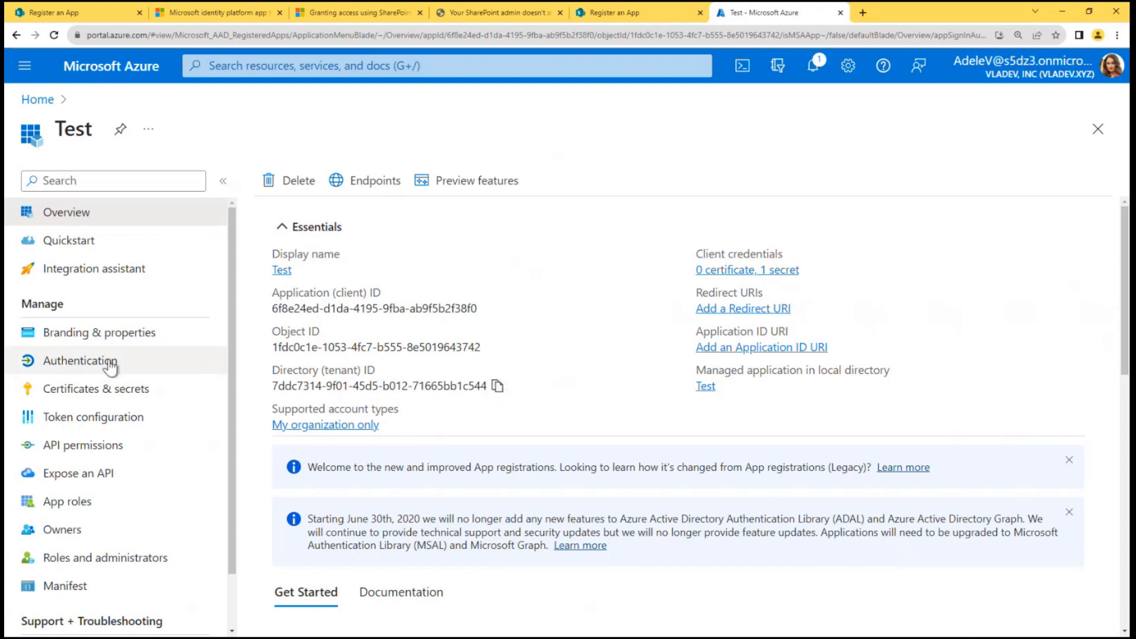
Step: Return via Certificates & secrets to API permissions and dismiss the admin consent banner
left_click(95, 388)
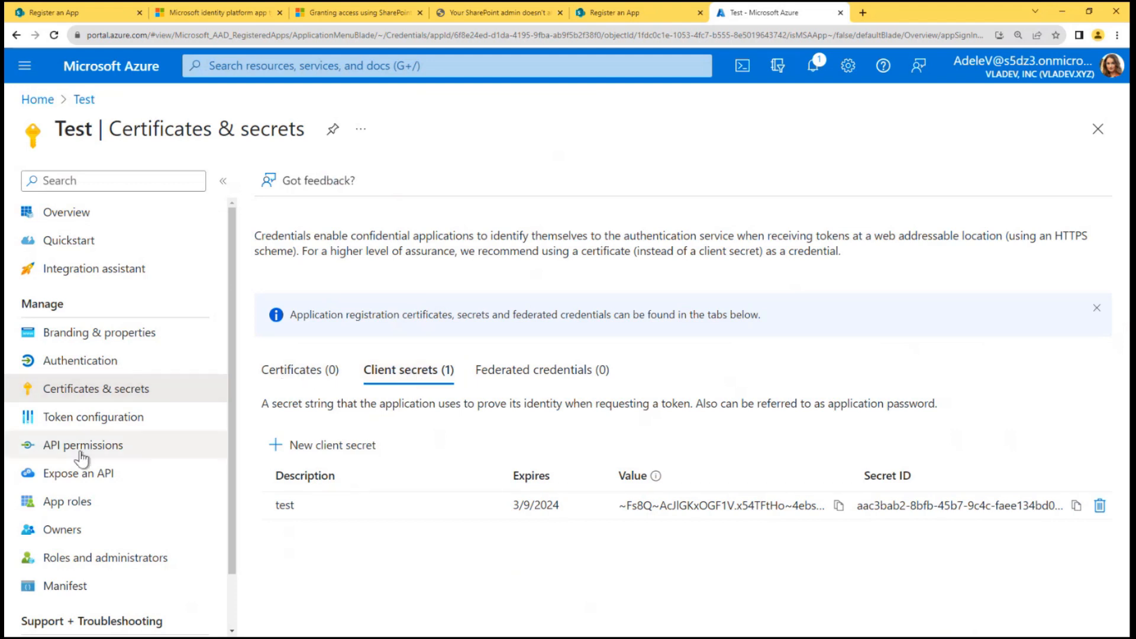
left_click(81, 445)
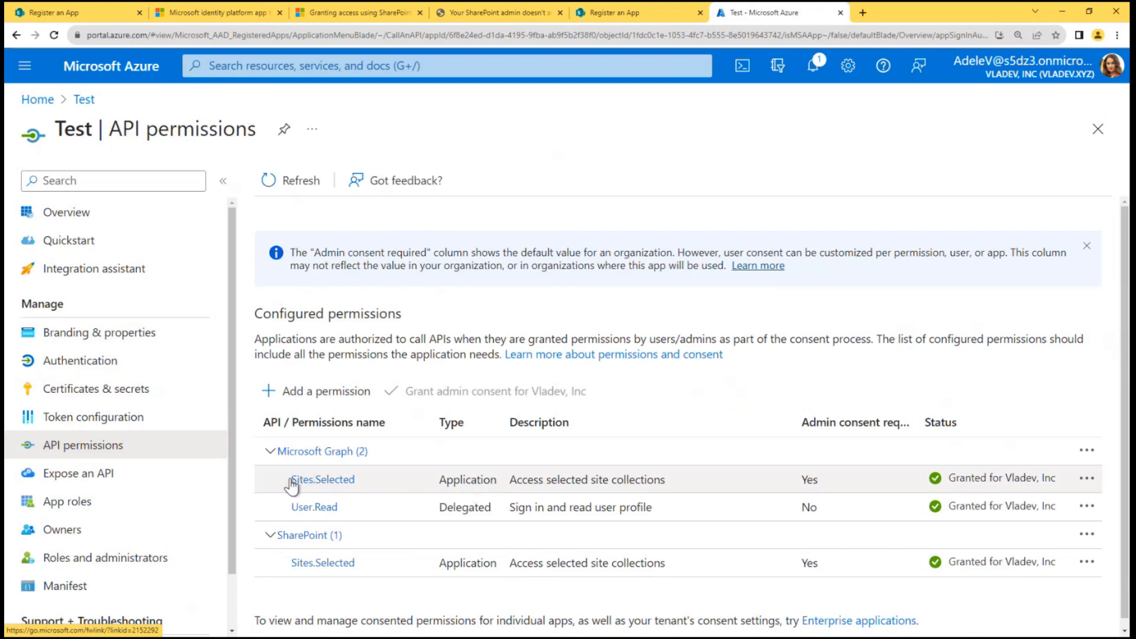
mouse_move(376, 468)
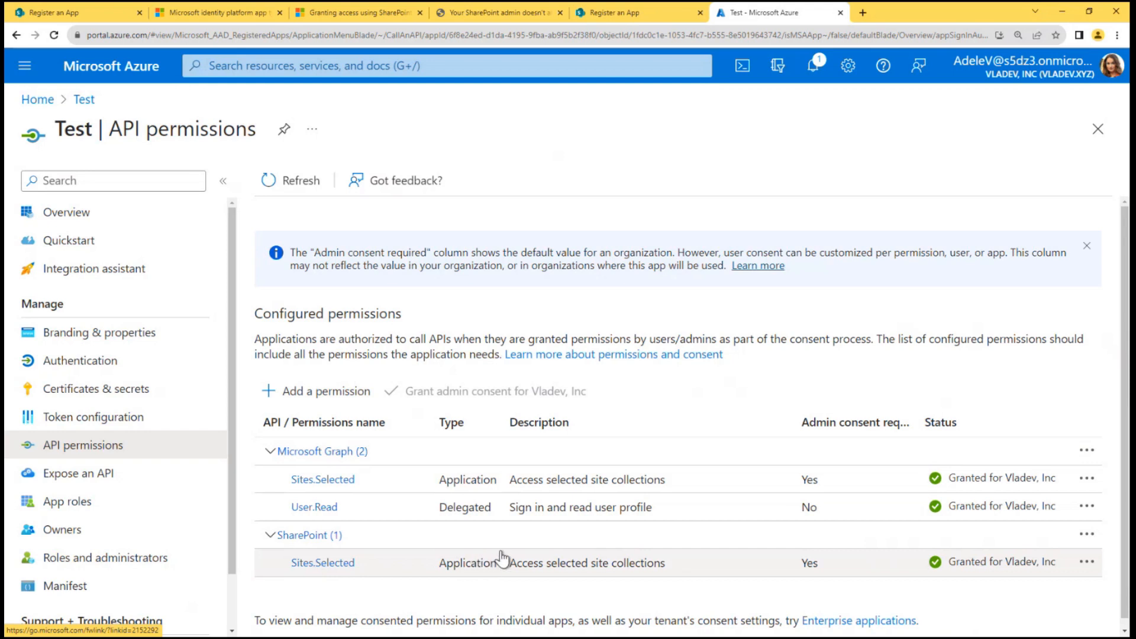
left_click(1087, 245)
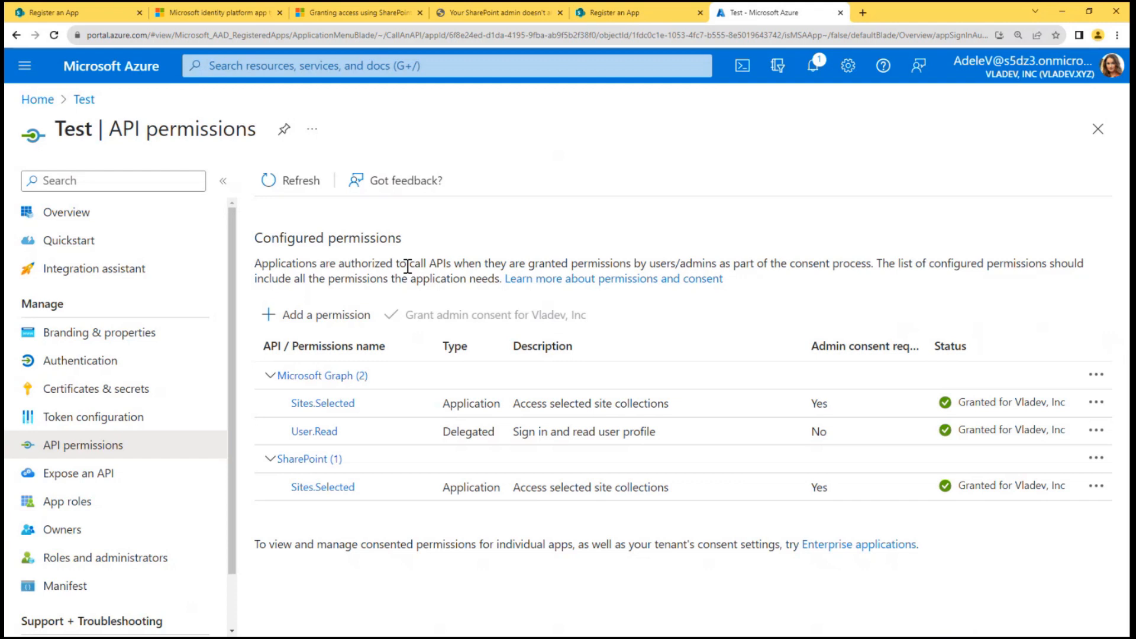
Step: Select the Application (client) ID on Overview, then switch to the vladilen.com Sites.Selected post
left_click(66, 211)
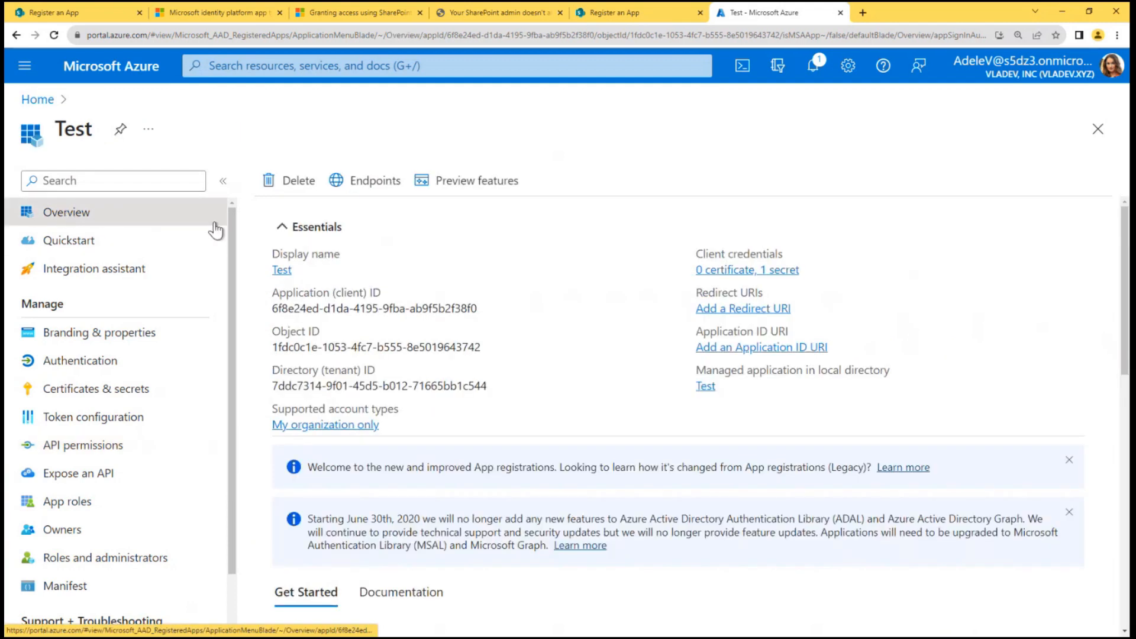
mouse_move(377, 307)
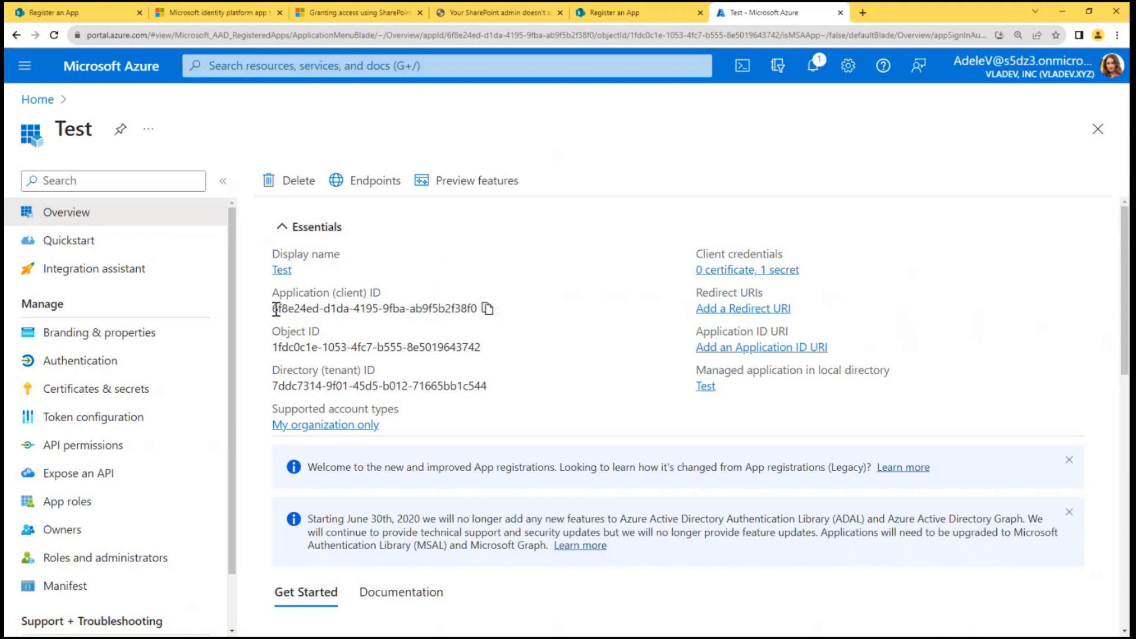
double_click(372, 308)
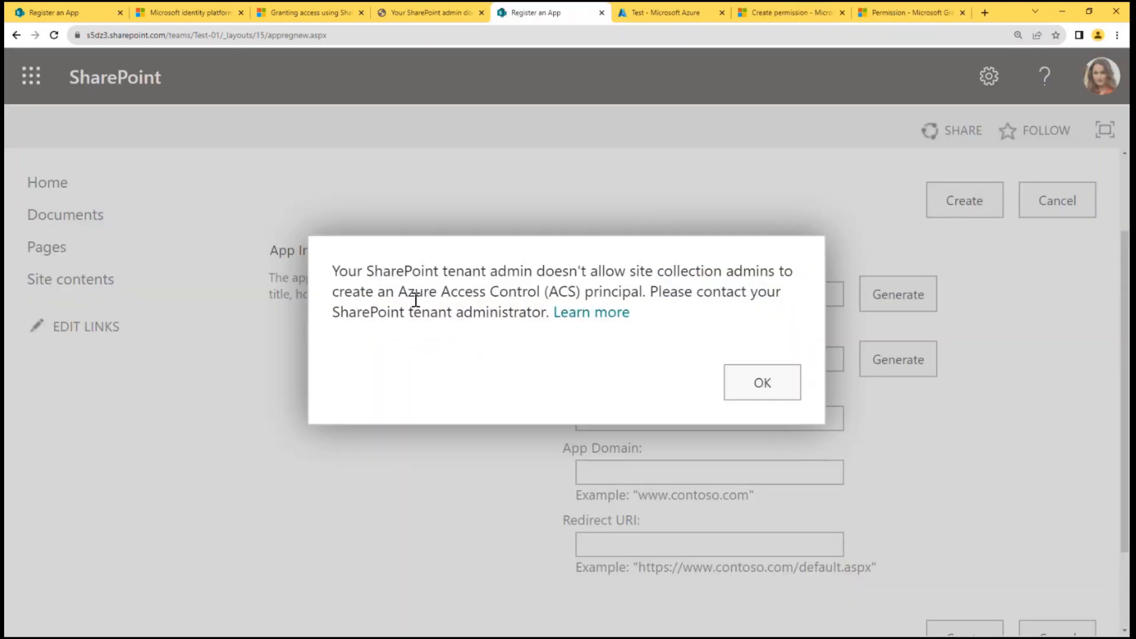
left_click(430, 12)
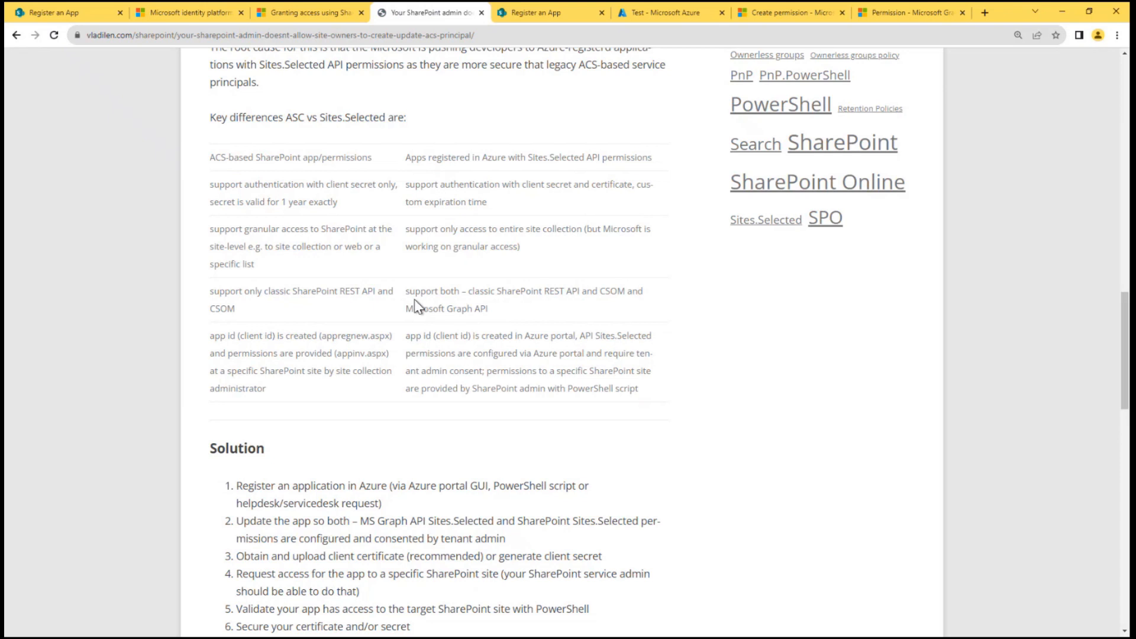